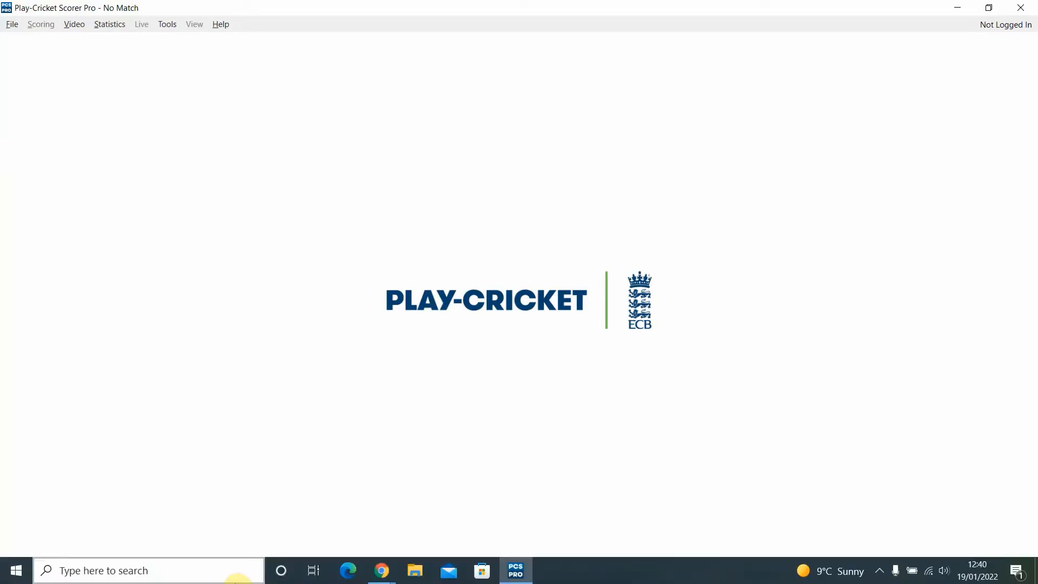
Step: Search Windows for 'network' and scroll Network status down to Advanced network settings
text(network)
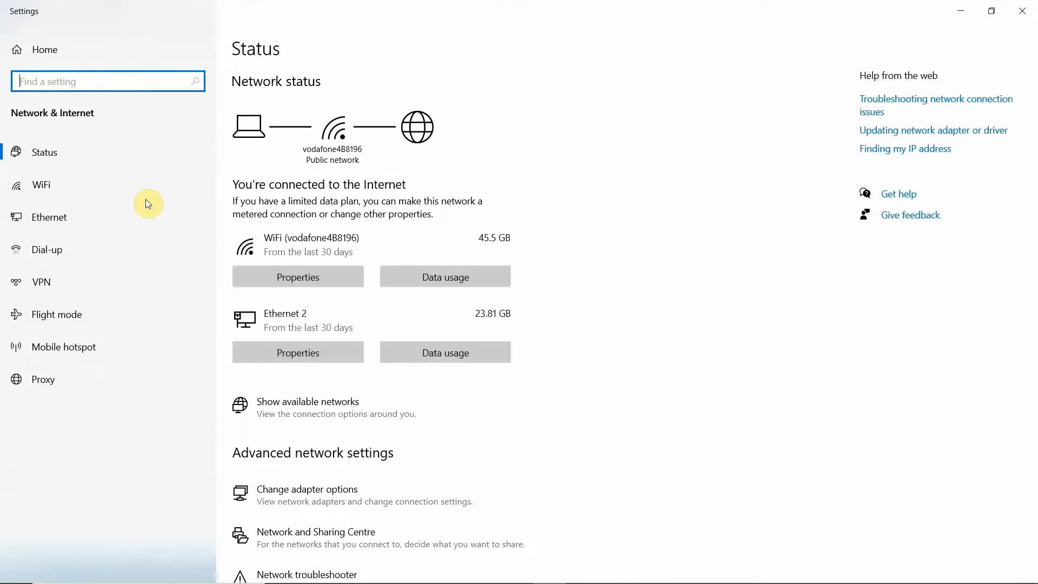
scroll(down, 3)
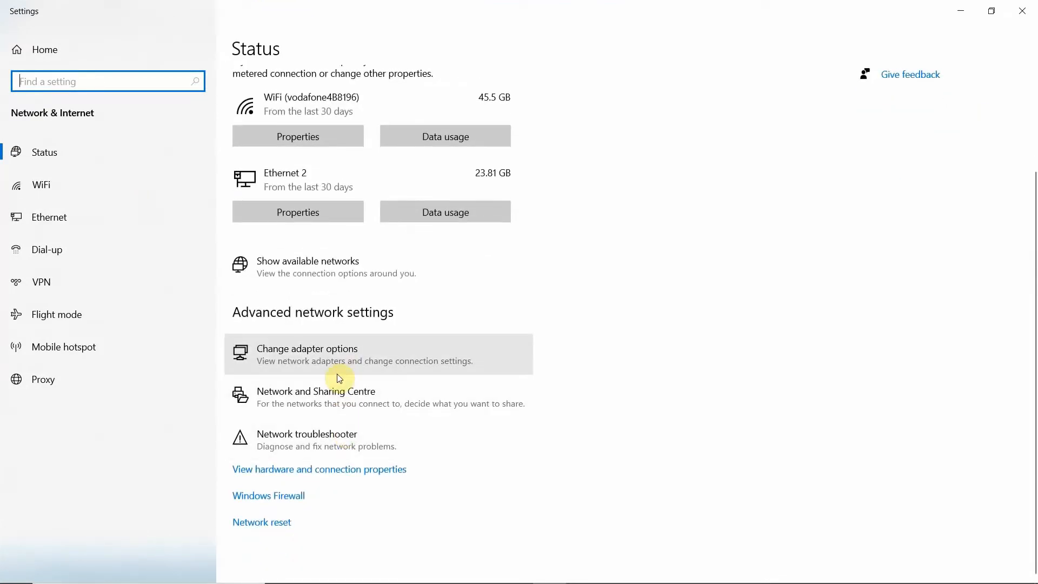
mouse_move(334, 363)
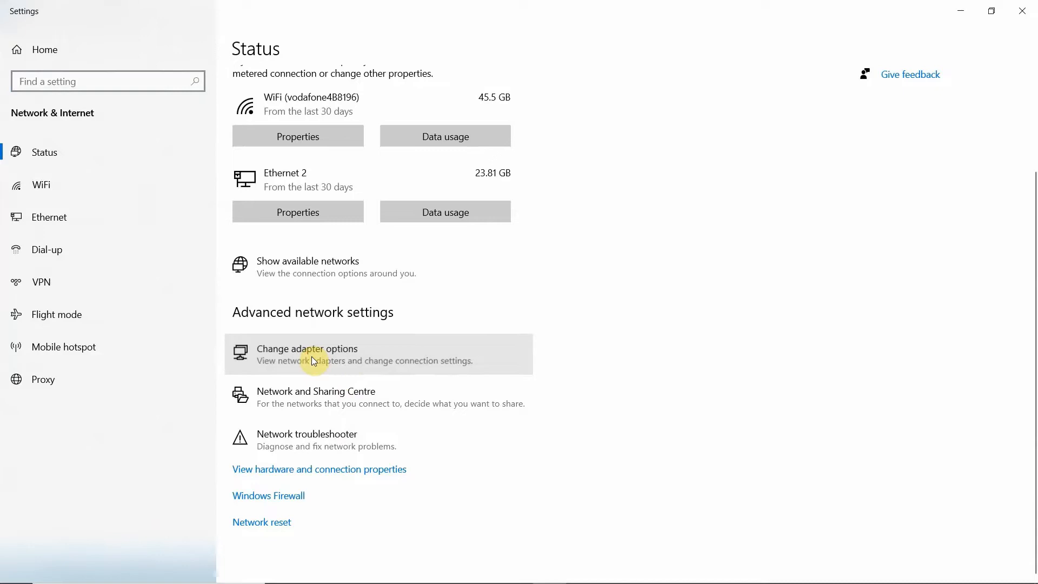
Step: Open Change adapter options to view Bluetooth, Ethernet, Ethernet 2 and WiFi adapters
click(307, 349)
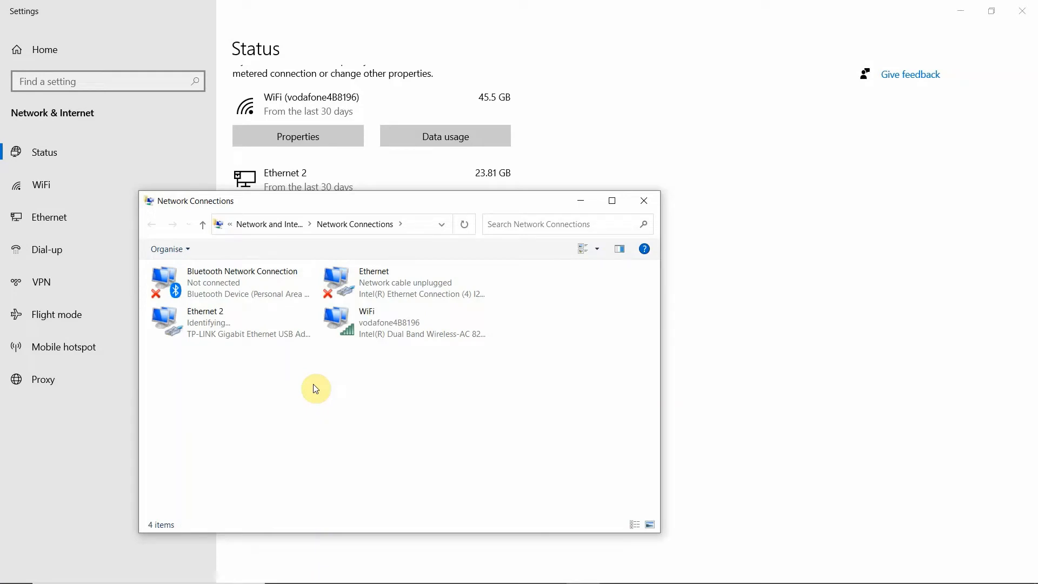
mouse_move(321, 377)
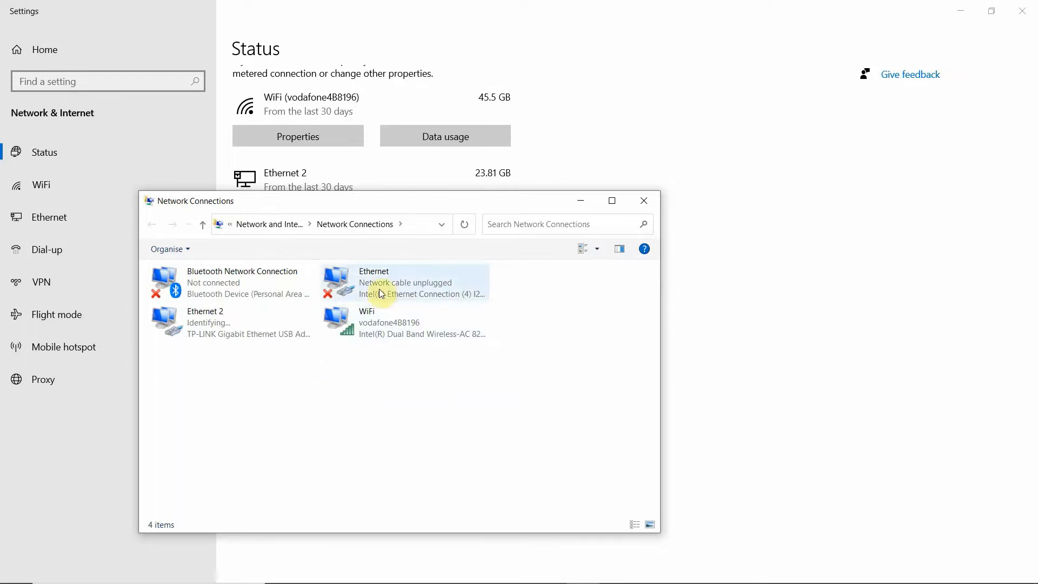
mouse_move(400, 283)
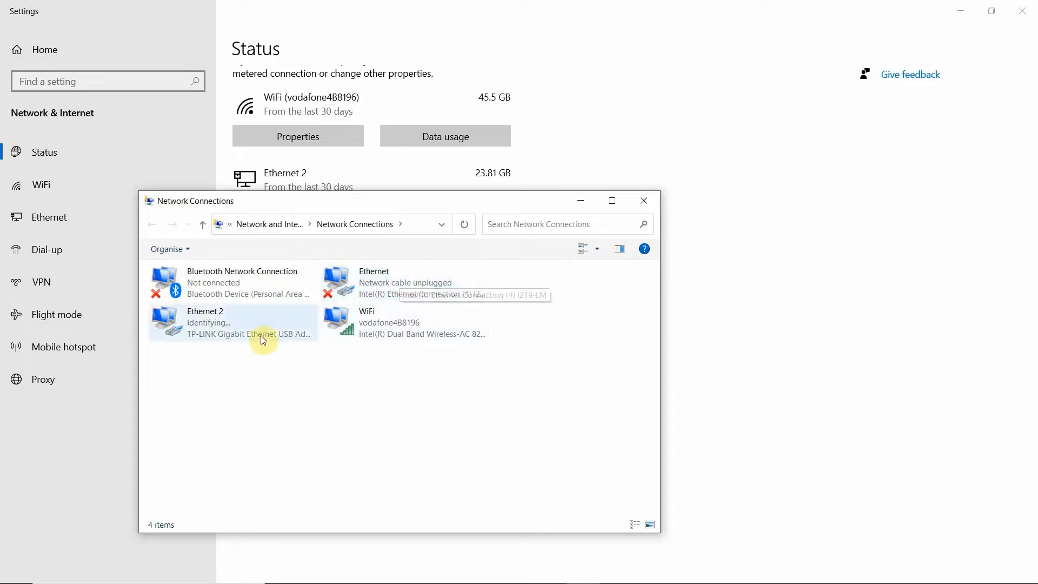
mouse_move(206, 340)
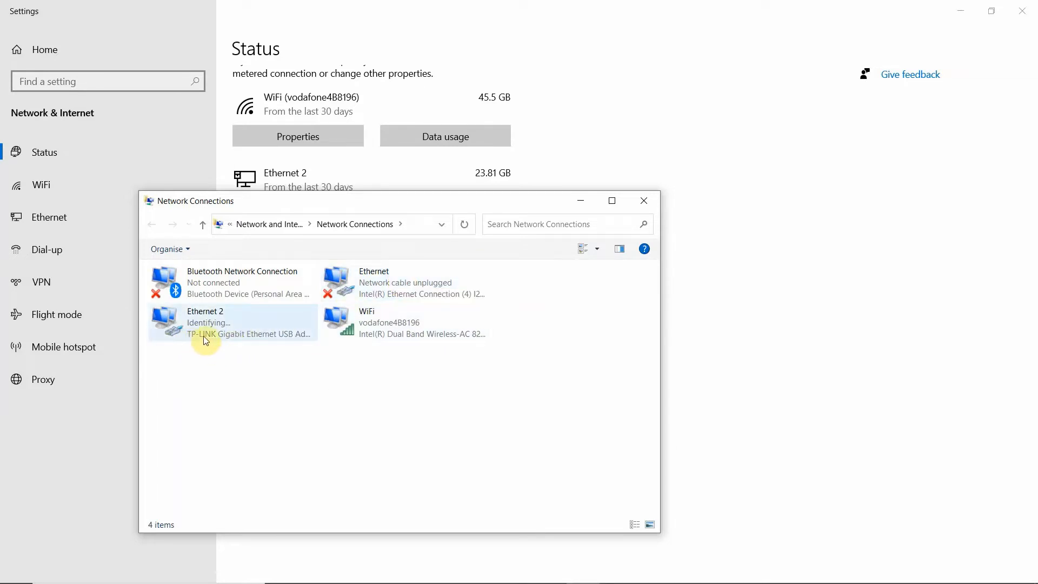
mouse_move(215, 330)
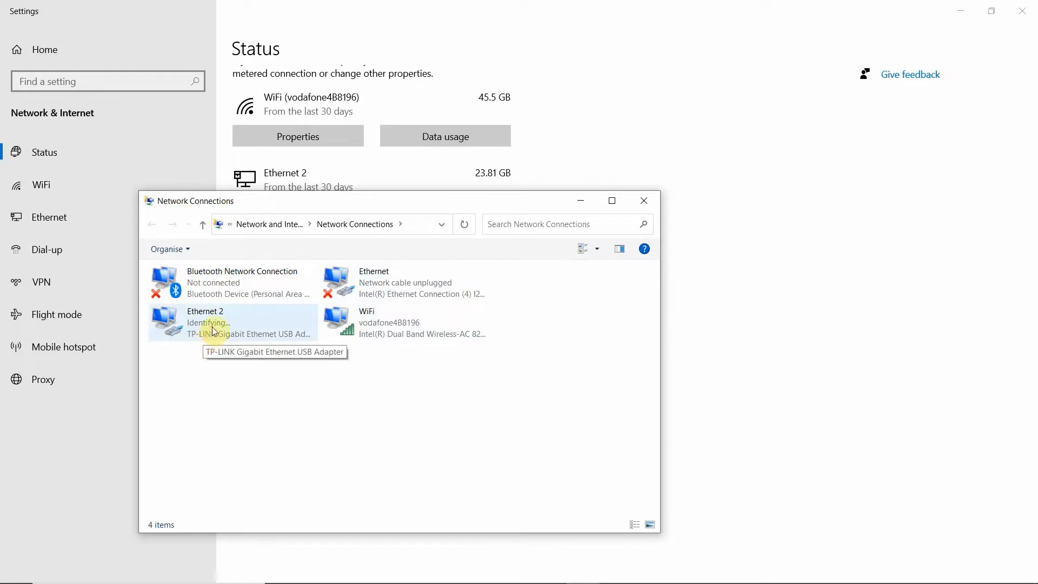
mouse_move(210, 330)
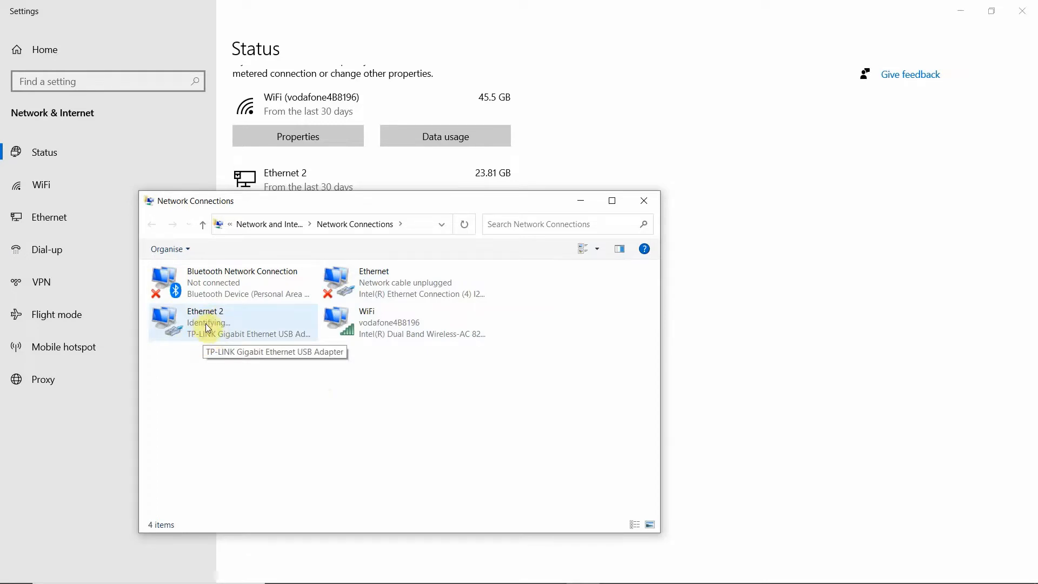
mouse_move(227, 336)
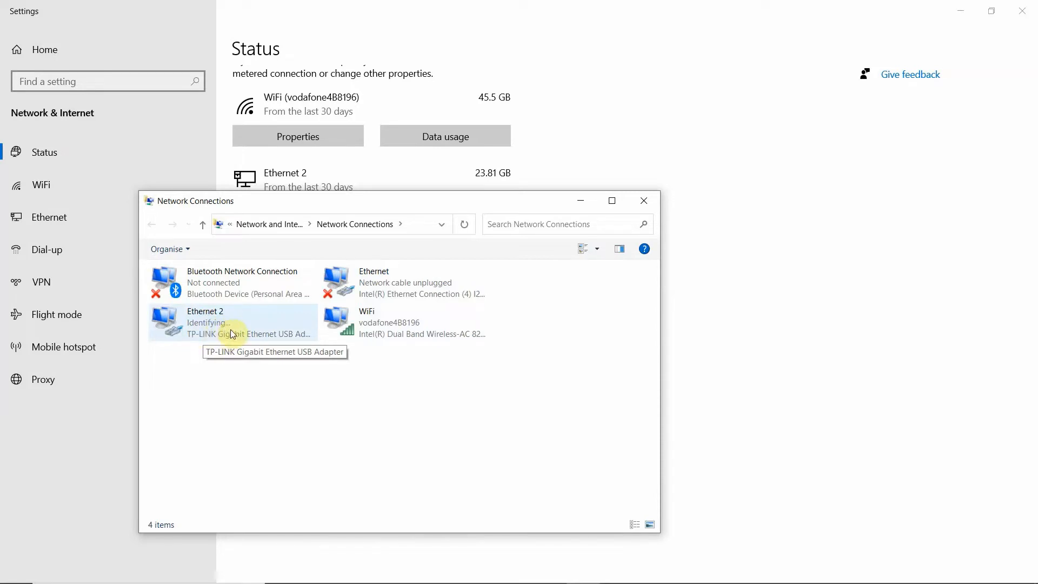
Step: Open the Internet Protocol Version 4 (TCP/IPv4) properties of the Ethernet 2 adapter
right_click(206, 322)
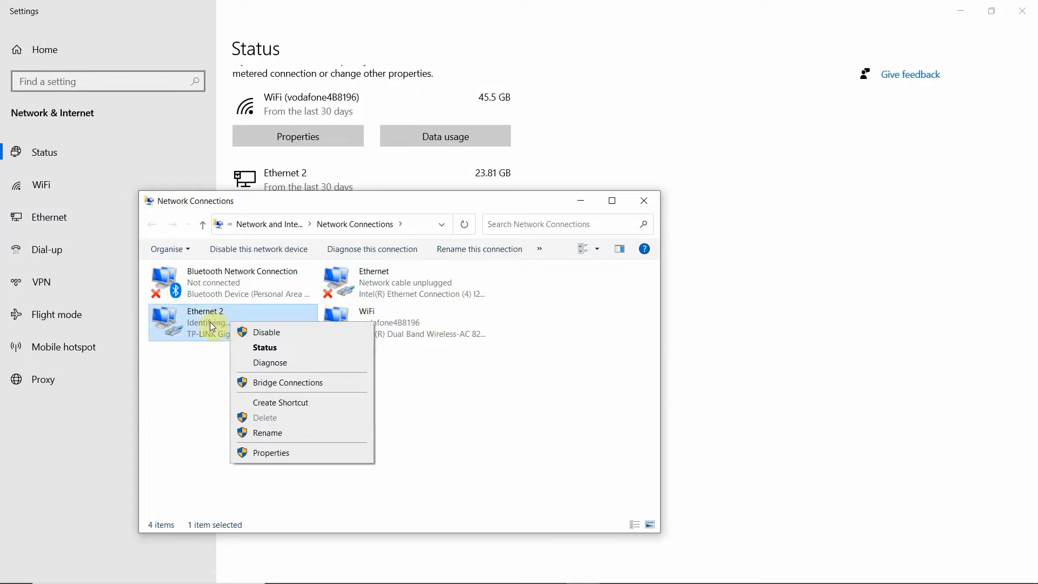
click(270, 452)
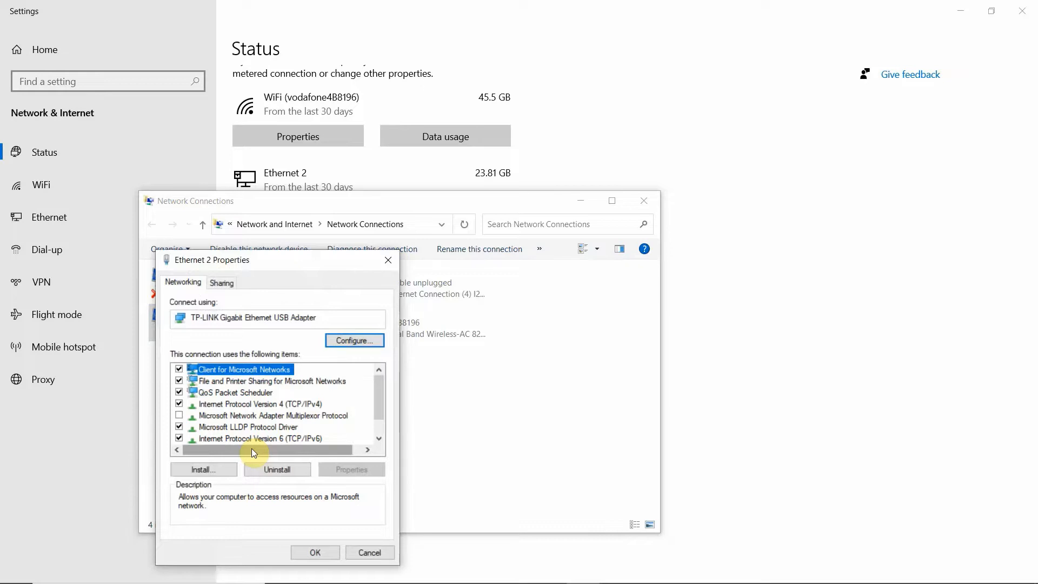
click(259, 404)
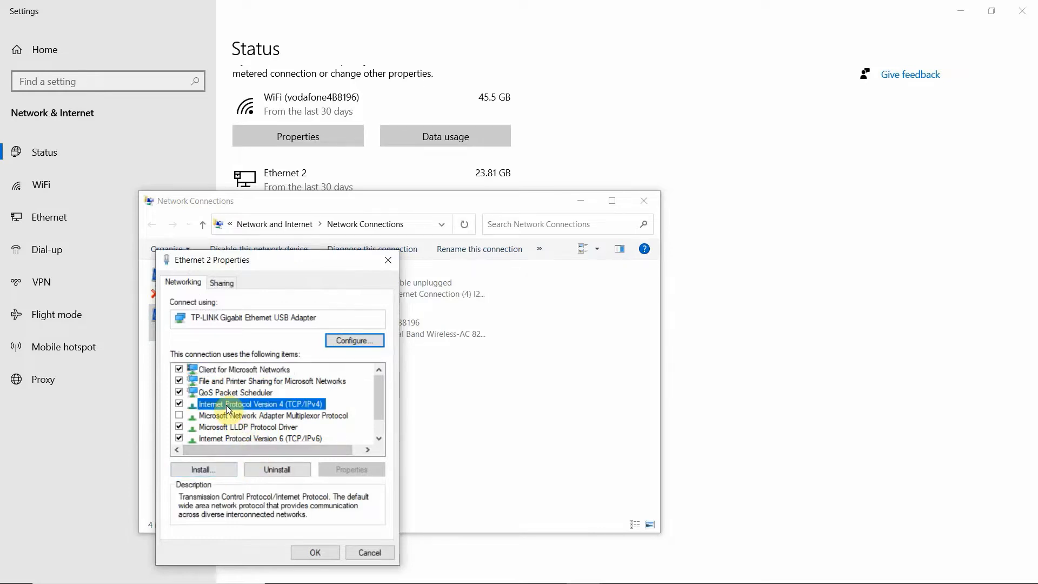
click(261, 404)
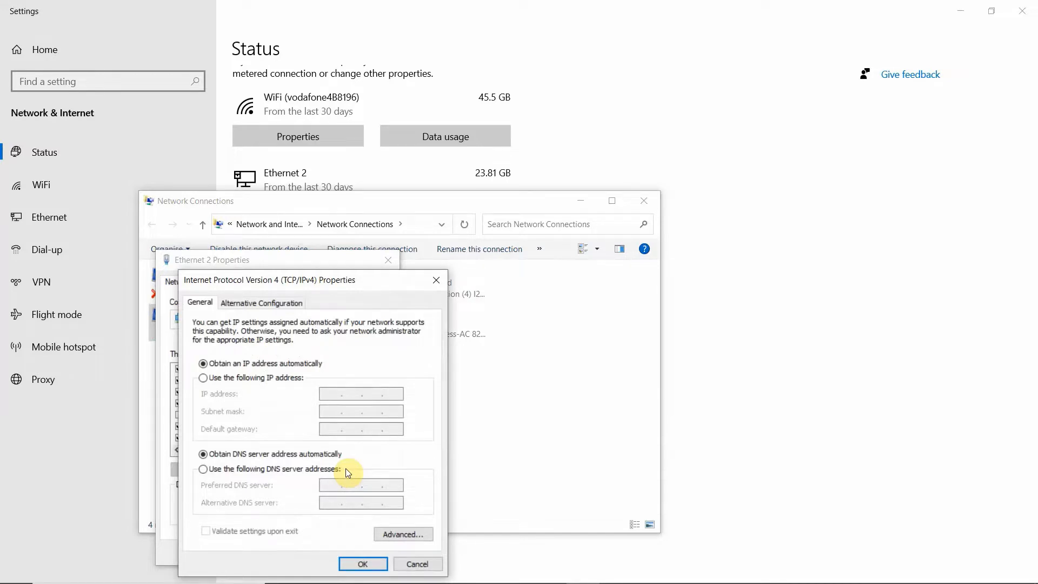
mouse_move(342, 472)
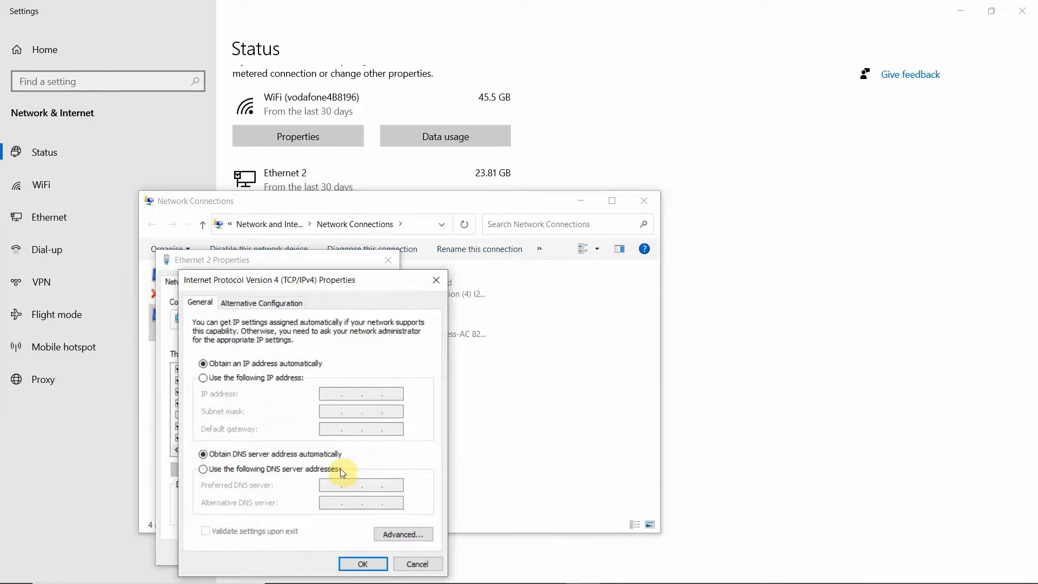
mouse_move(374, 285)
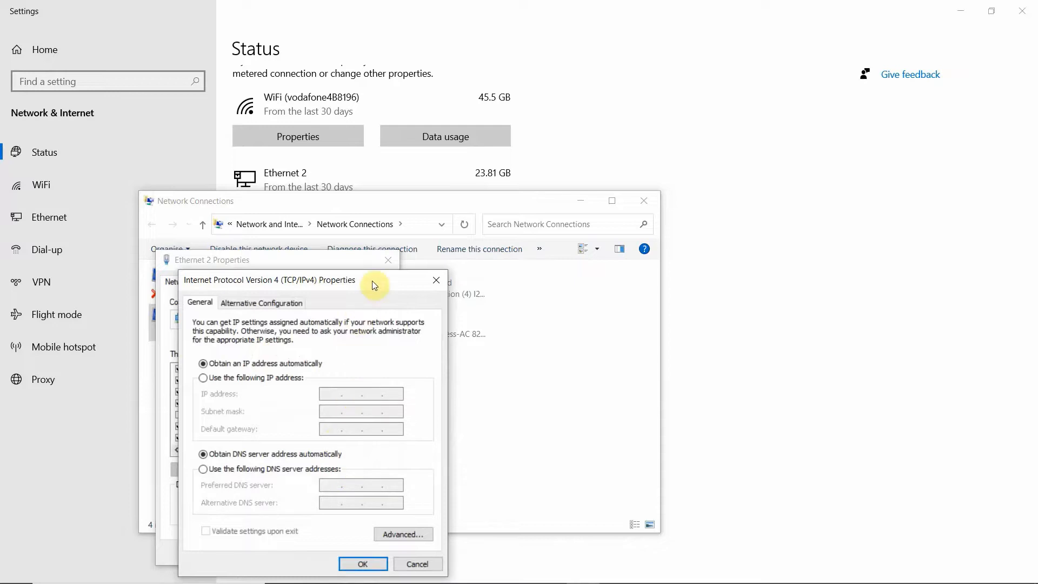
mouse_move(235, 356)
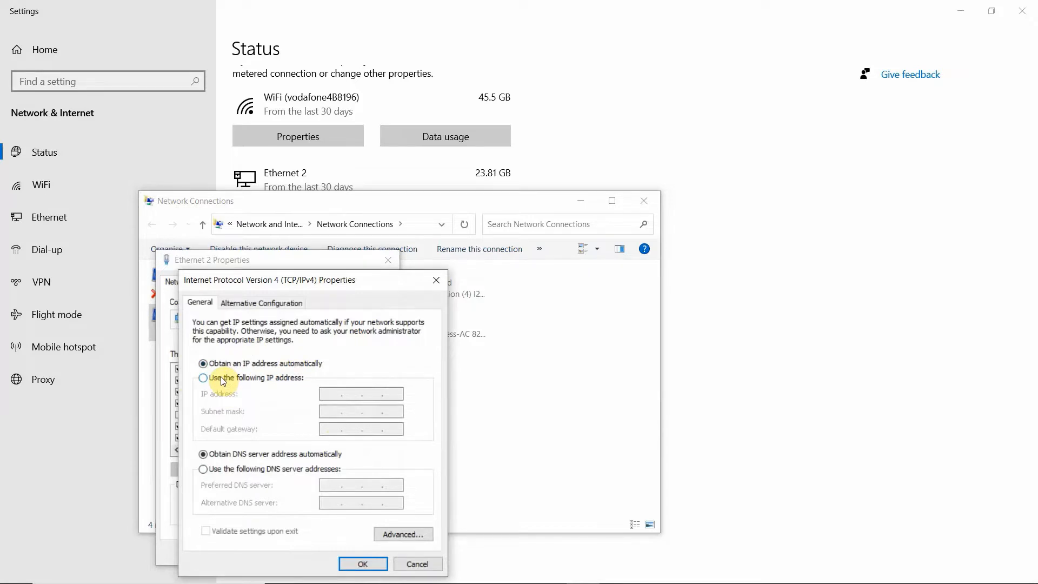
Step: Set Ethernet 2 to manual IP address 10.1.1.10 with subnet mask 255.255.255.0
click(203, 377)
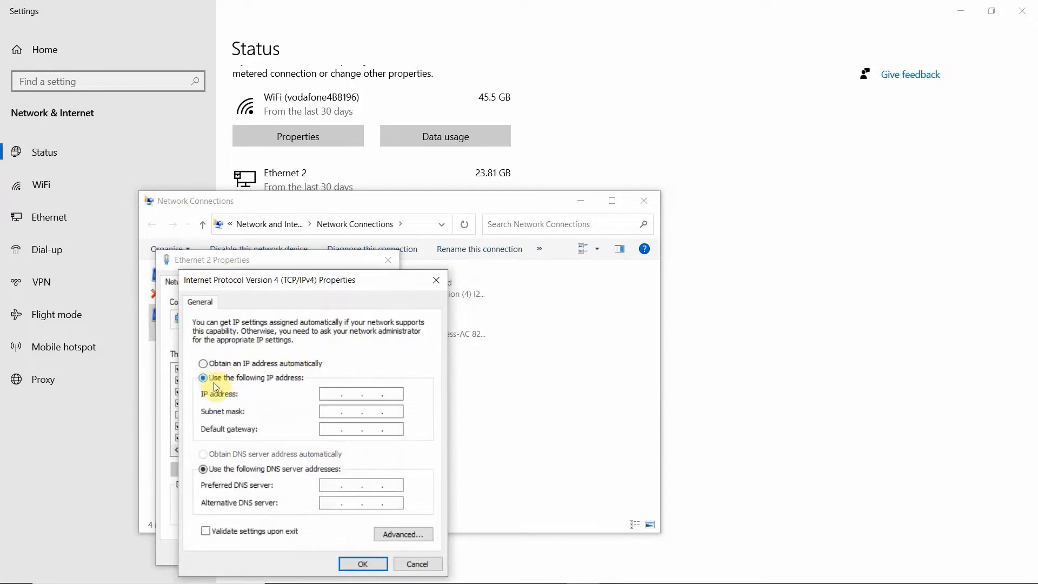
mouse_move(248, 402)
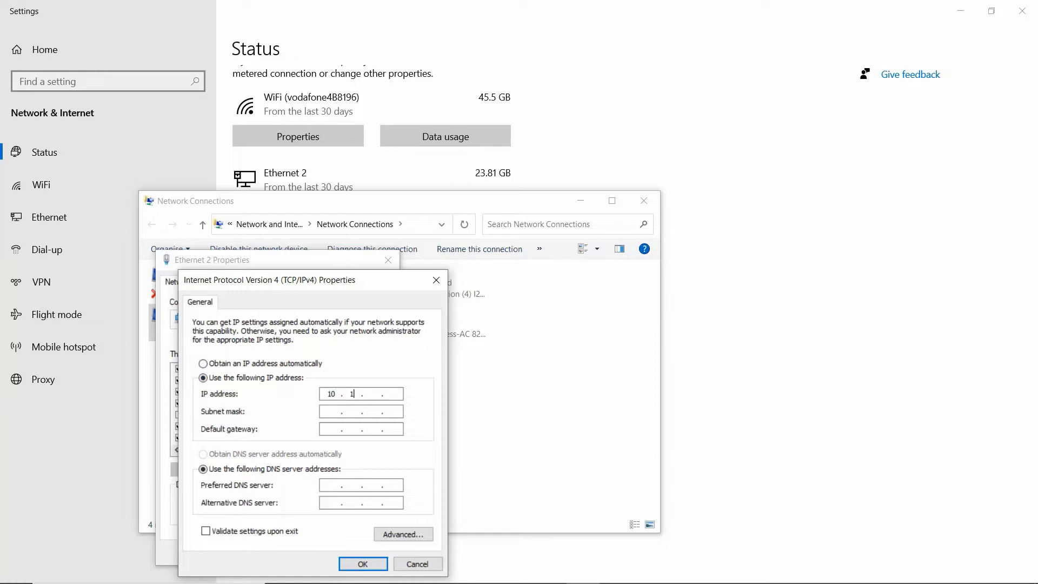
text(1.1.10)
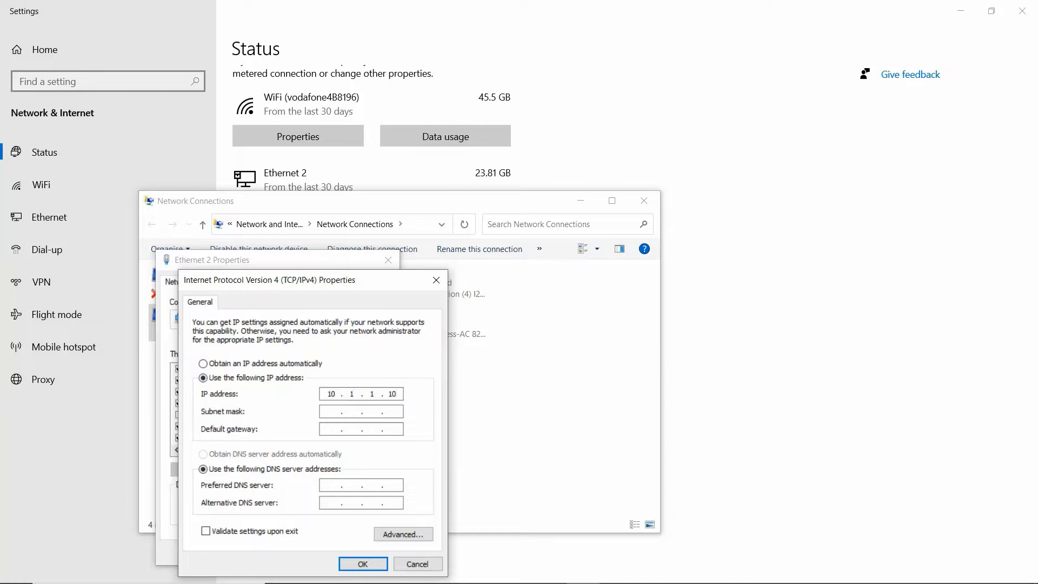
click(384, 393)
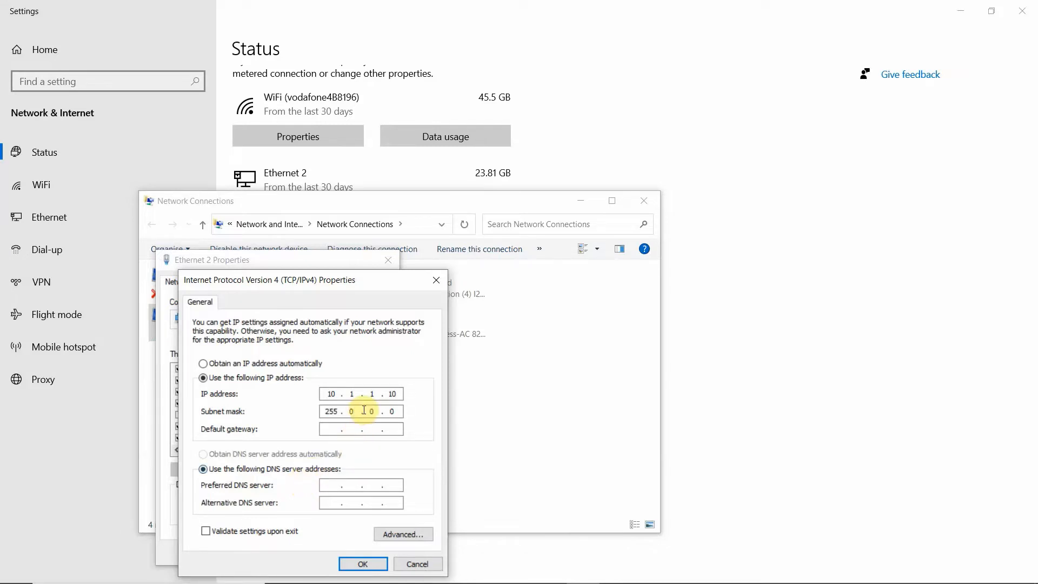
text(255 .)
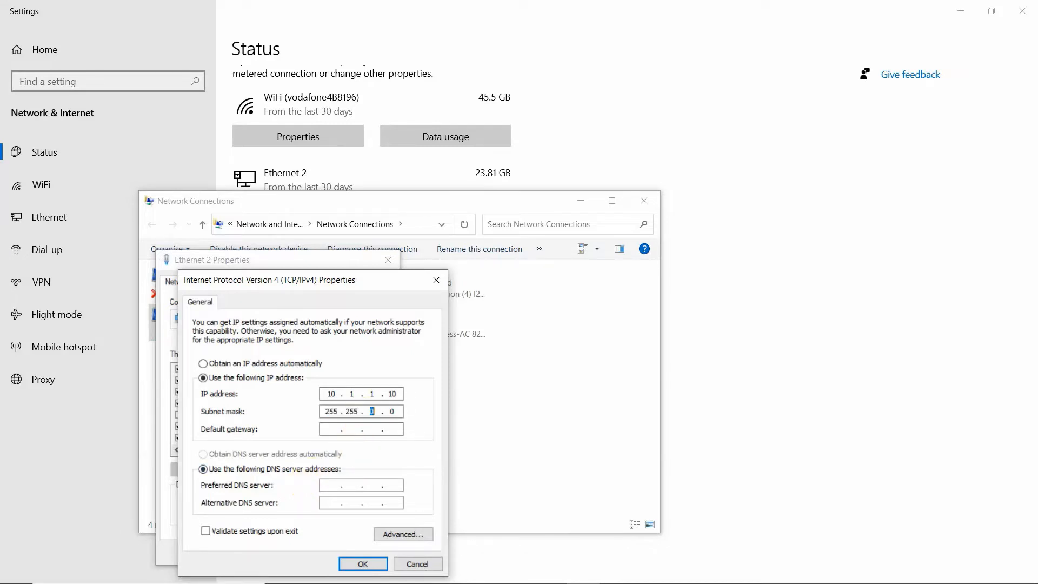
text(255 .)
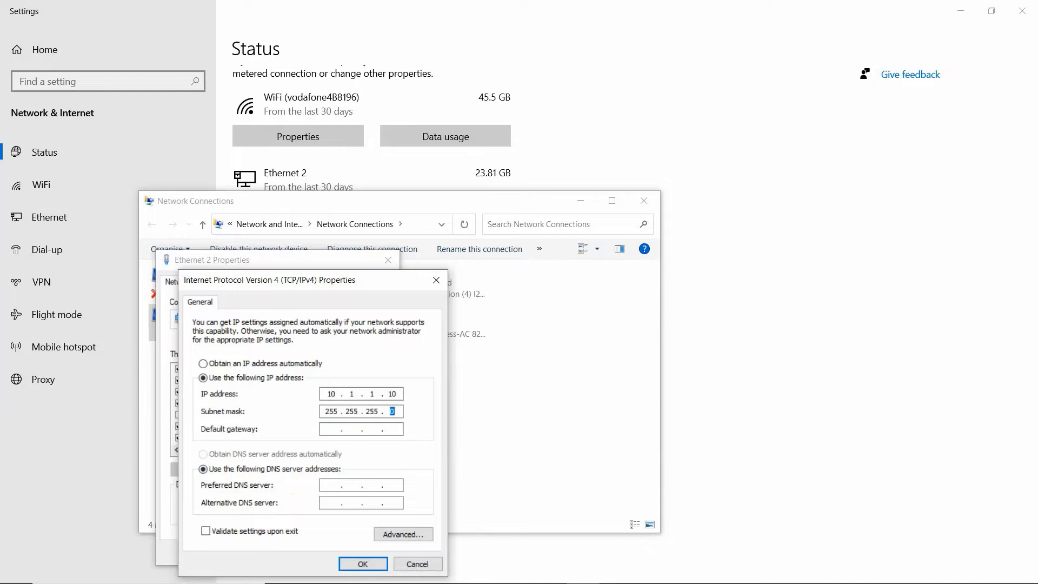
mouse_move(428, 416)
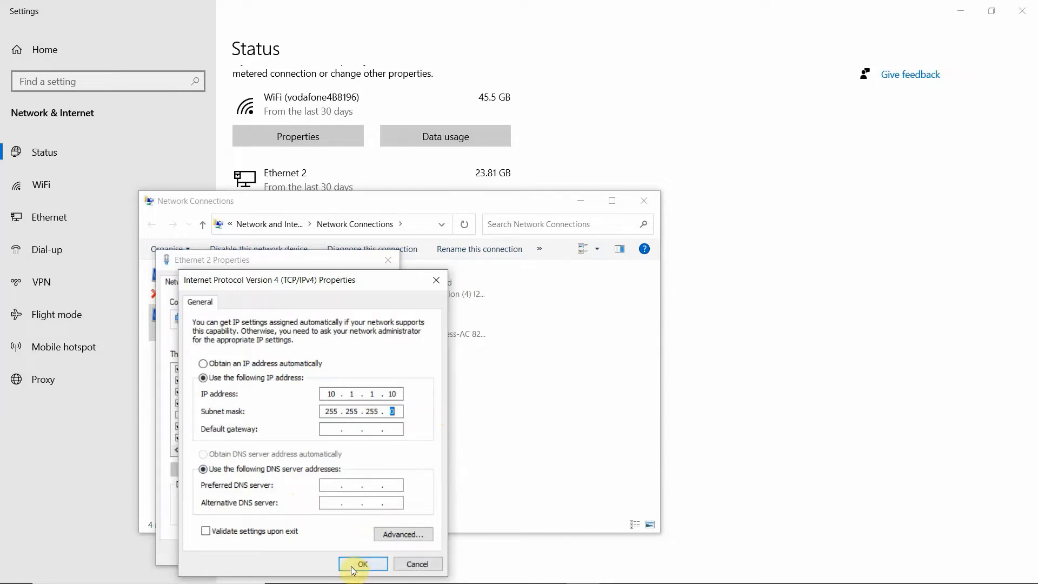
click(363, 564)
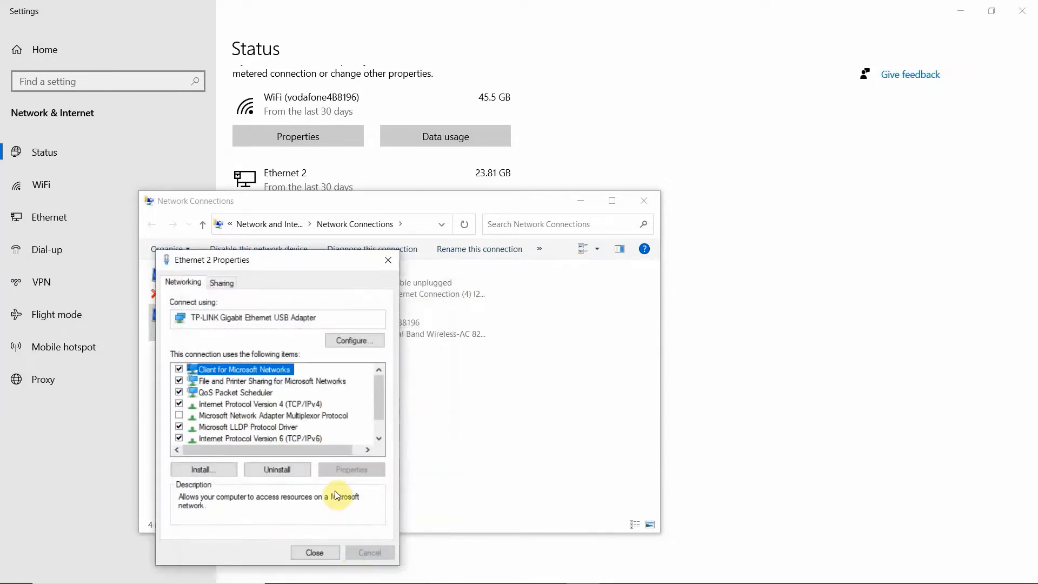
mouse_move(286, 407)
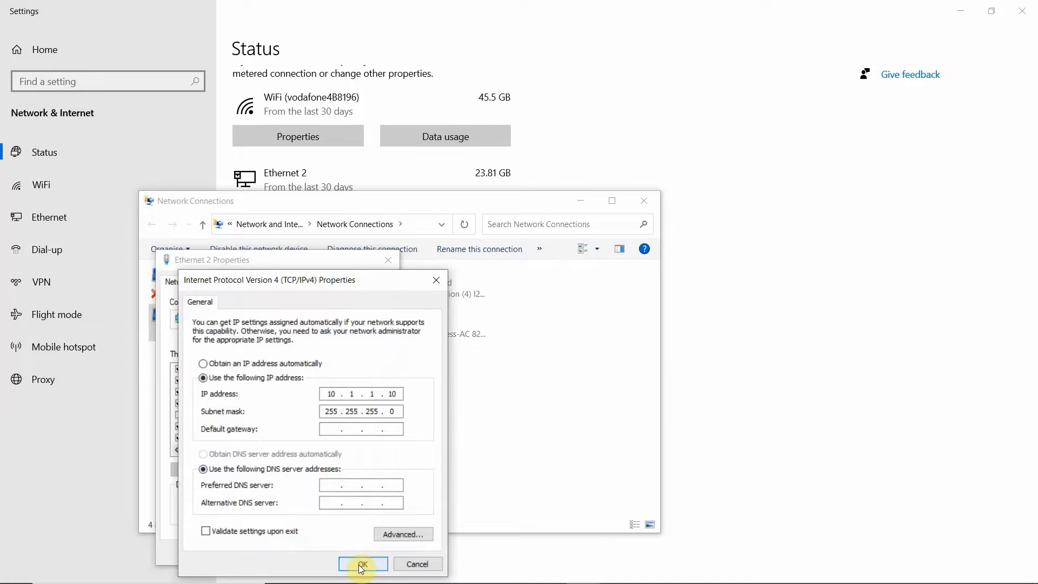
click(363, 564)
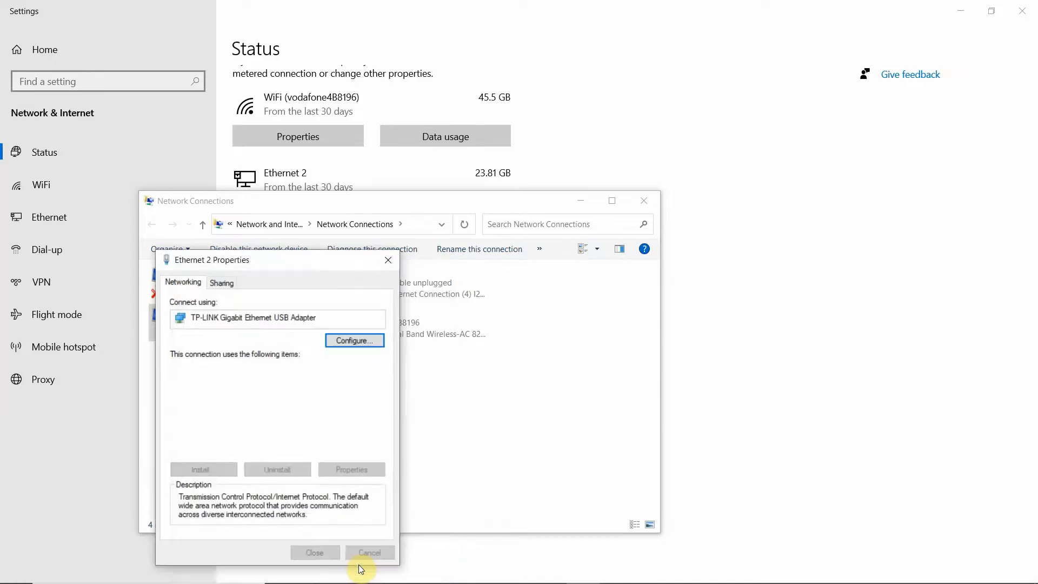
click(314, 552)
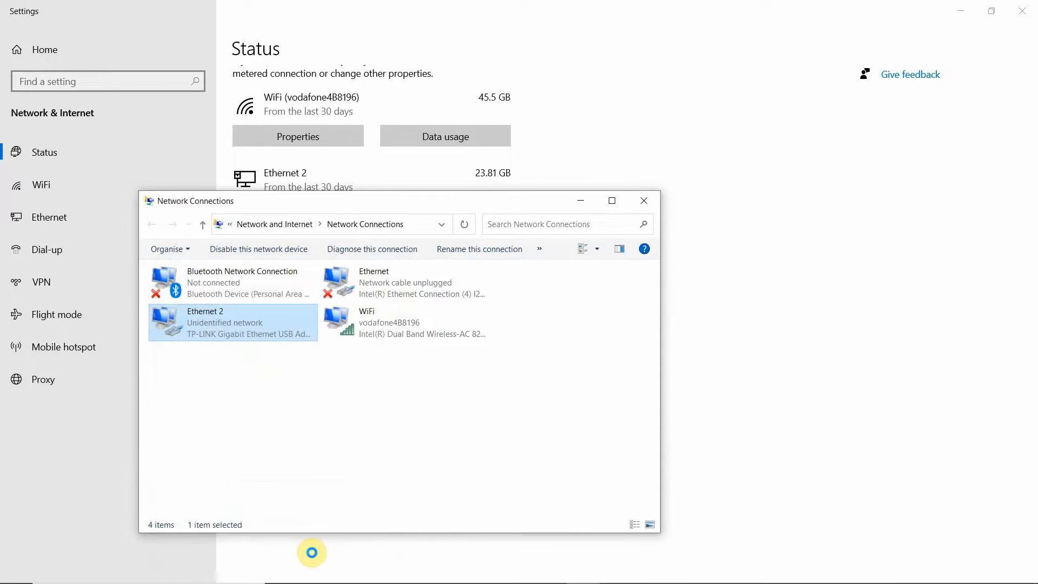
mouse_move(215, 344)
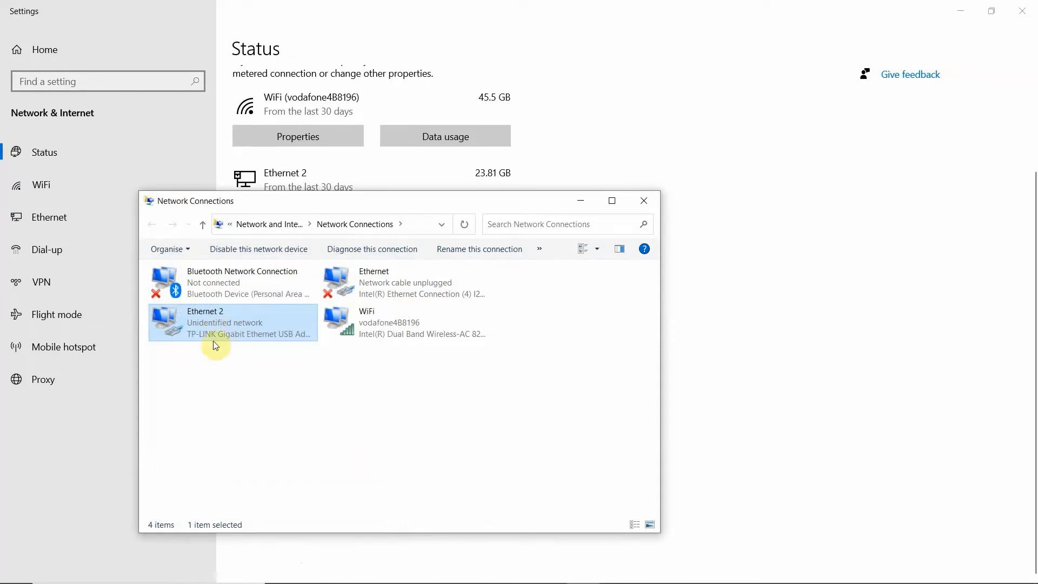
mouse_move(214, 329)
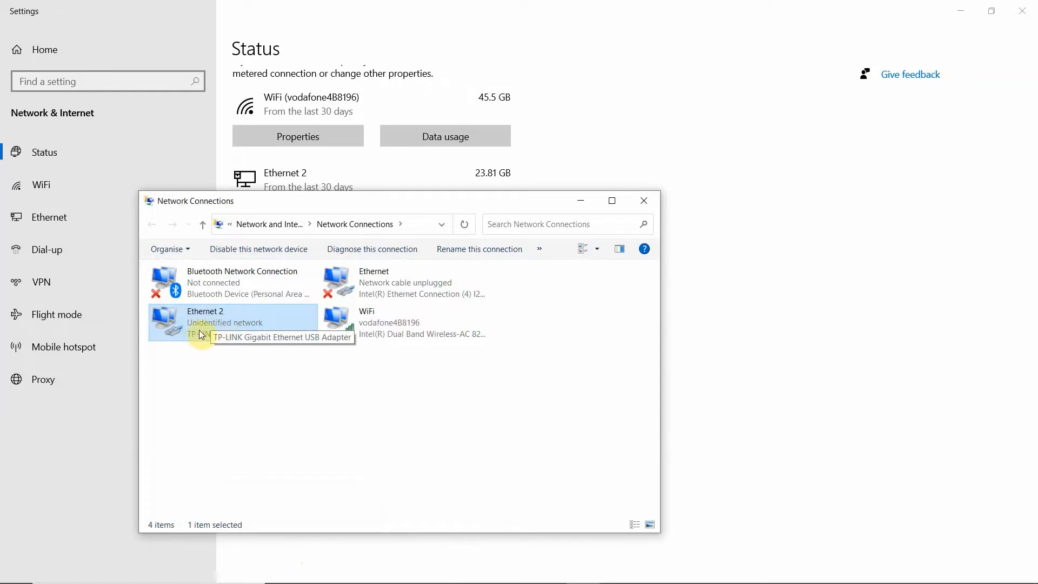
mouse_move(223, 333)
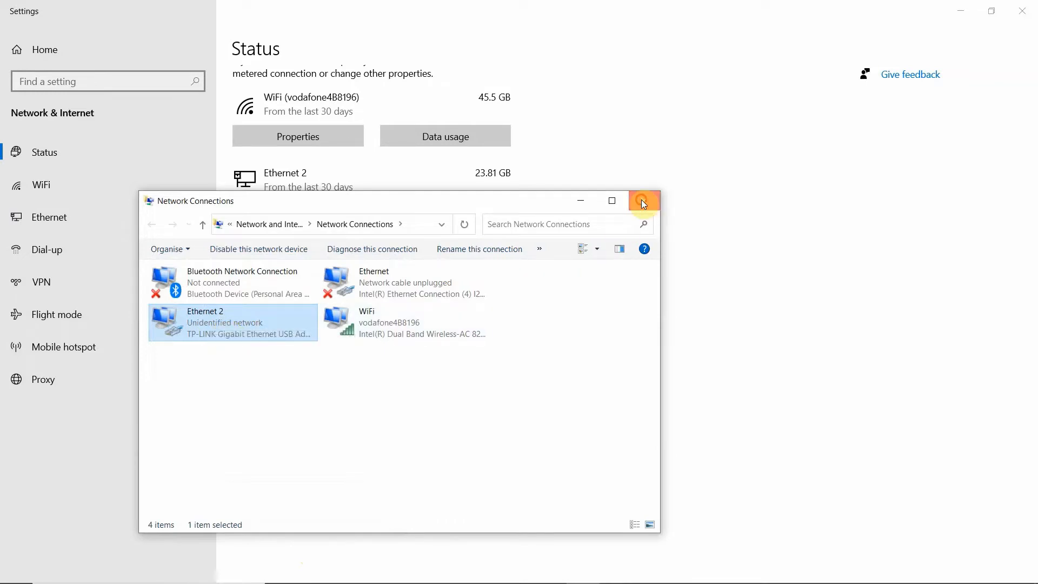
click(642, 200)
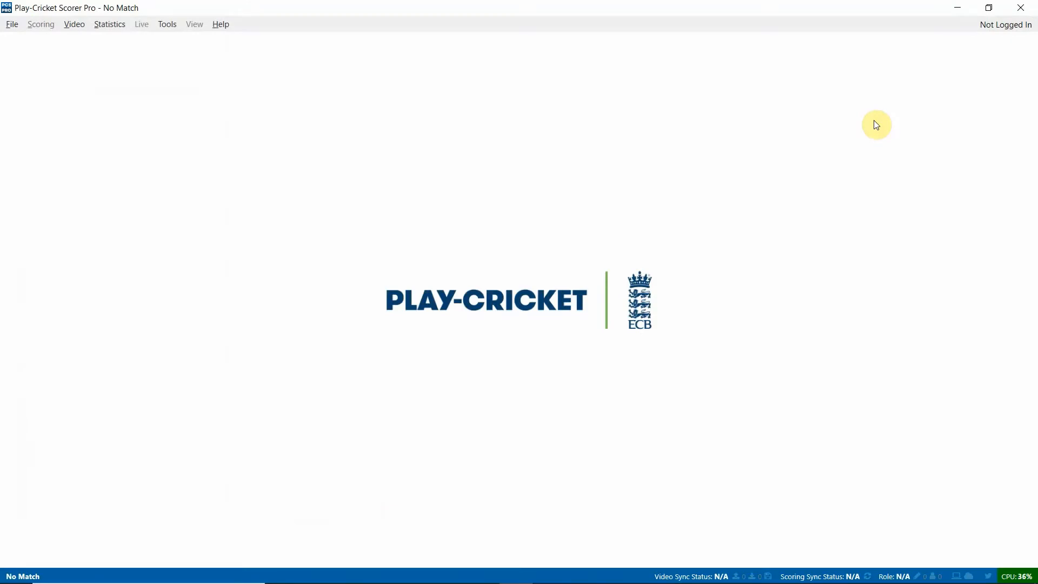
mouse_move(995, 38)
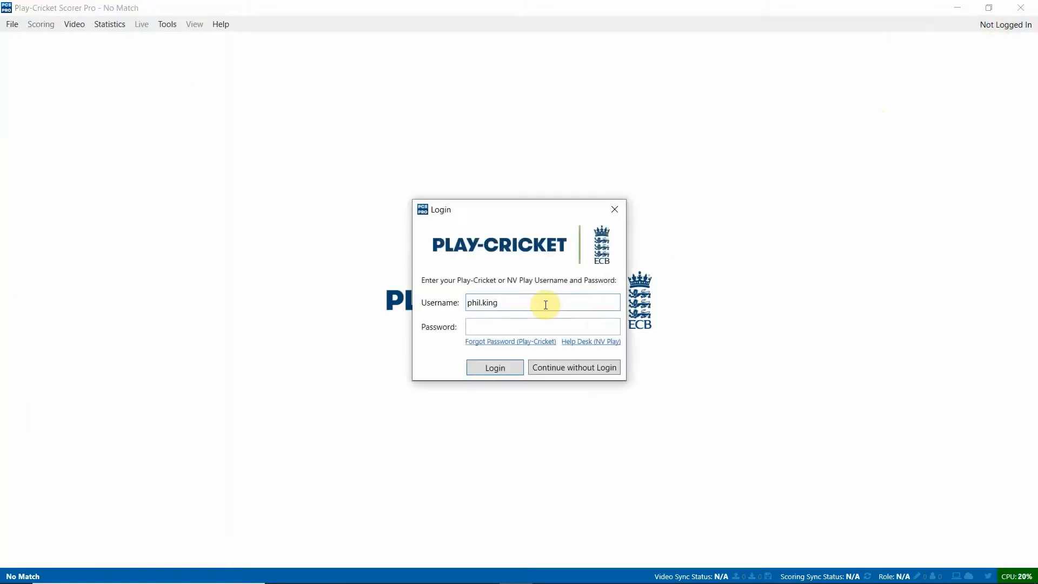
text(password)
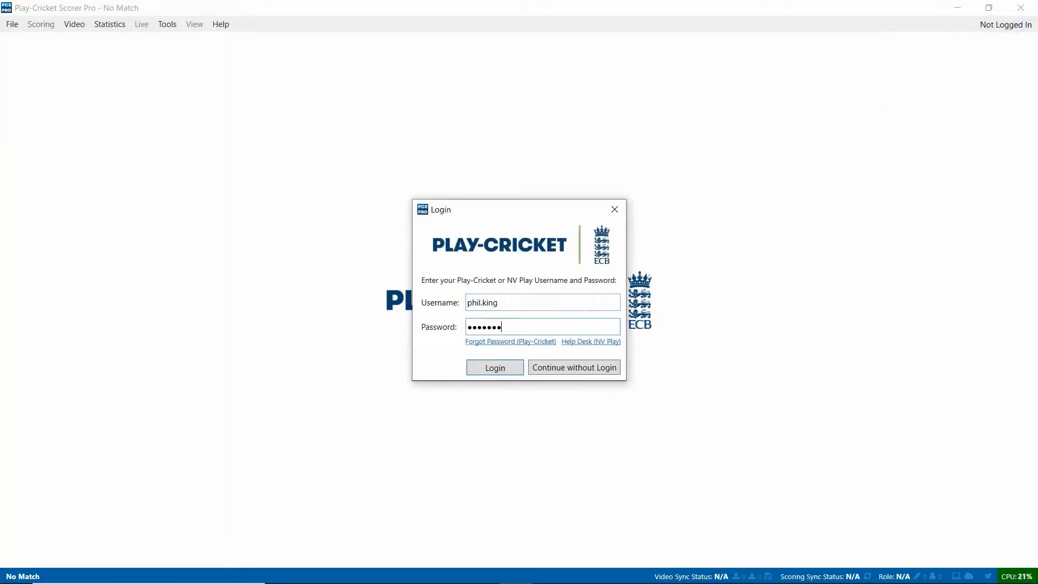
click(493, 368)
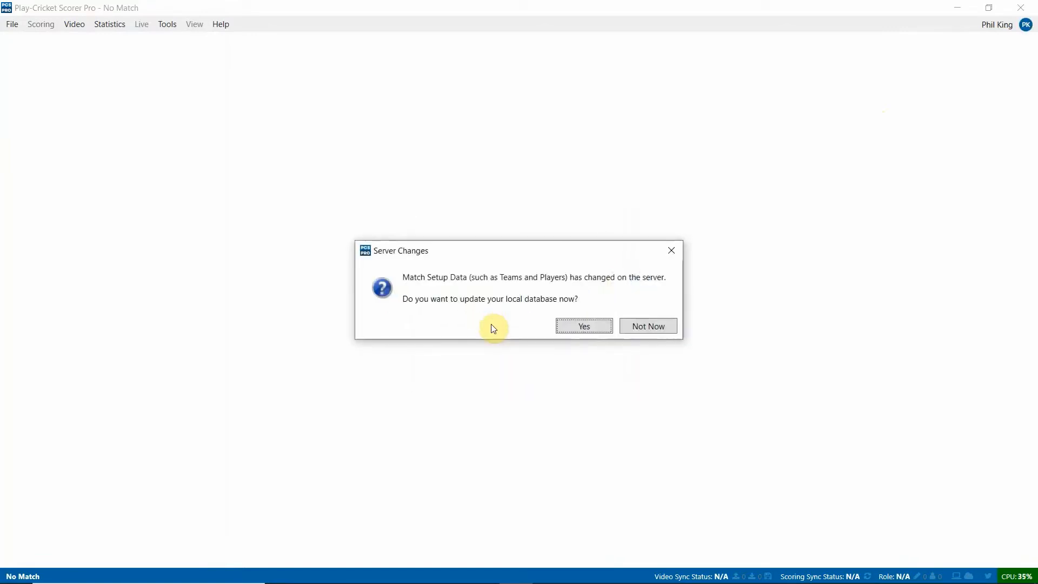
click(584, 325)
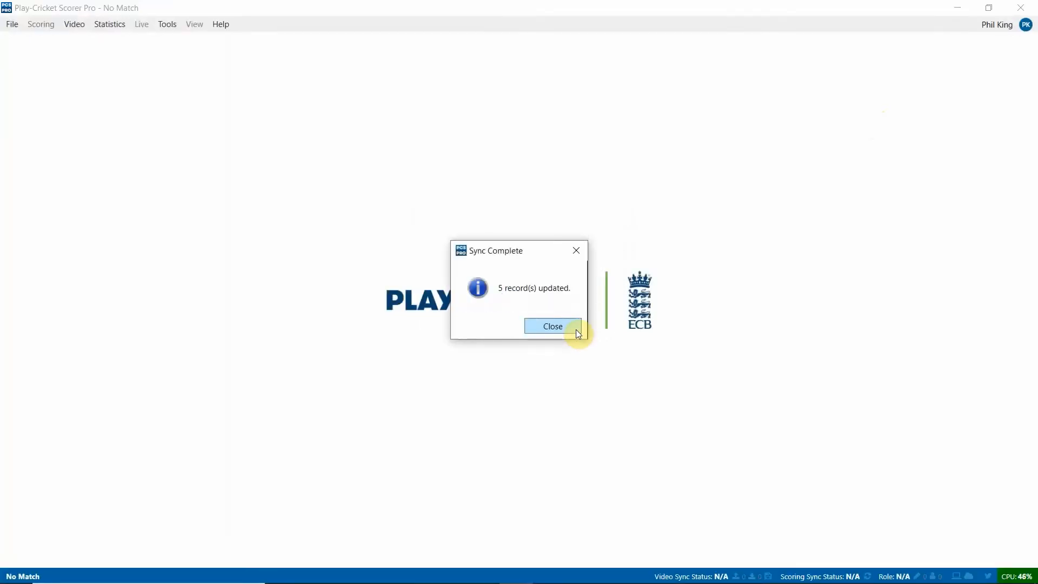
click(551, 325)
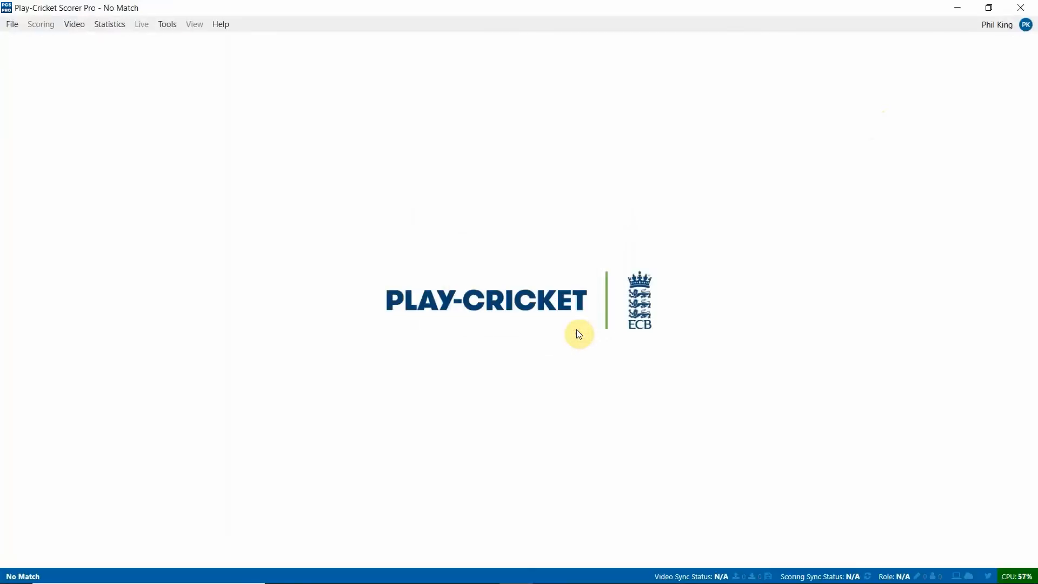
mouse_move(30, 39)
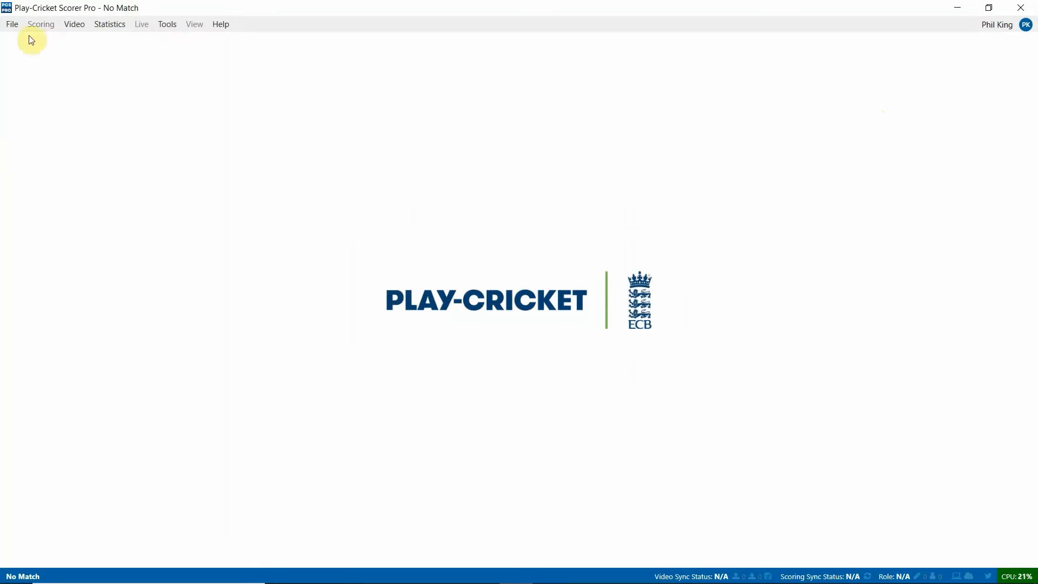
click(12, 24)
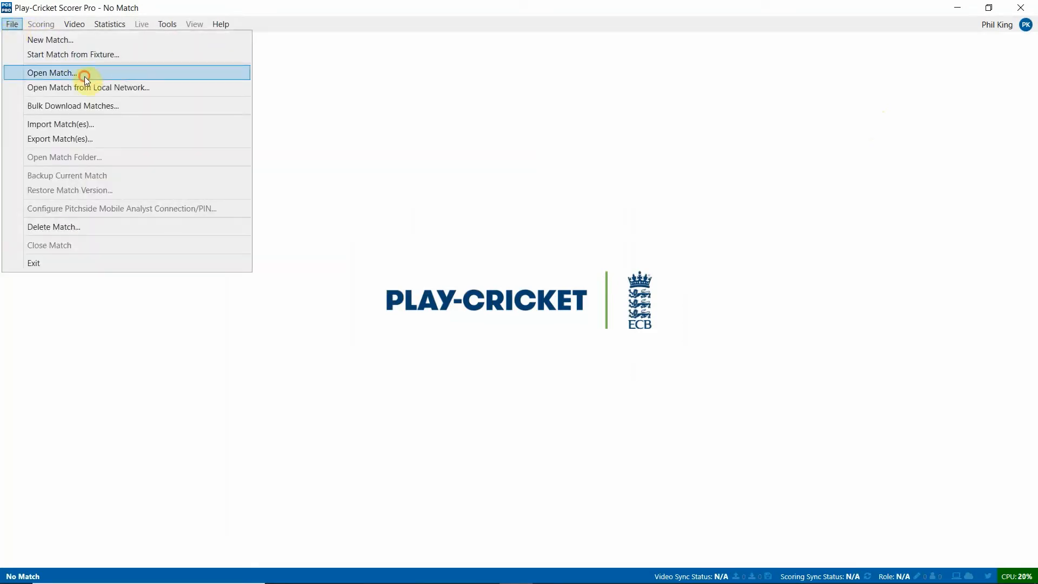
Step: Open the 25 Dec 2021 Afghanistan v Bangladesh match as local scorer with Capture/Edit Video on
click(52, 73)
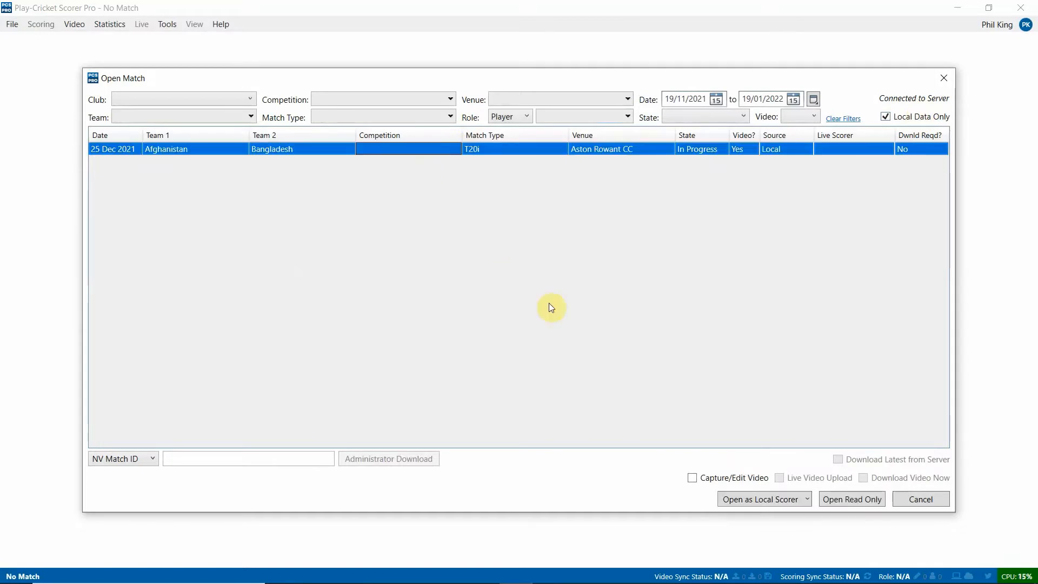
mouse_move(728, 480)
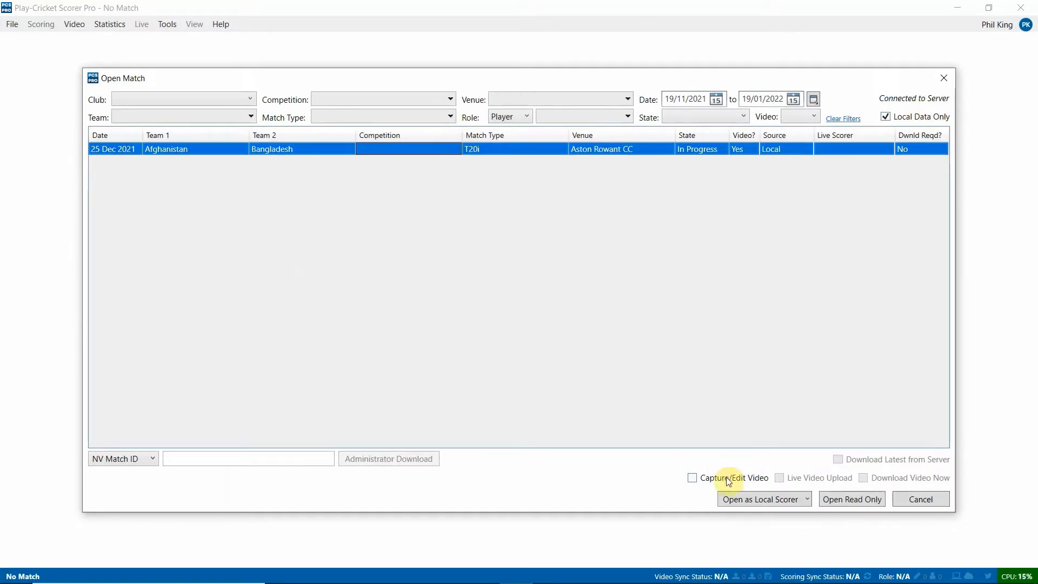
click(692, 478)
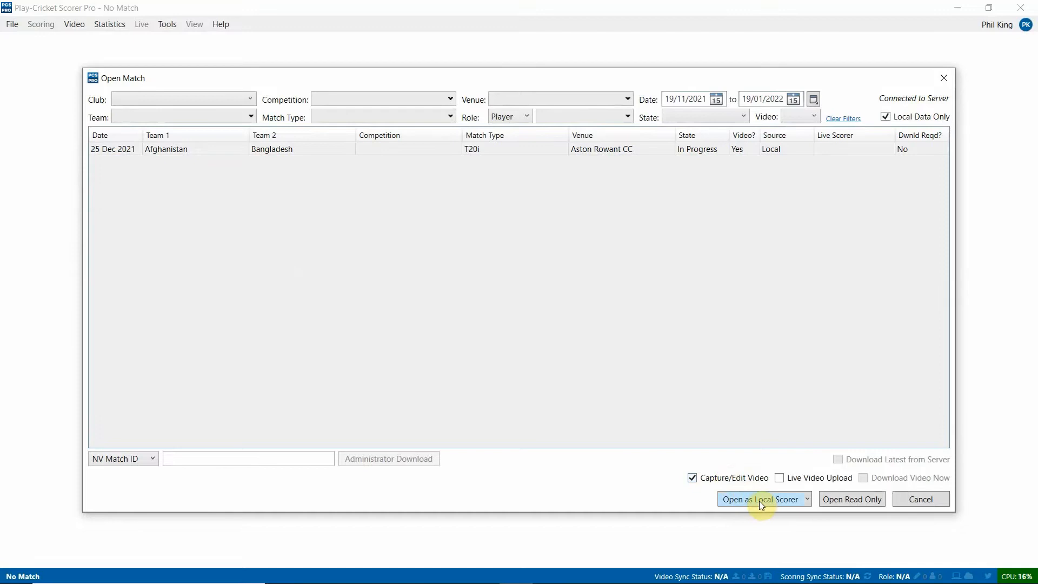
click(760, 498)
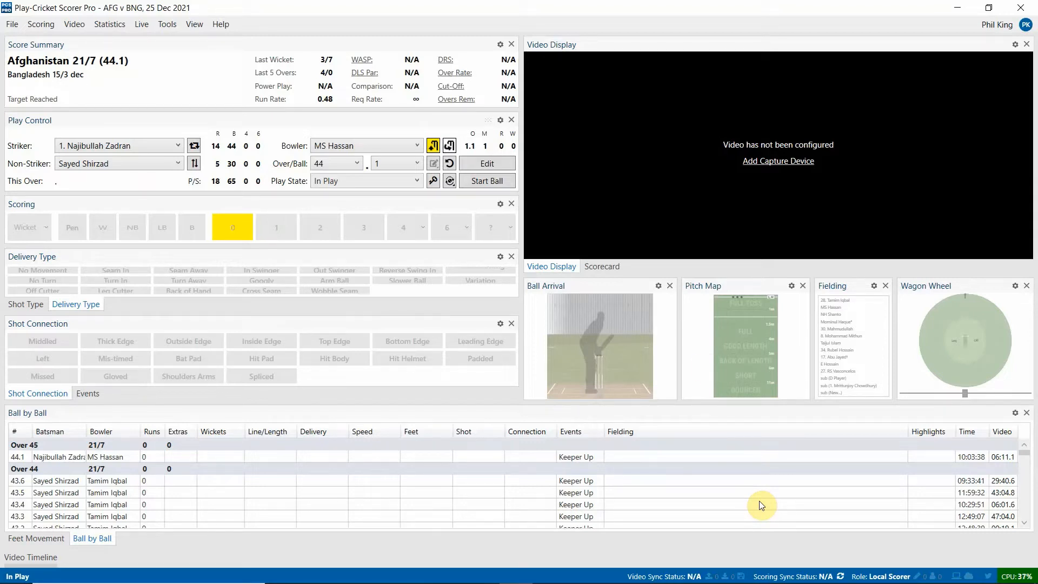
mouse_move(688, 135)
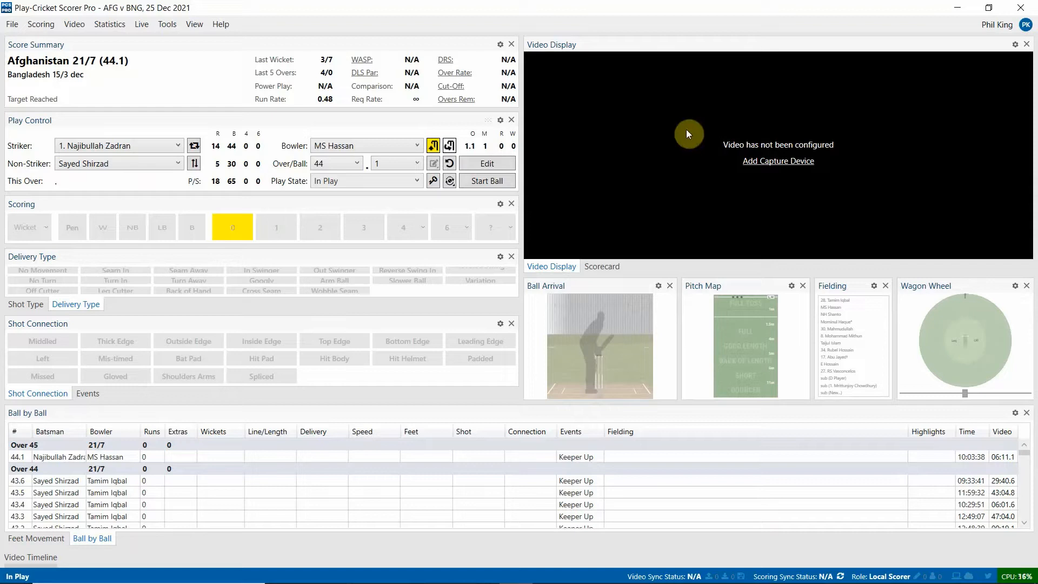
mouse_move(688, 143)
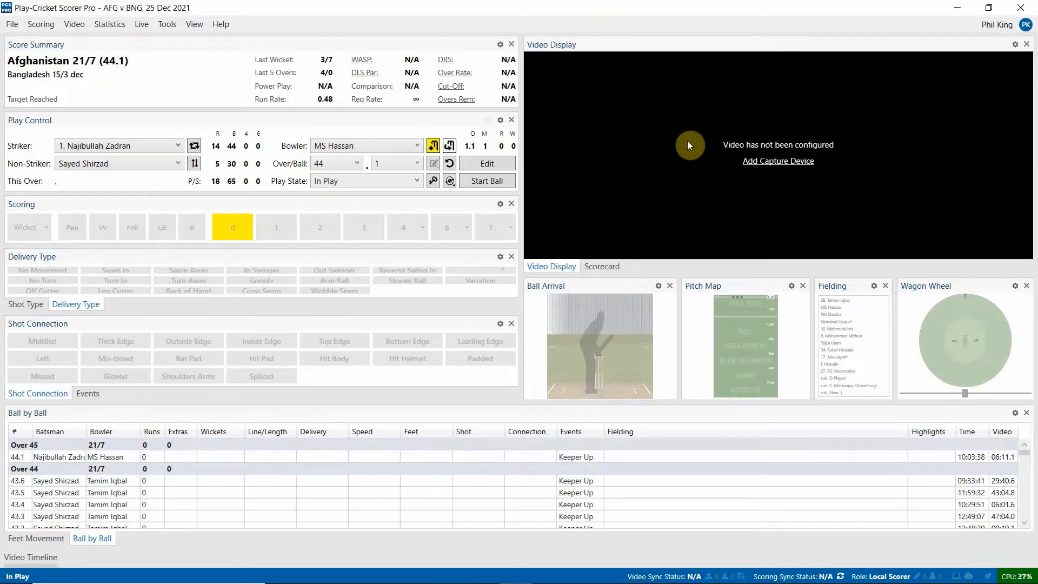
Step: Switch to the Scoring - Default layout and add the Video Display panel
click(194, 24)
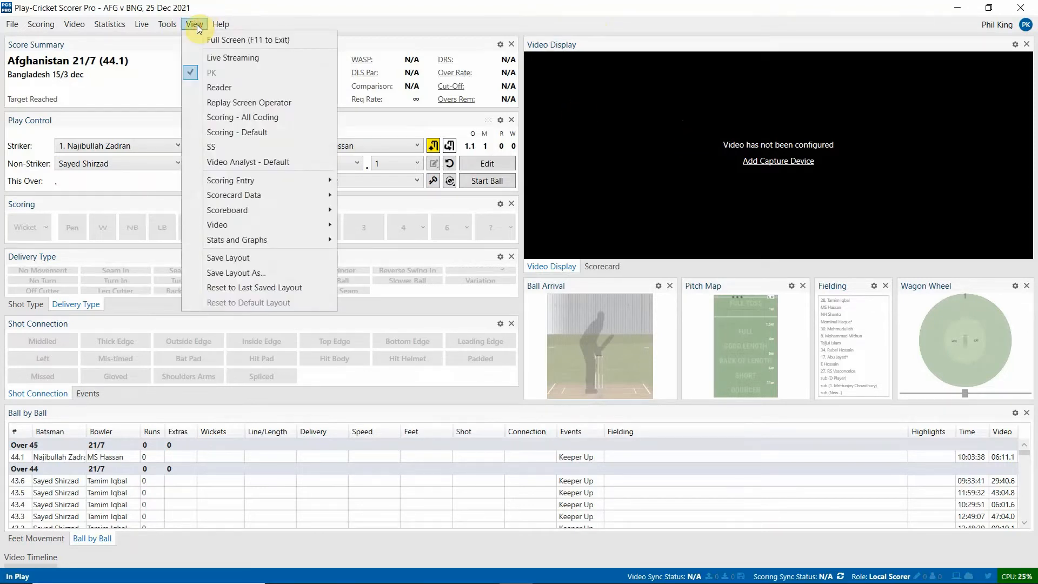
click(237, 132)
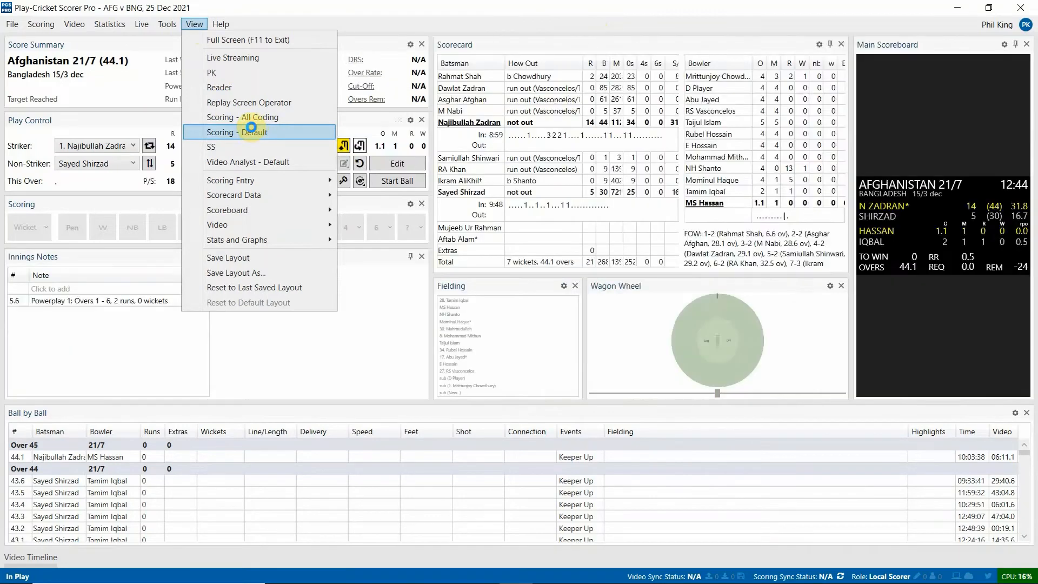
click(237, 132)
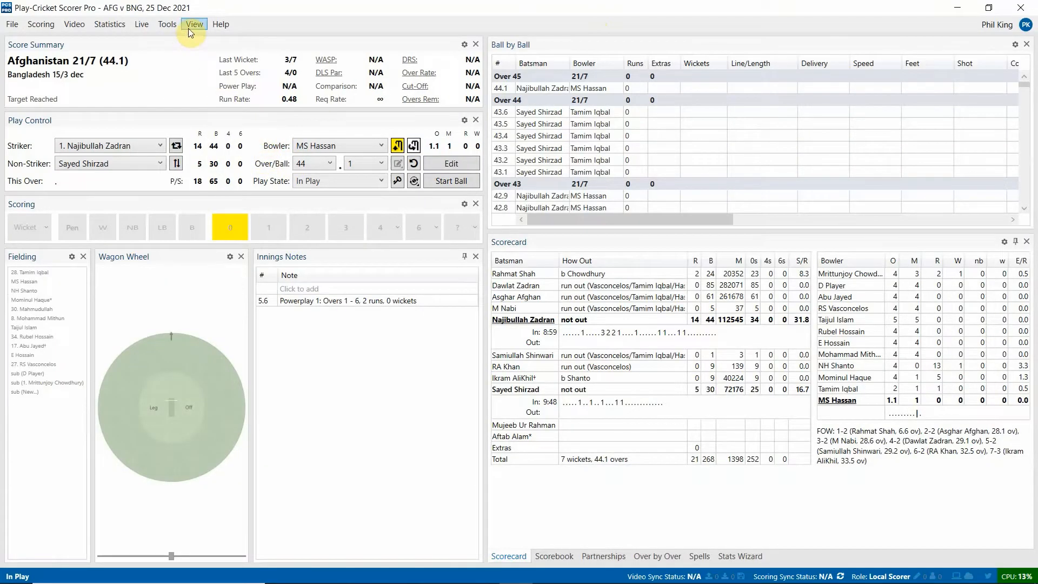
click(194, 24)
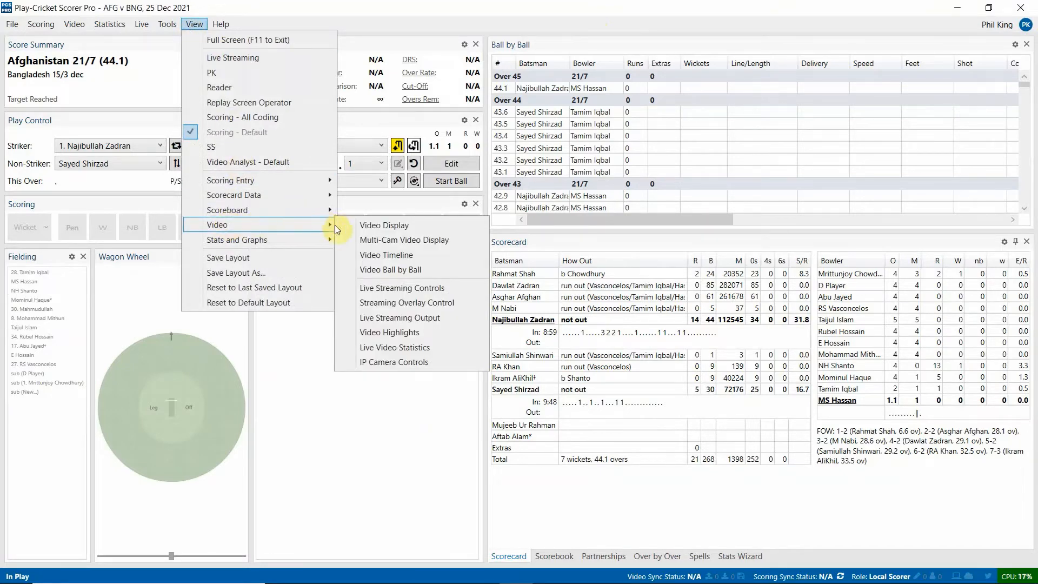
click(384, 225)
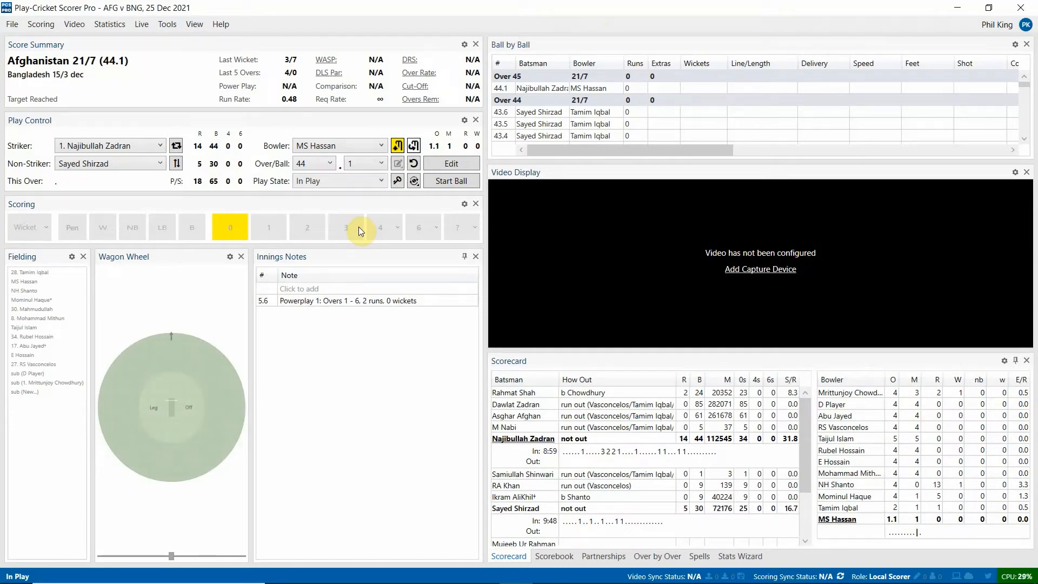
mouse_move(464, 287)
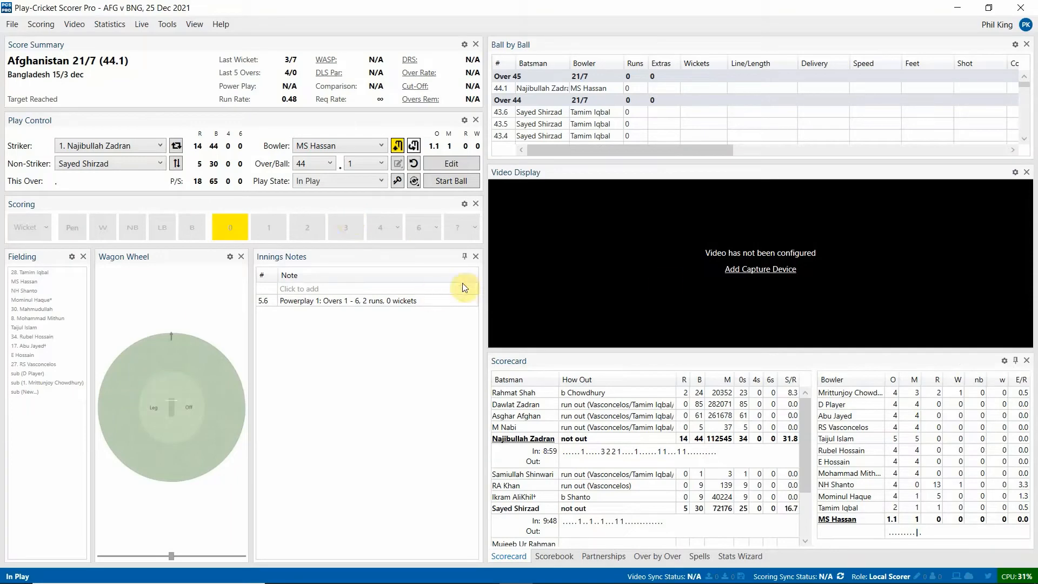
mouse_move(760, 269)
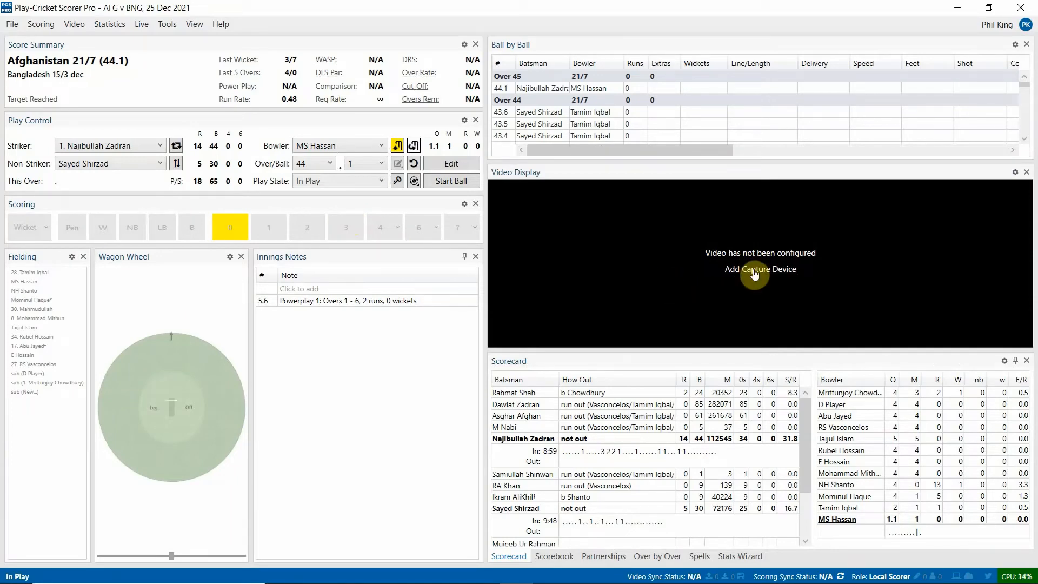
Step: Add an IP Camera capture device and search the network, finding HIKVISION at 10.1.1.30
click(761, 269)
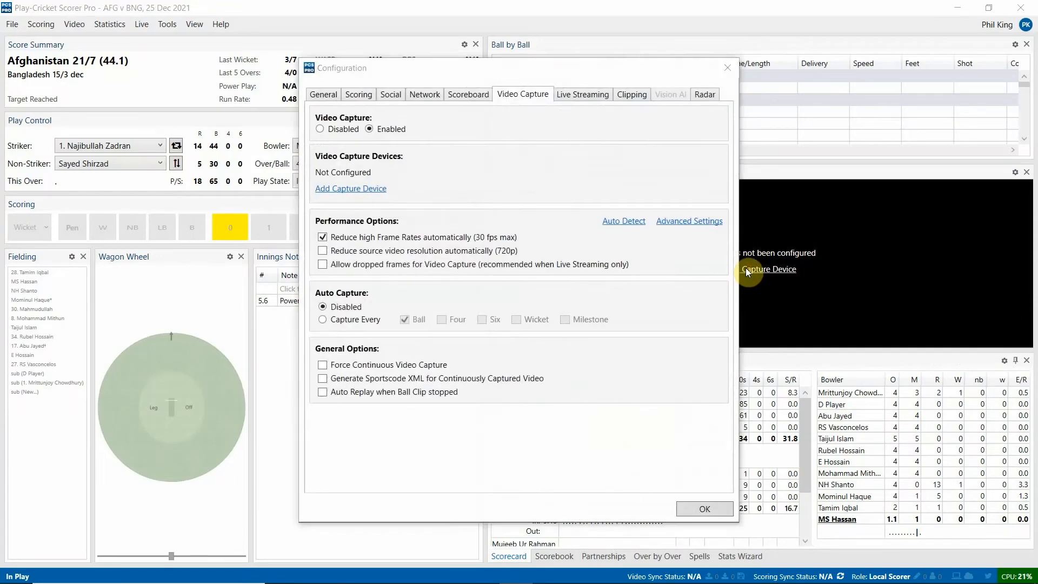
click(351, 188)
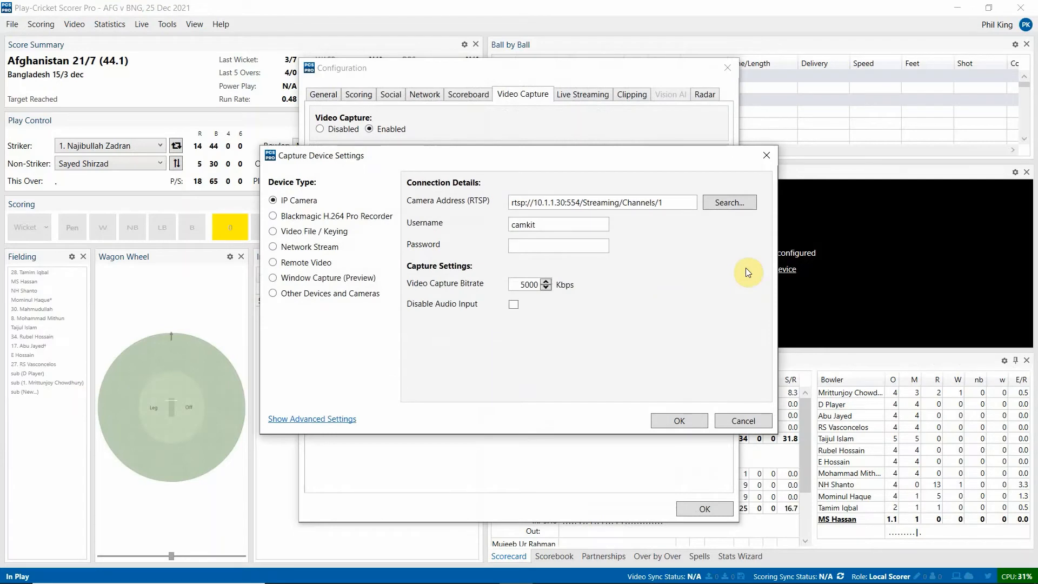
mouse_move(723, 173)
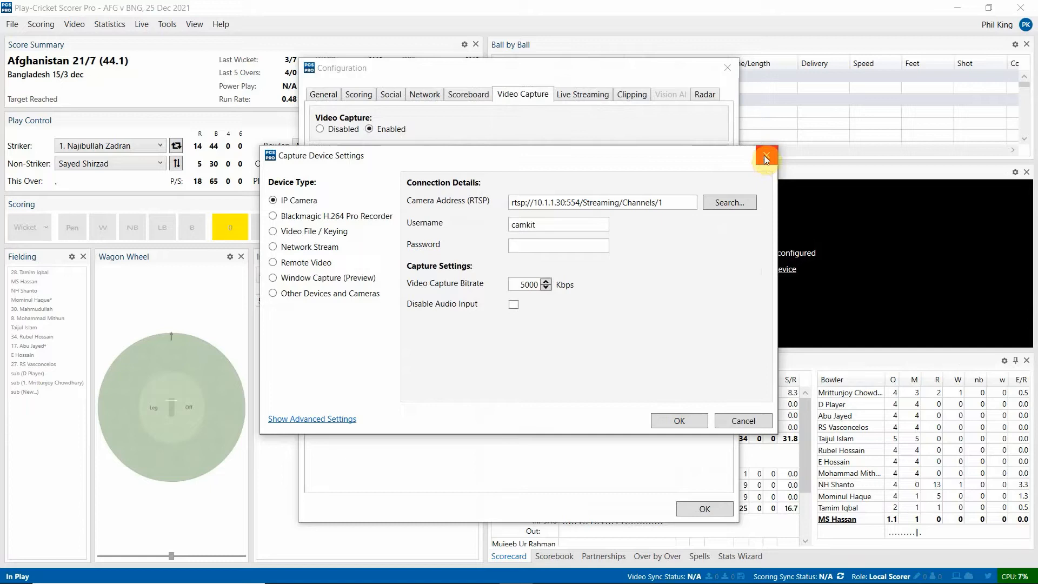
click(766, 159)
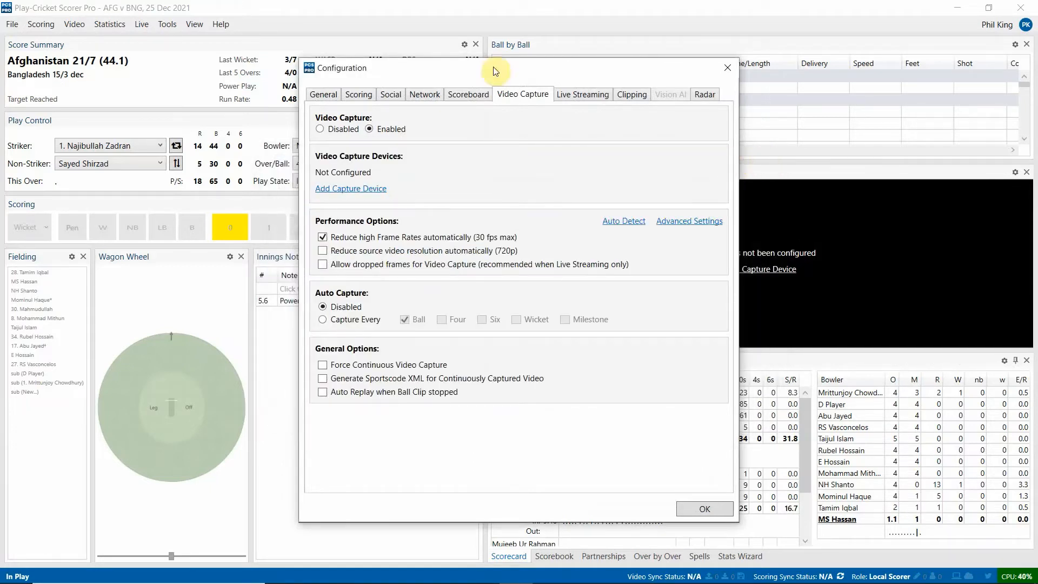
mouse_move(501, 103)
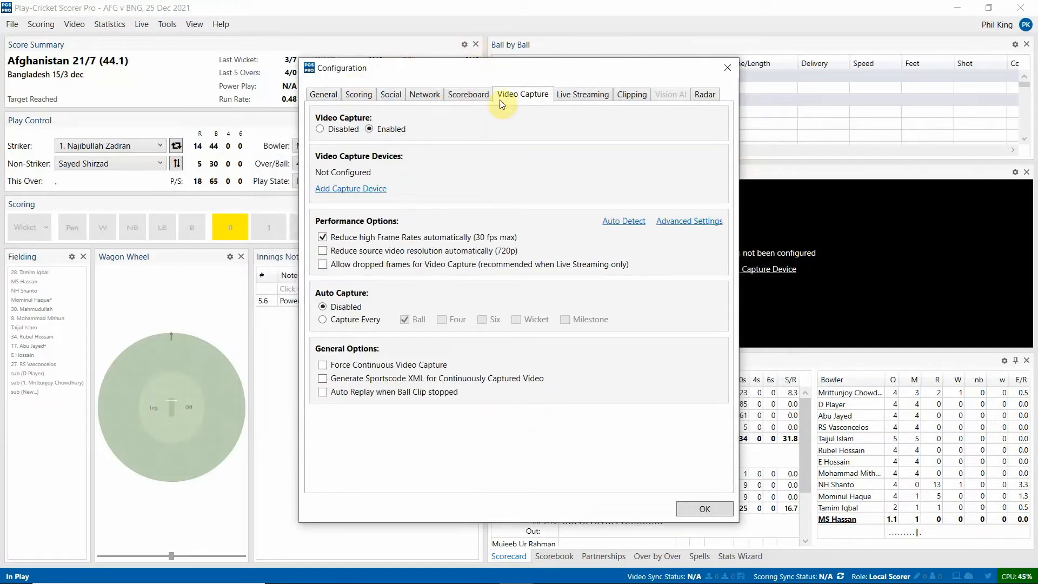
mouse_move(519, 100)
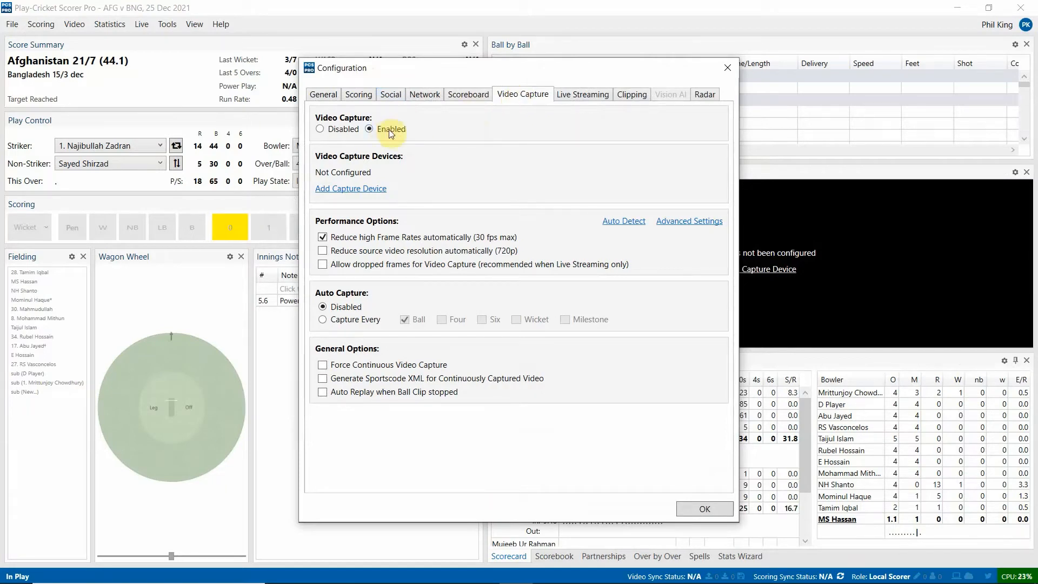
mouse_move(361, 179)
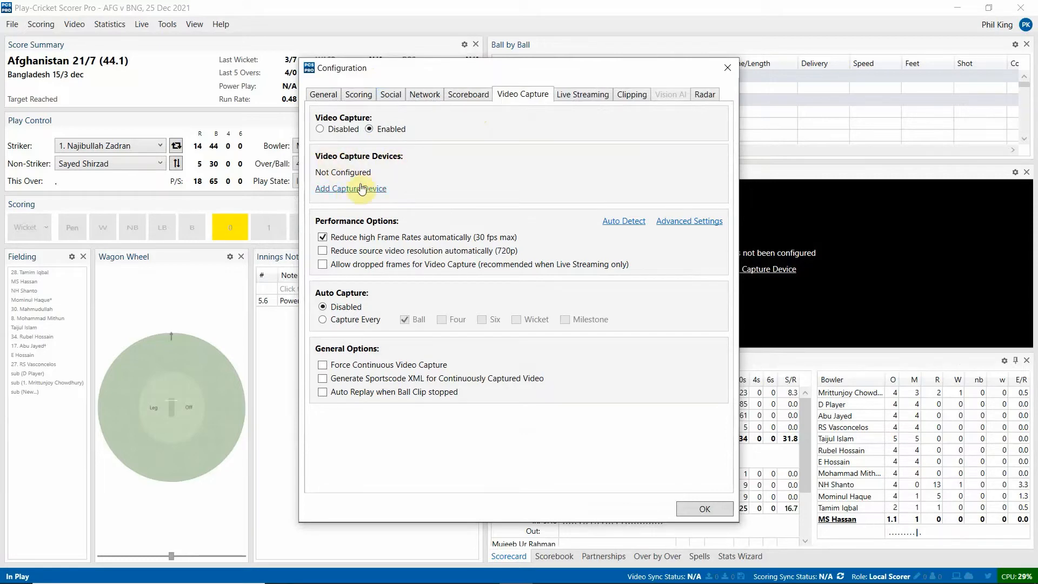
click(350, 189)
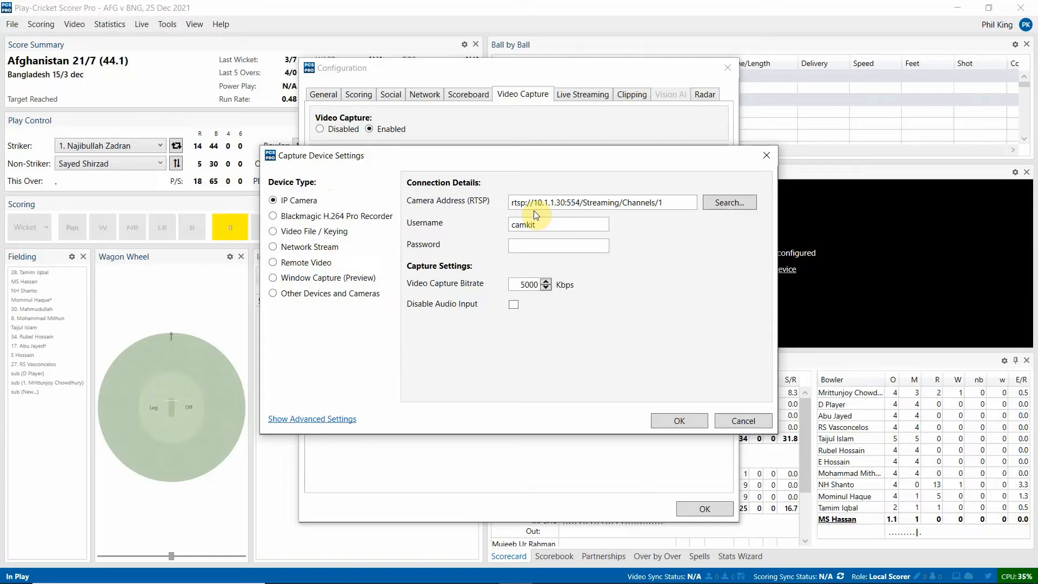
click(728, 203)
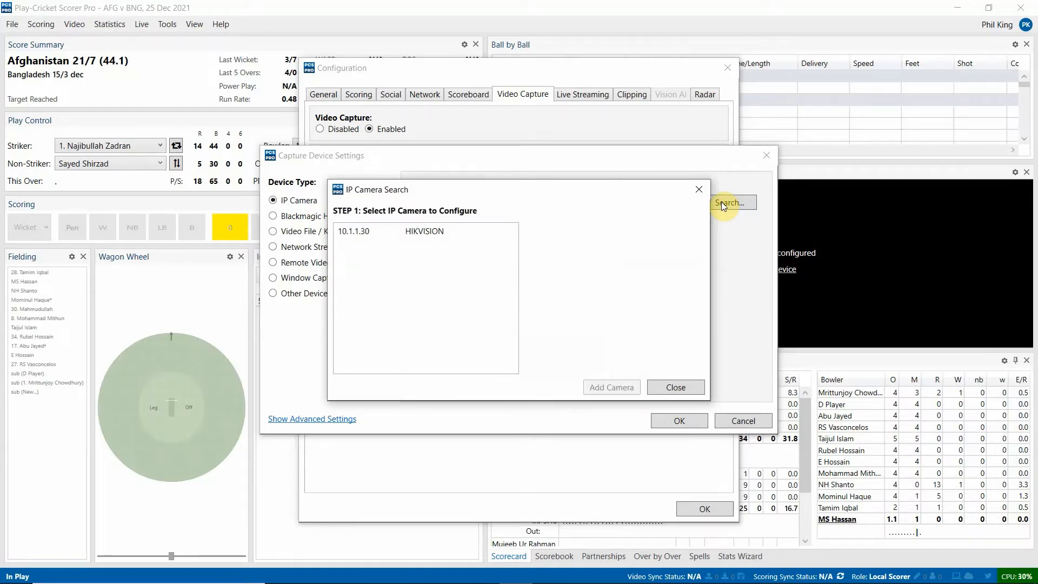
Step: Log in to the HIKVISION camera at 10.1.1.30 with username 'camkit' and its password
click(401, 230)
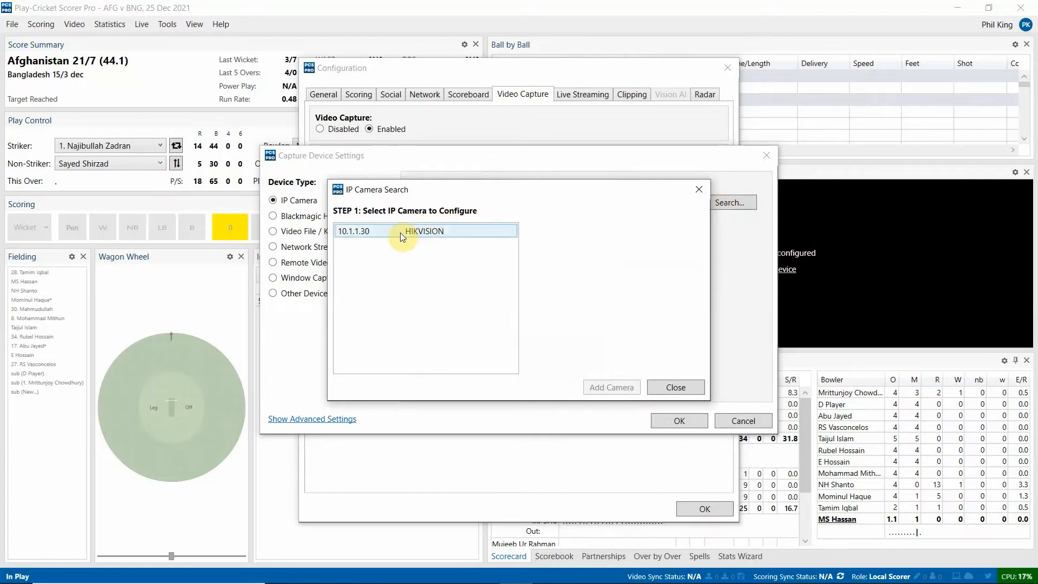
mouse_move(427, 232)
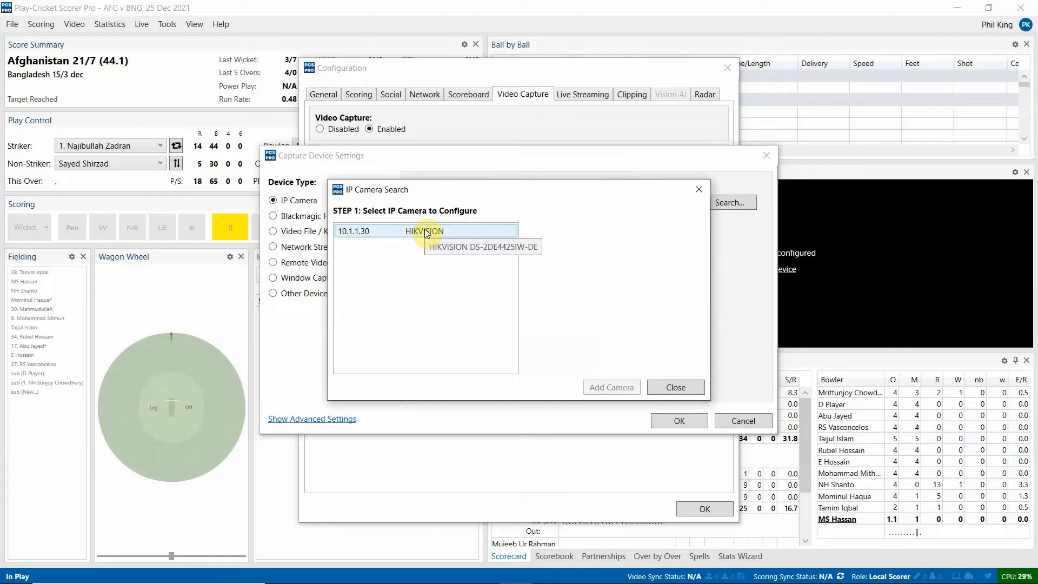
mouse_move(349, 240)
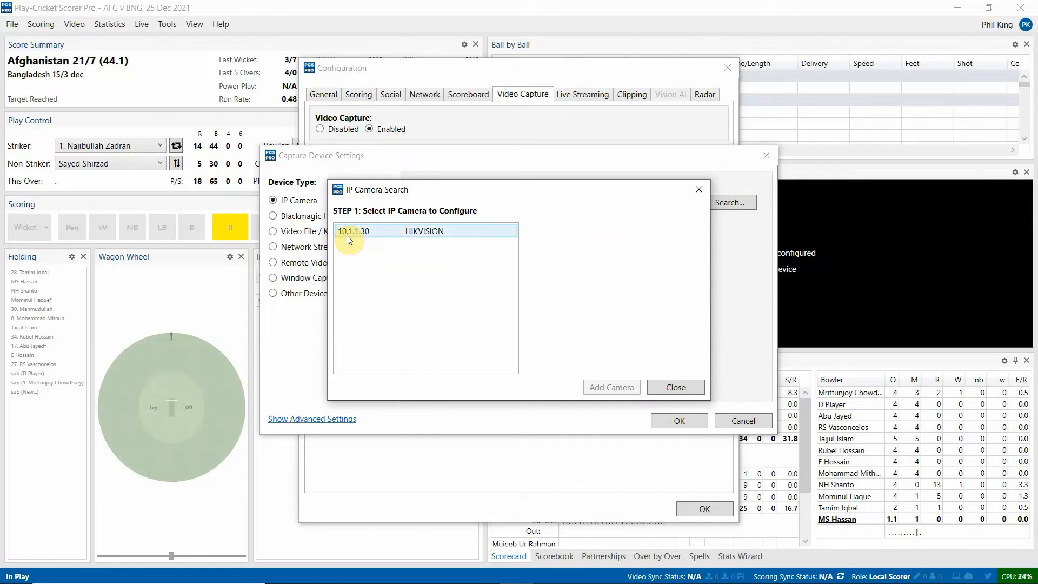
mouse_move(364, 230)
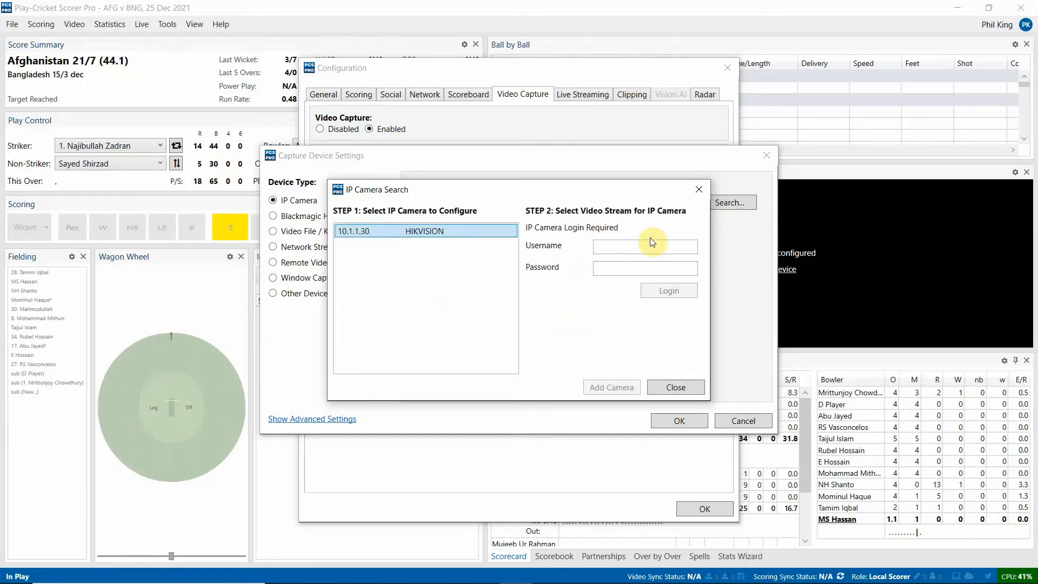
click(644, 246)
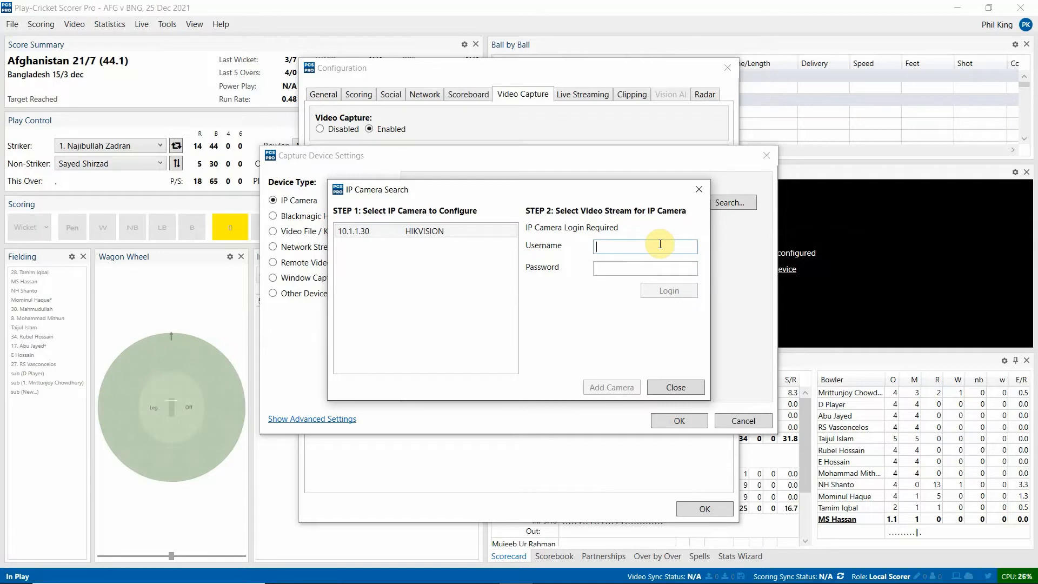
text(camkit)
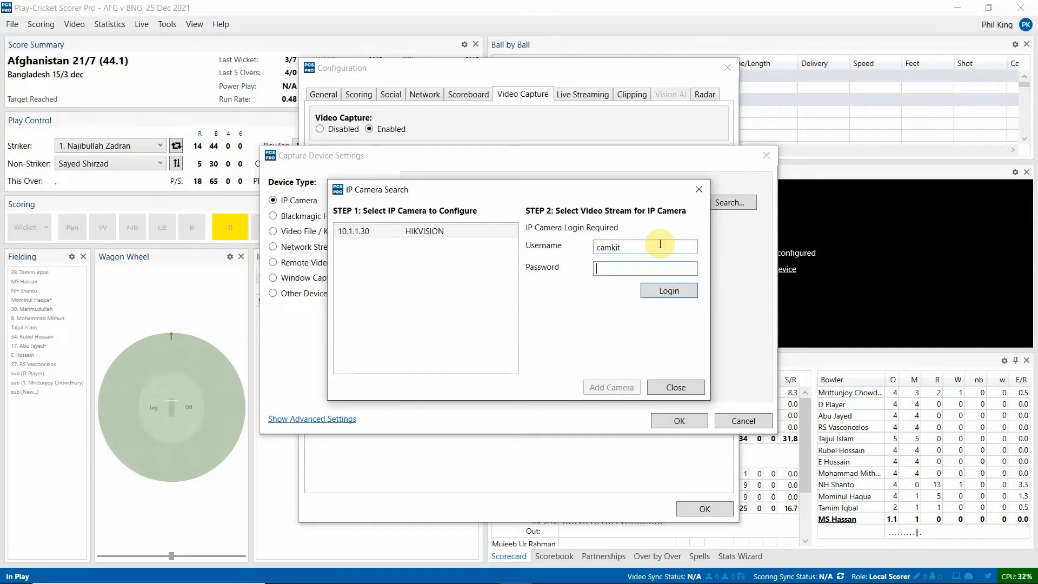
text(•)
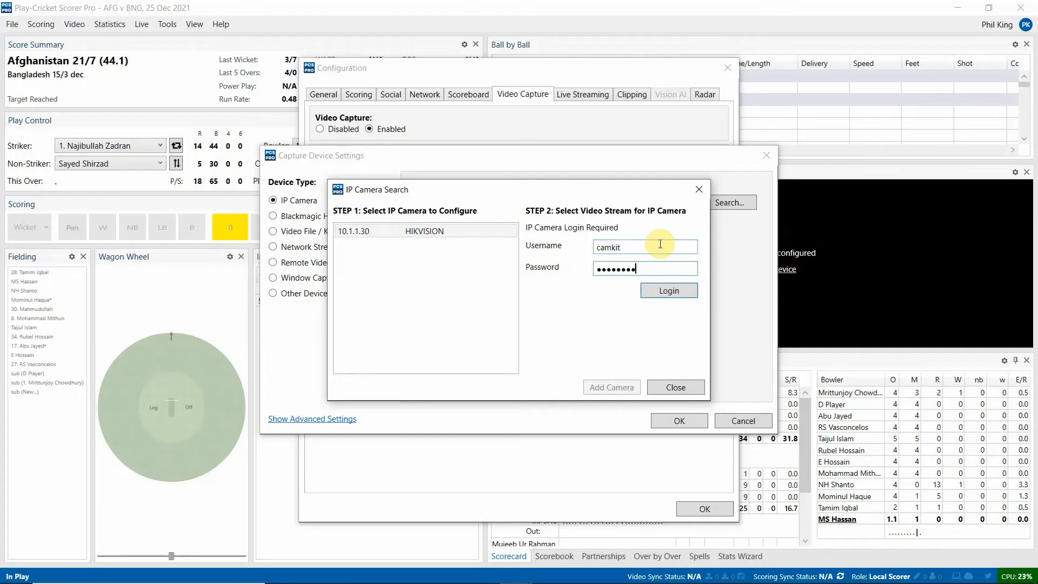
click(667, 290)
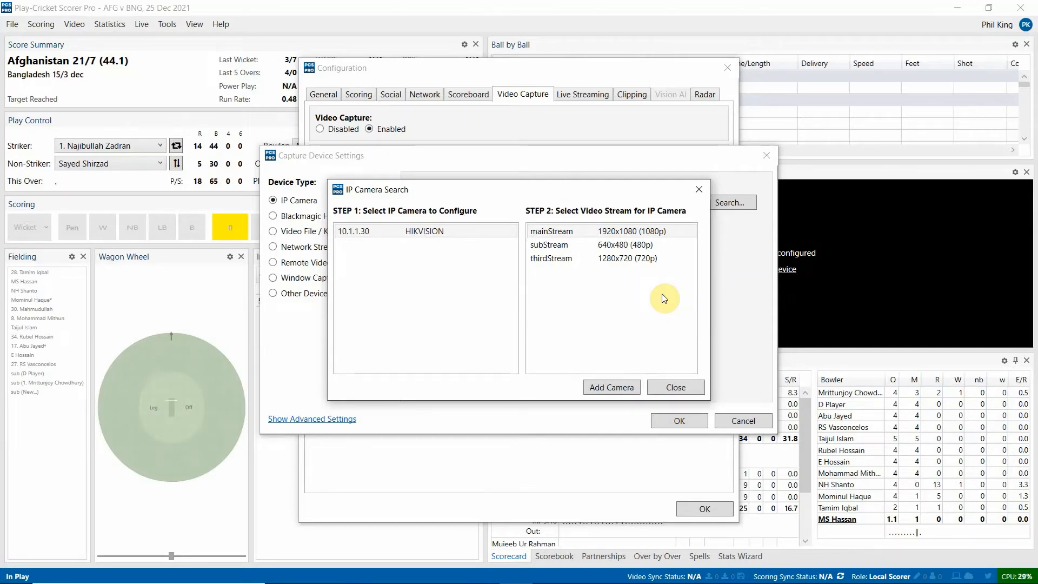
Step: Add the camera's 720p thirdStream as the capture device and confirm both dialogs
click(609, 230)
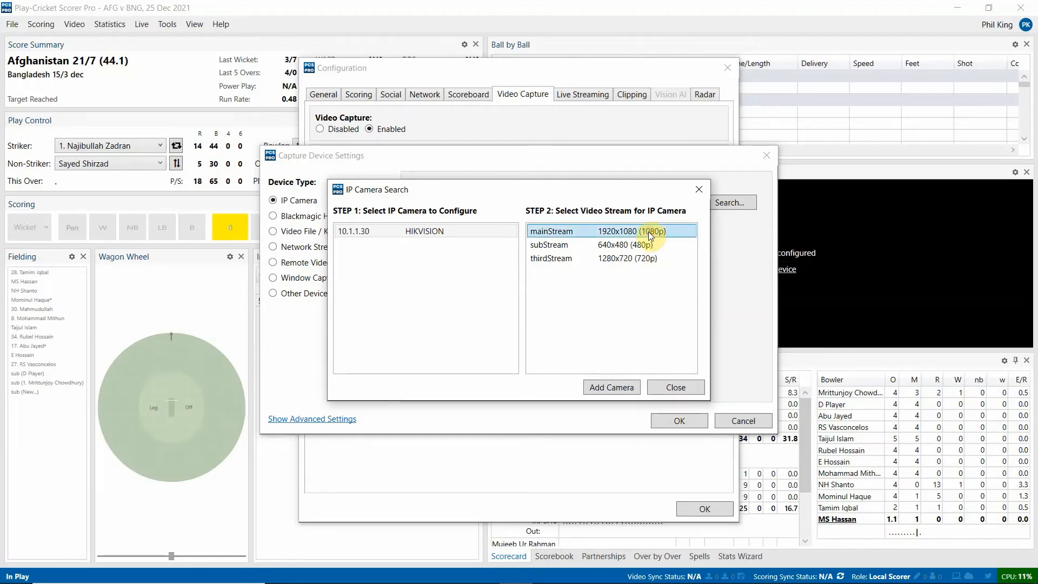
mouse_move(602, 218)
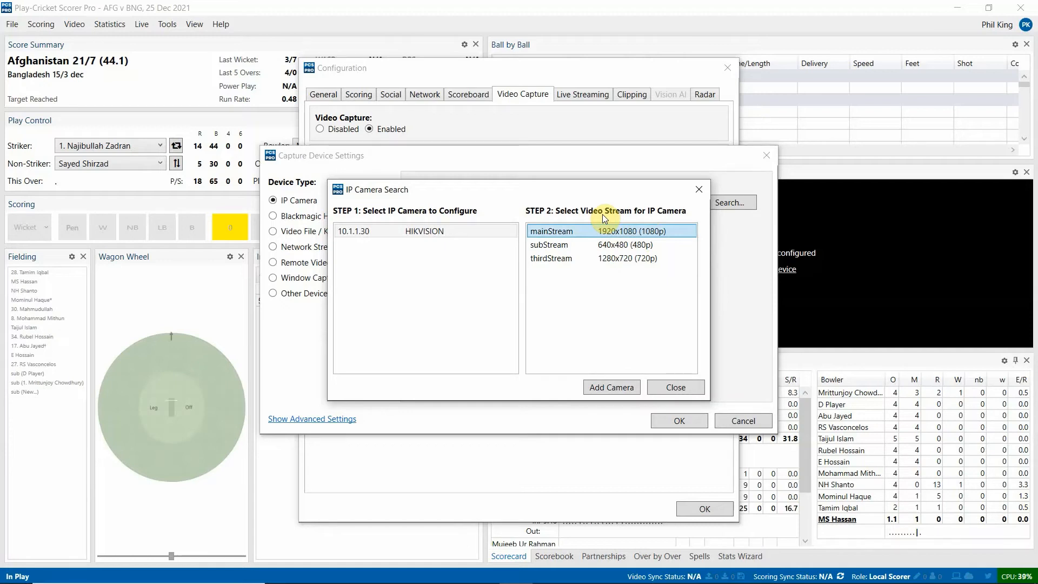
mouse_move(616, 233)
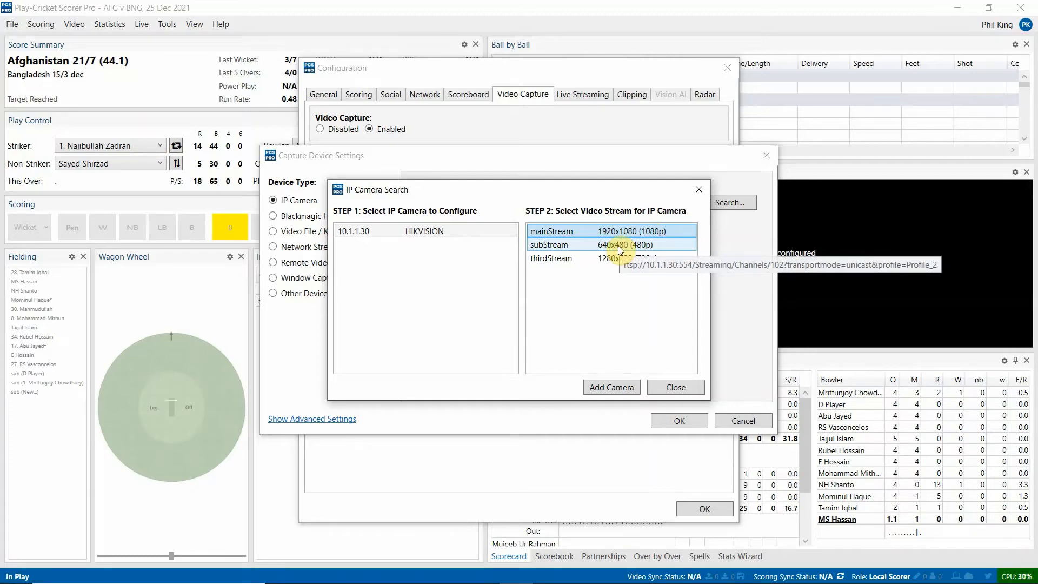
click(612, 245)
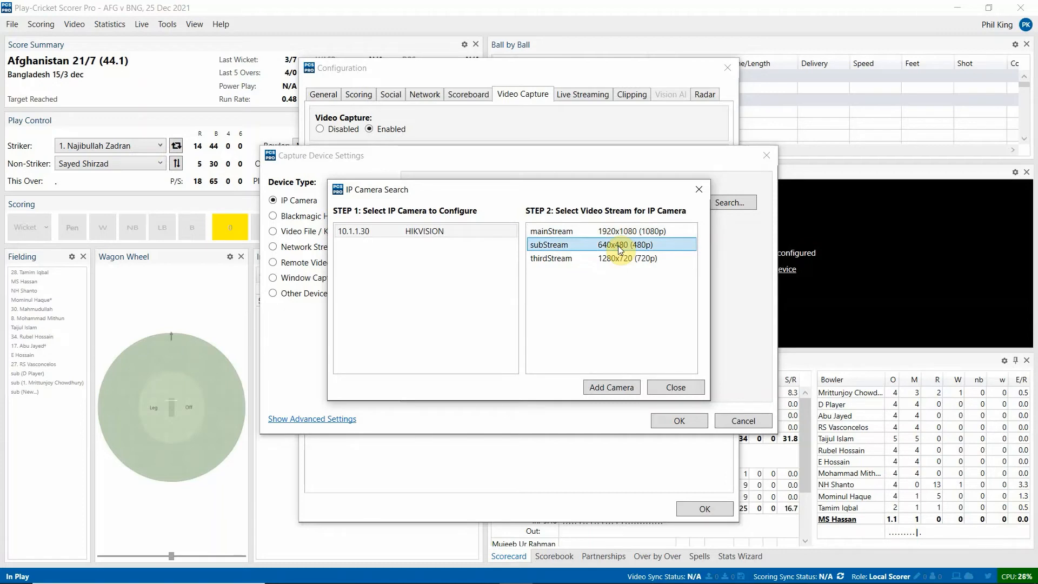
click(609, 258)
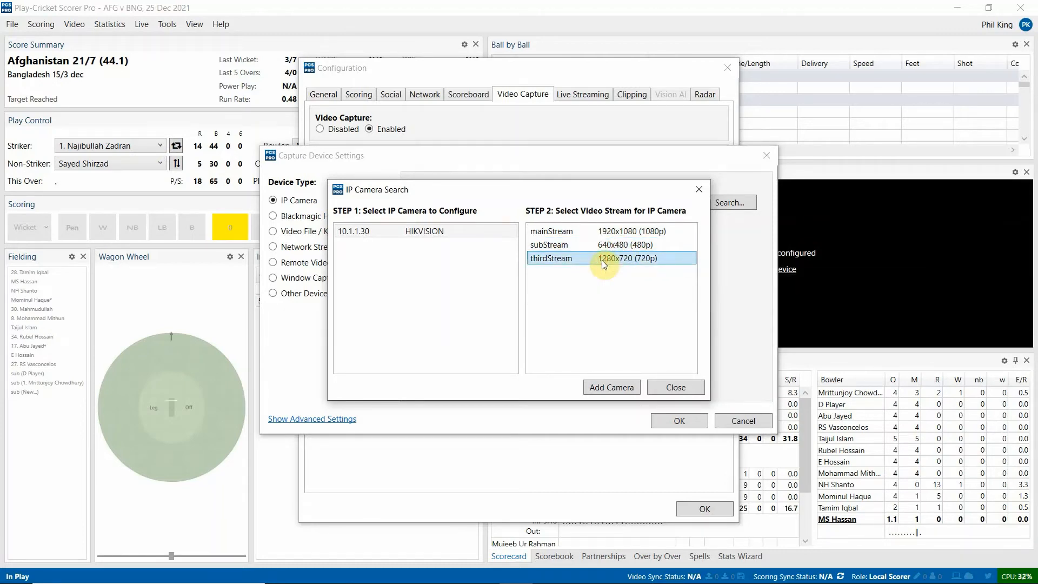
mouse_move(610, 387)
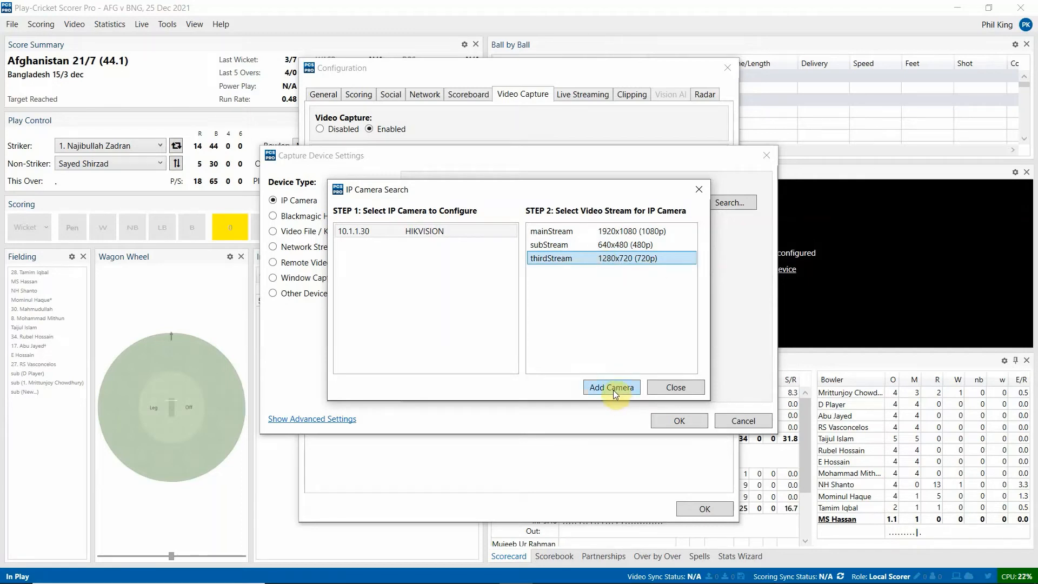
click(611, 387)
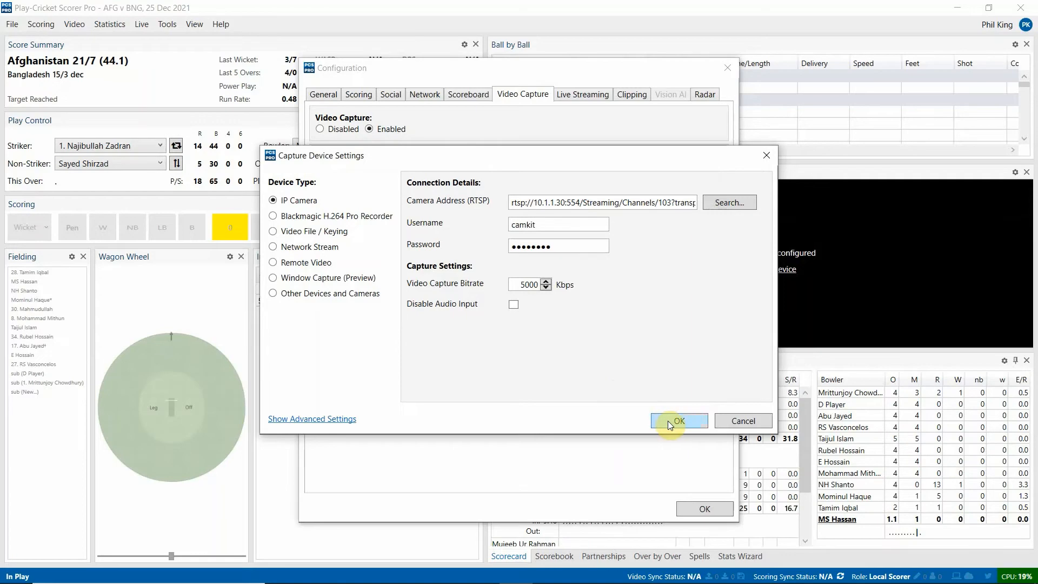
click(678, 421)
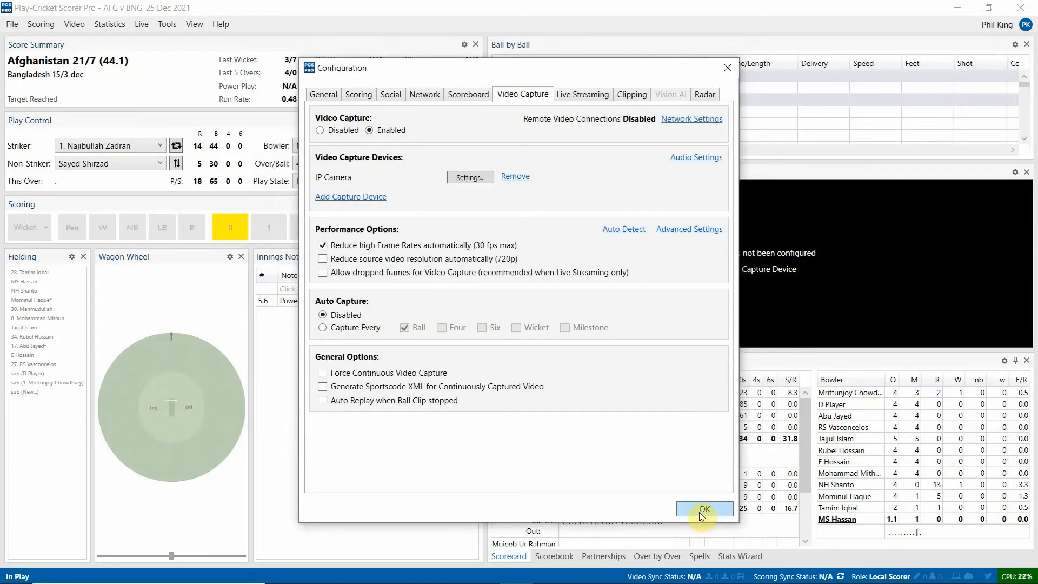
click(704, 508)
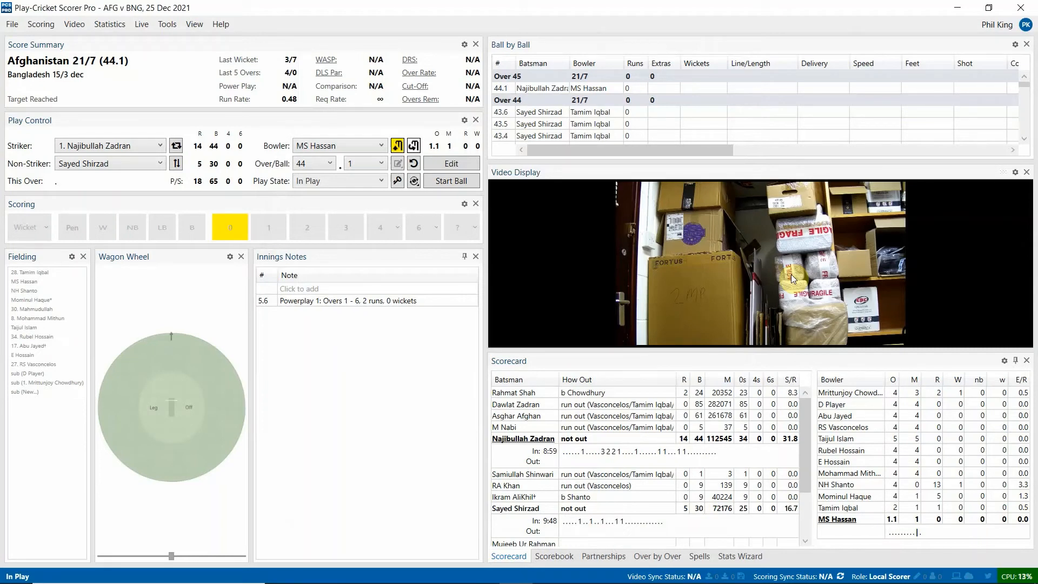
mouse_move(784, 272)
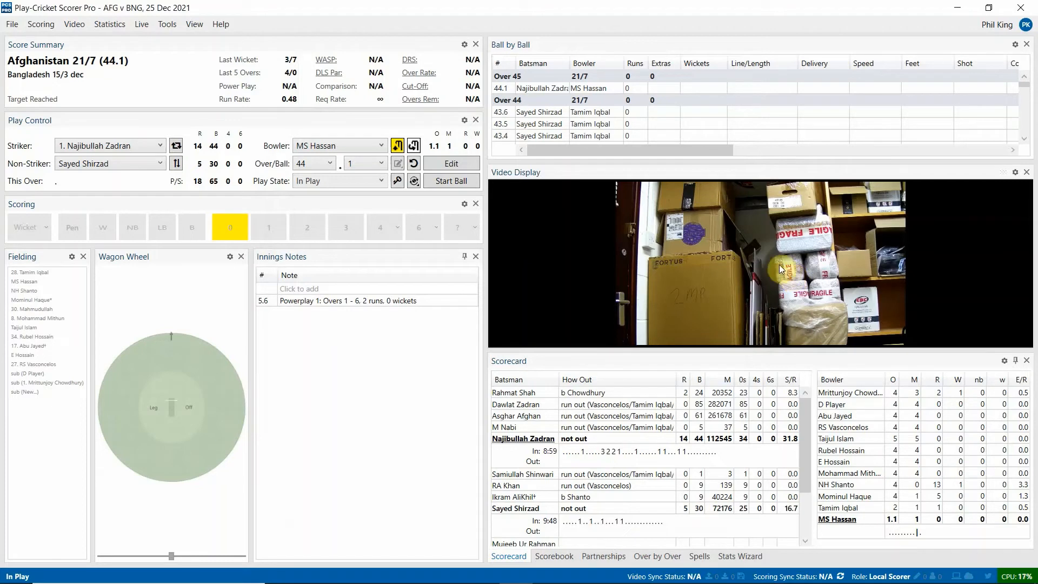
mouse_move(1015, 179)
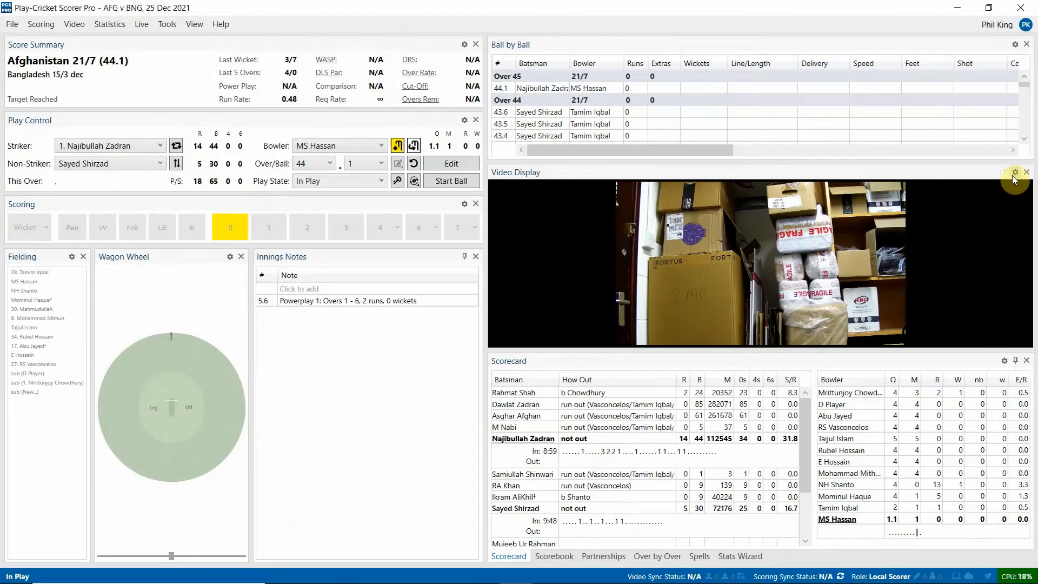
Step: Turn on Show IP Camera Controls from the Video Display gear and expand that panel
click(1015, 172)
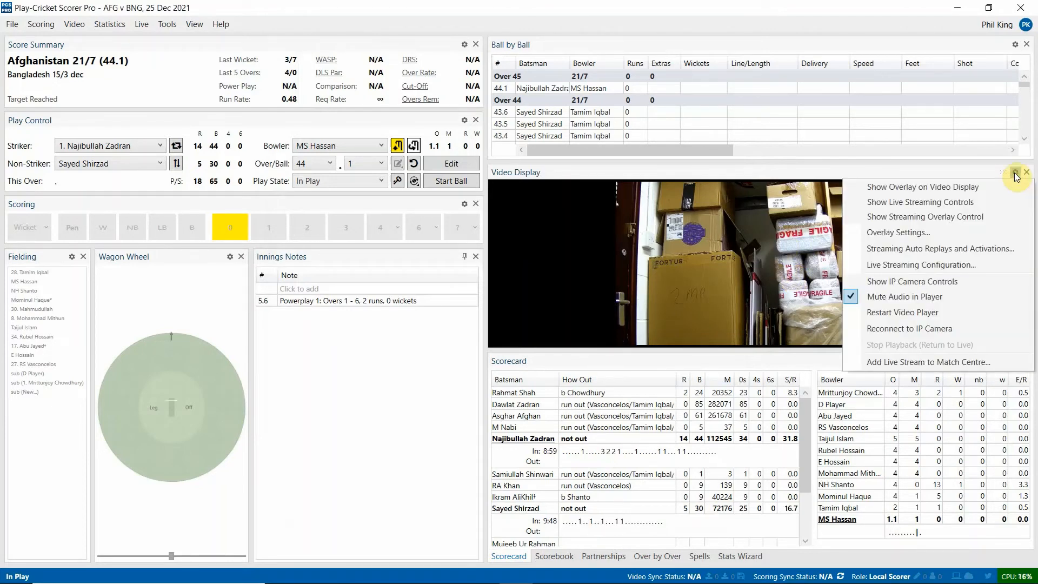
mouse_move(912, 281)
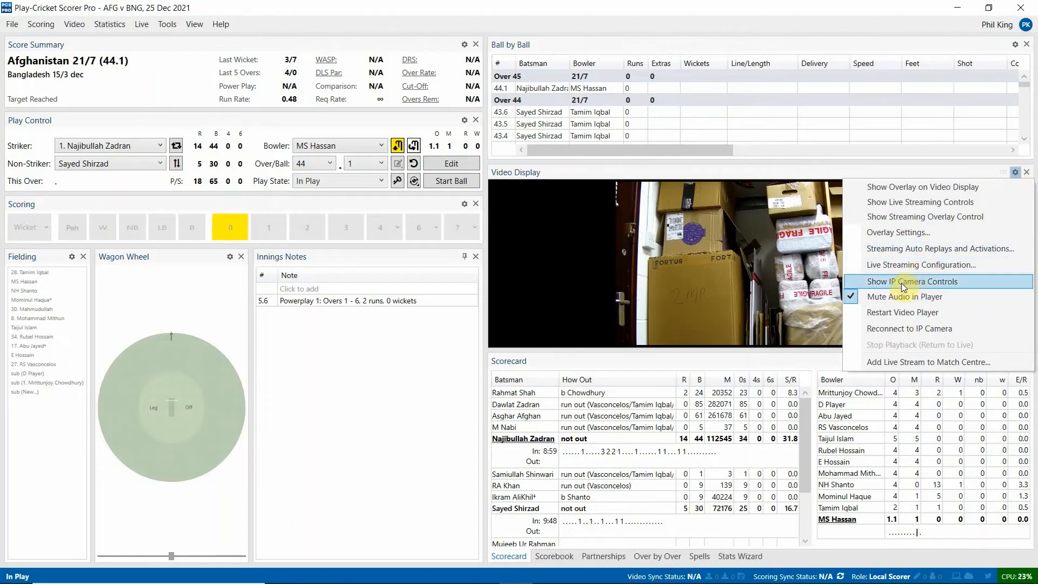
click(913, 280)
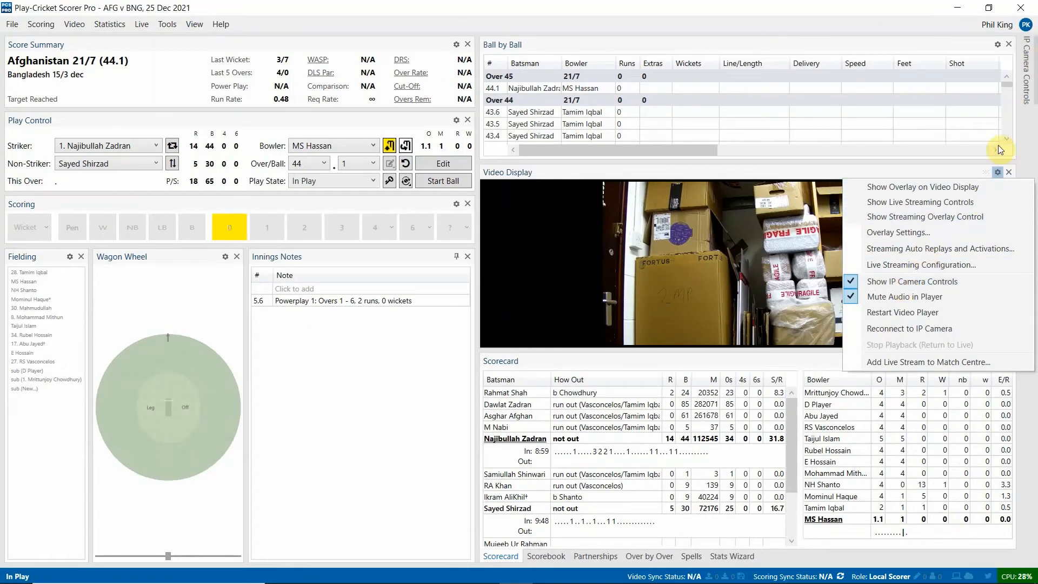
click(917, 281)
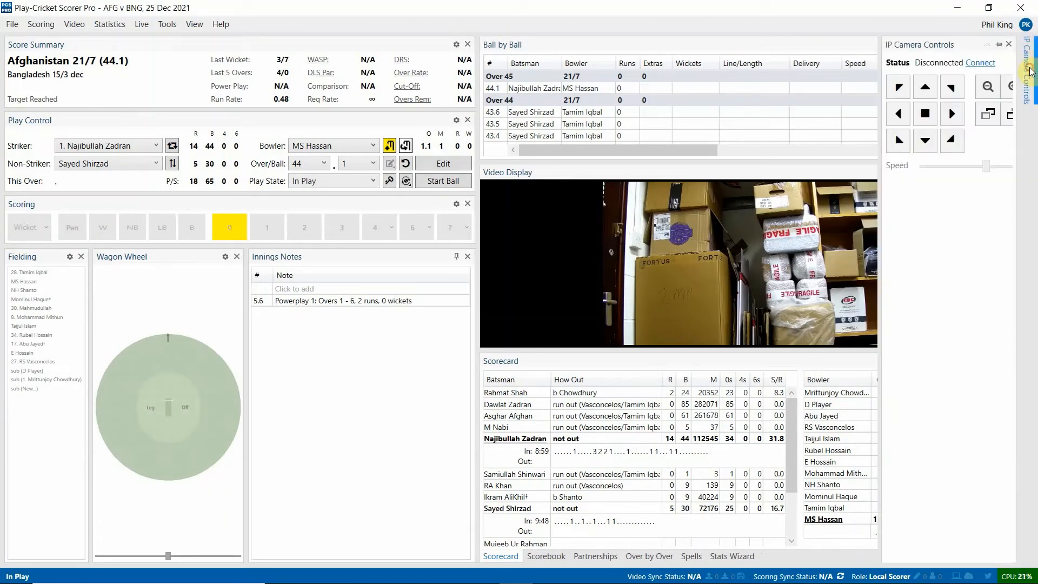
mouse_move(980, 63)
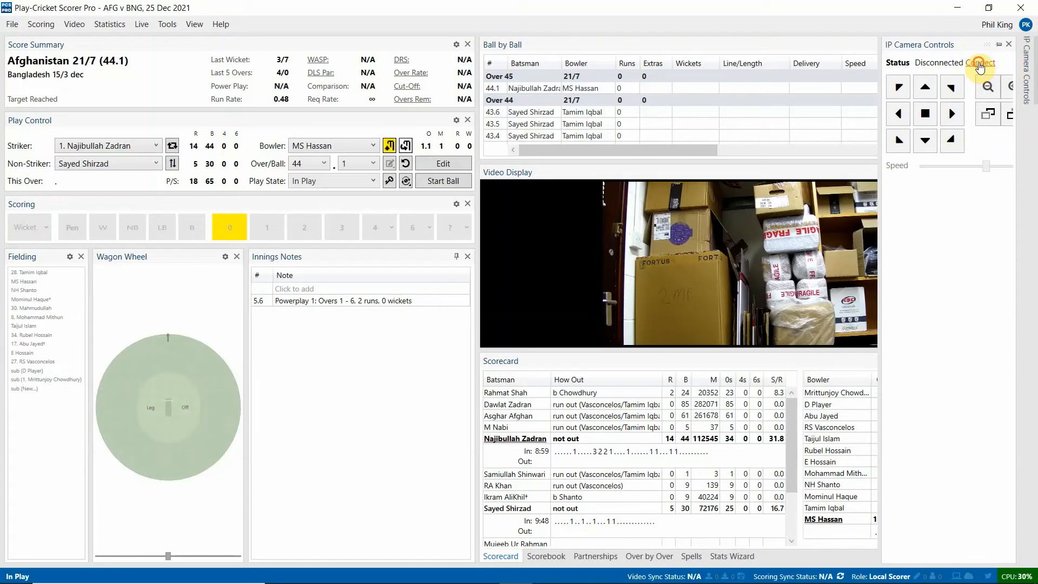
Step: Connect the camera controls, tilt and zoom toward the carpet, then auto-hide the panel
click(981, 62)
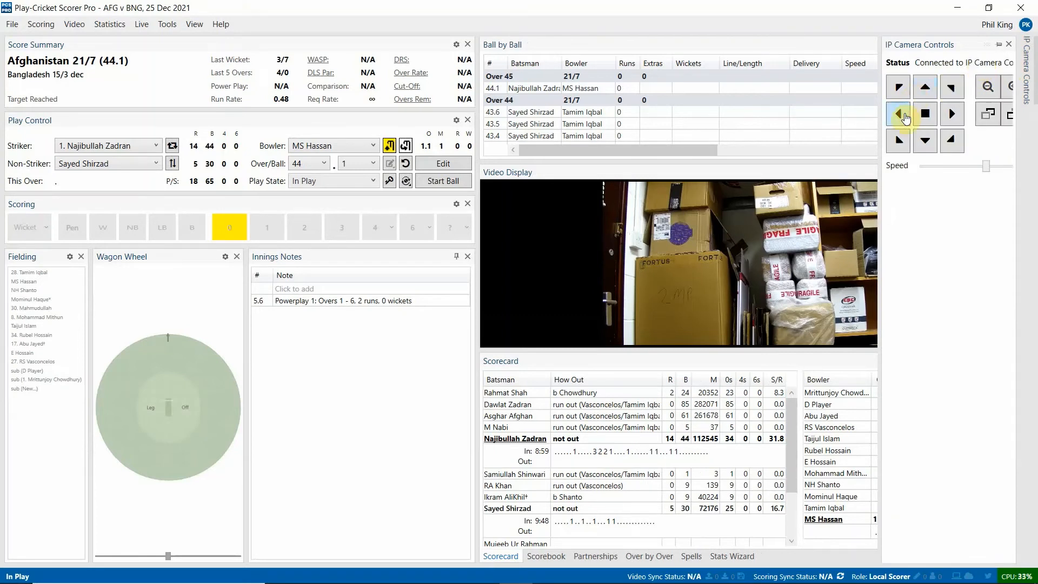
click(923, 141)
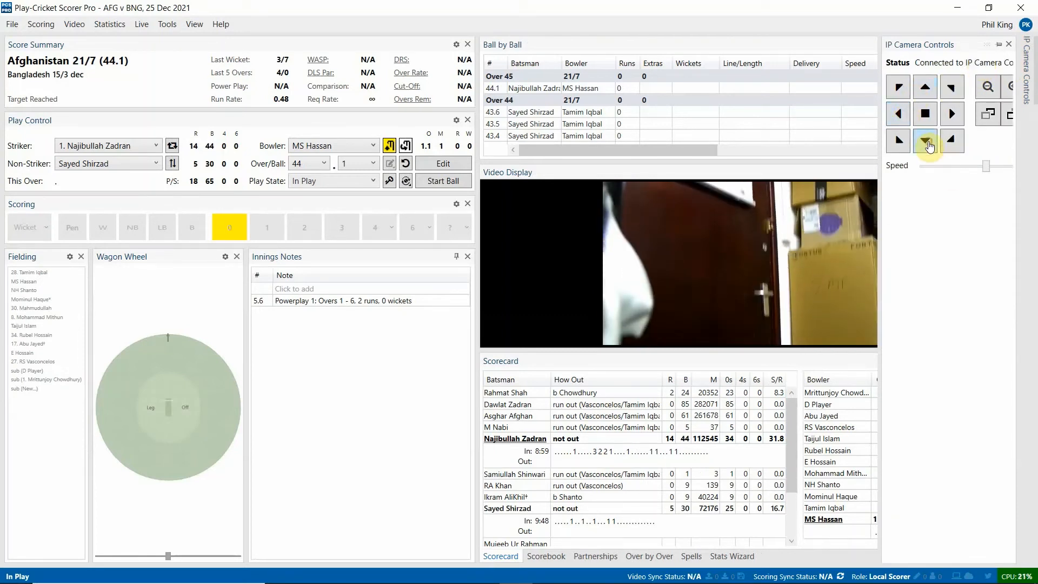
click(925, 140)
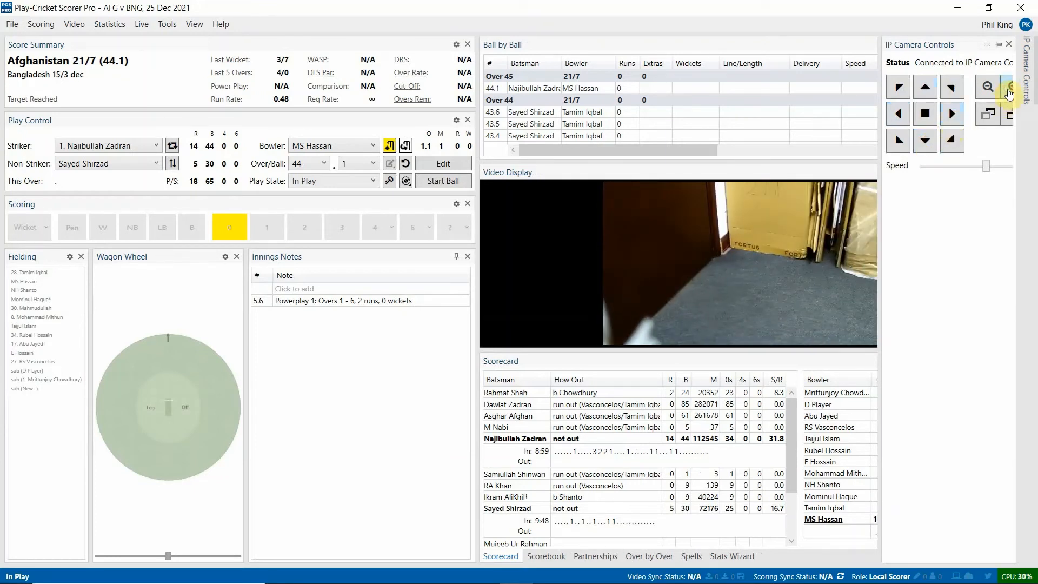
click(986, 86)
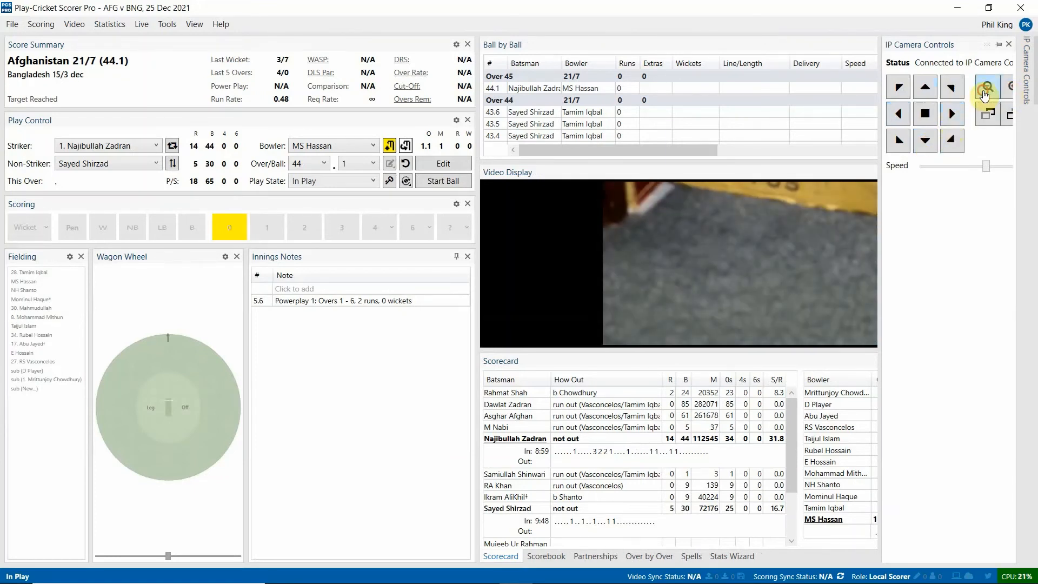
click(925, 141)
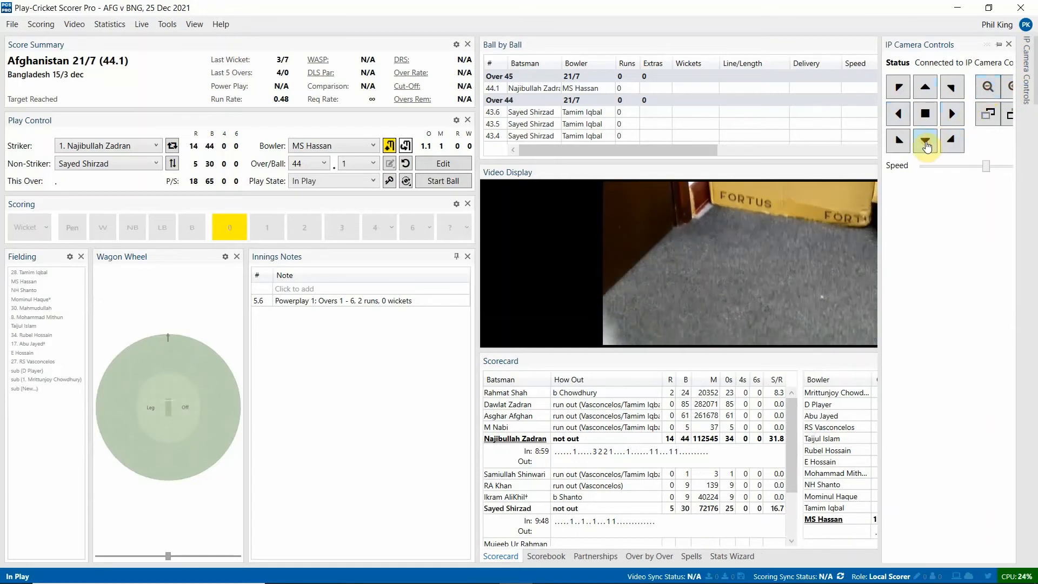
click(925, 86)
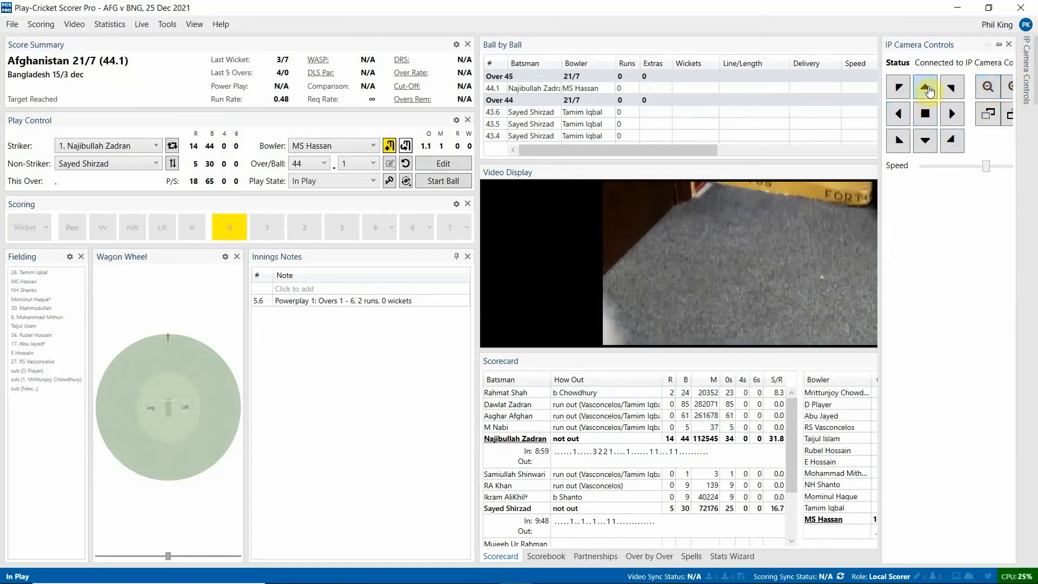
click(925, 140)
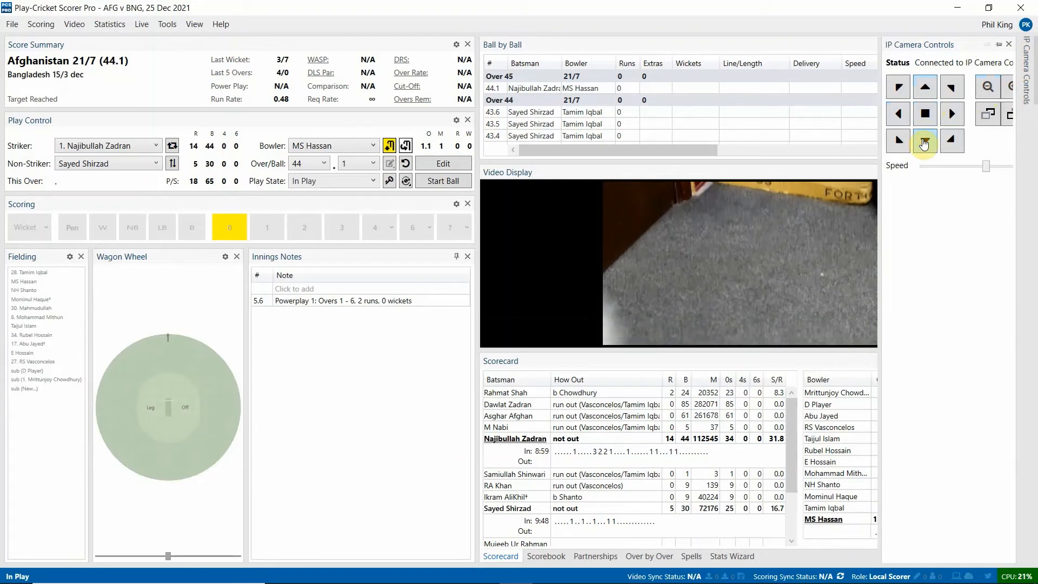
click(925, 141)
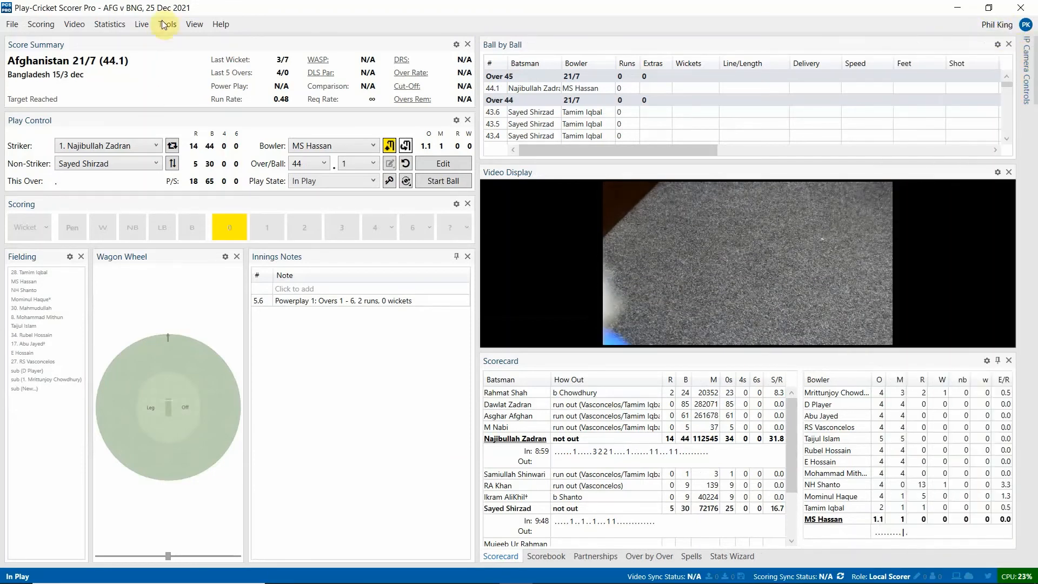
Step: Remove the configured IP camera in Tools > Configuration and start adding a capture device
click(167, 23)
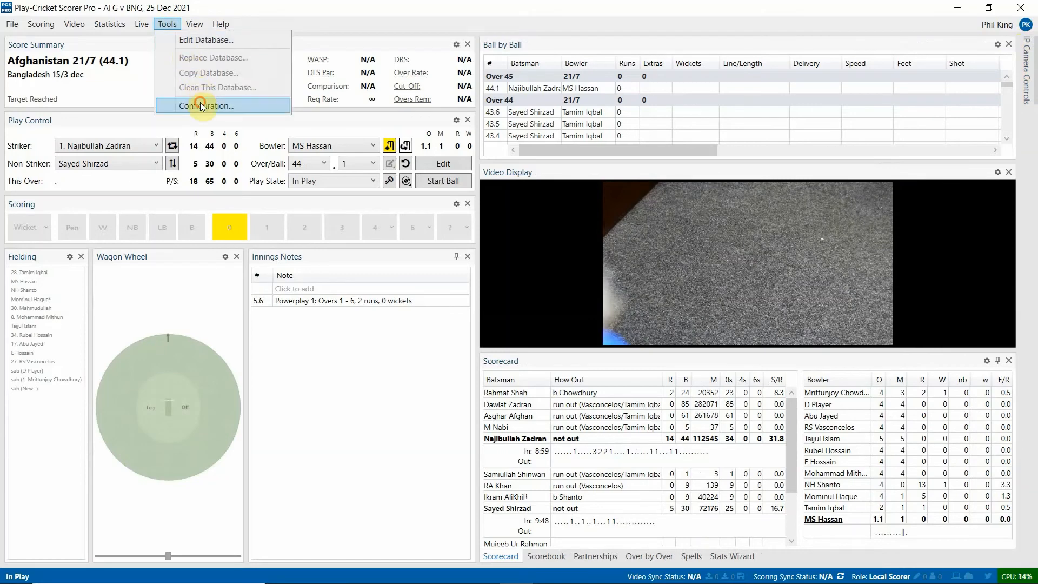
click(207, 106)
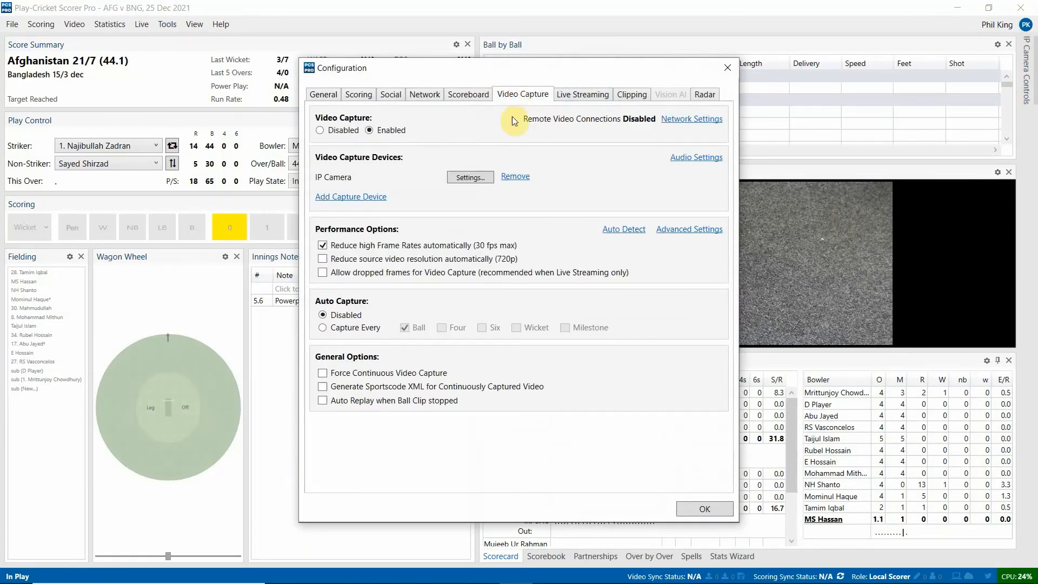
click(516, 176)
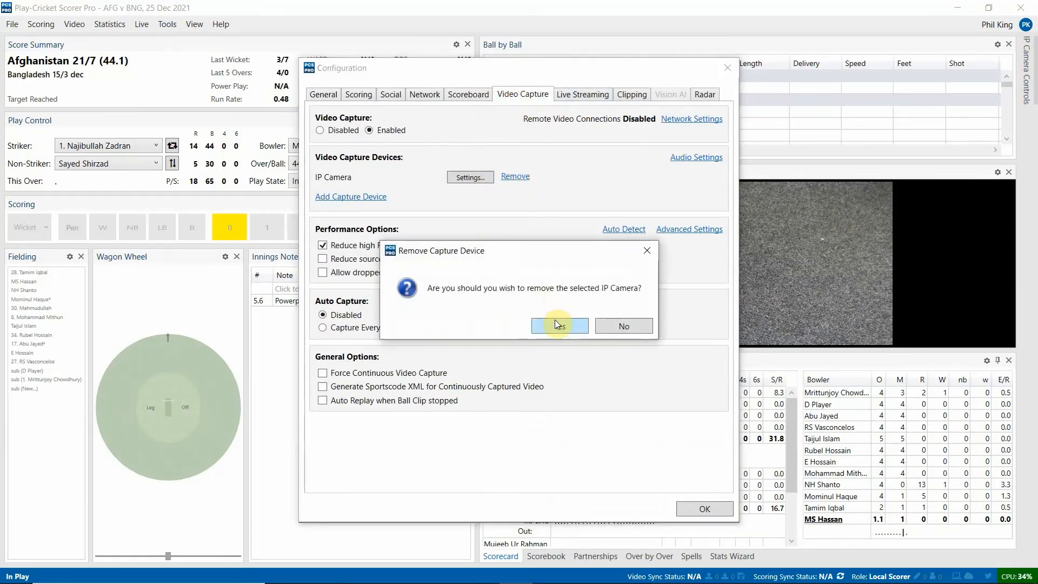
click(559, 325)
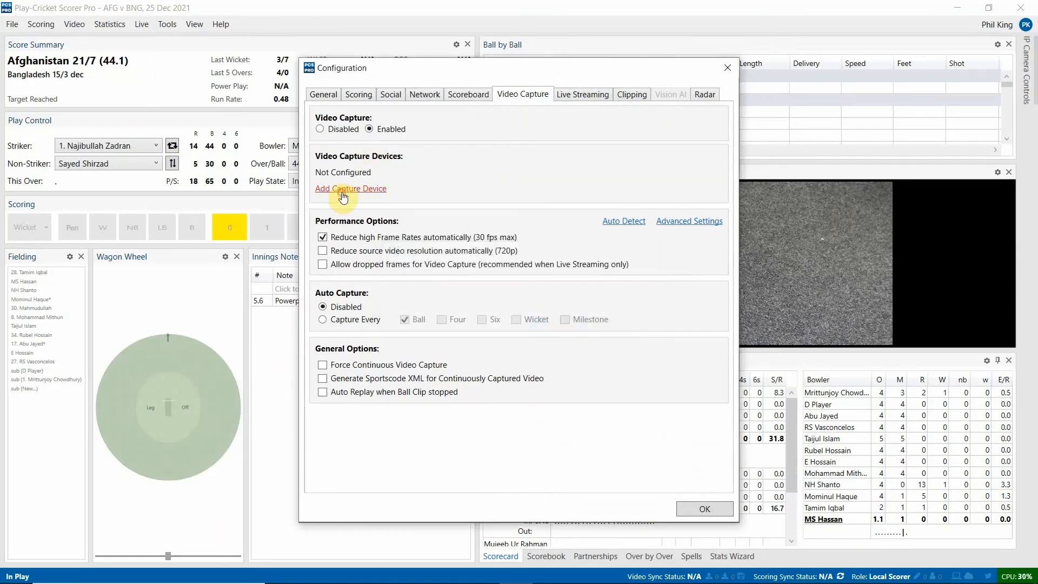
click(350, 189)
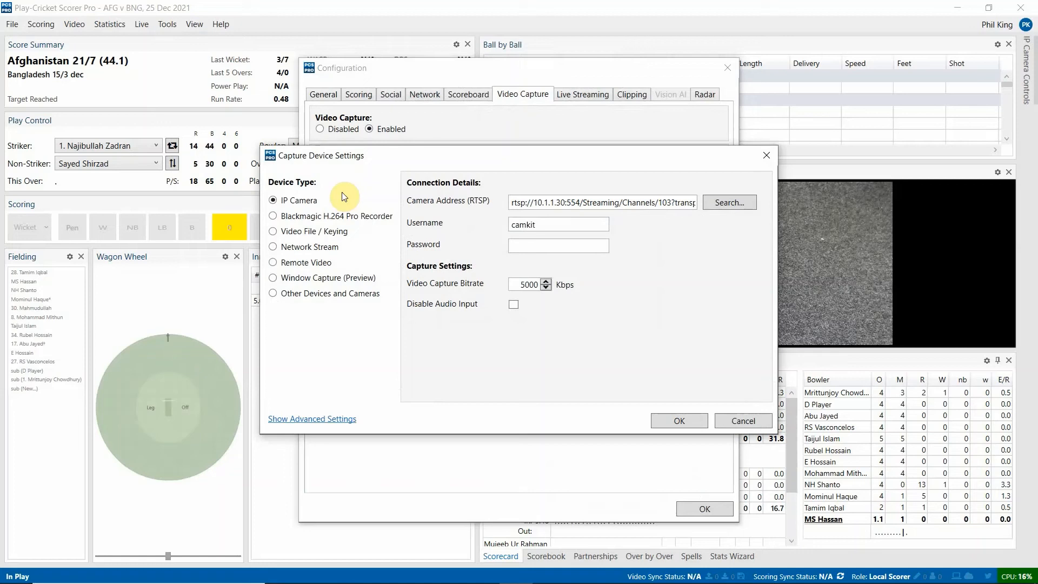
mouse_move(561, 212)
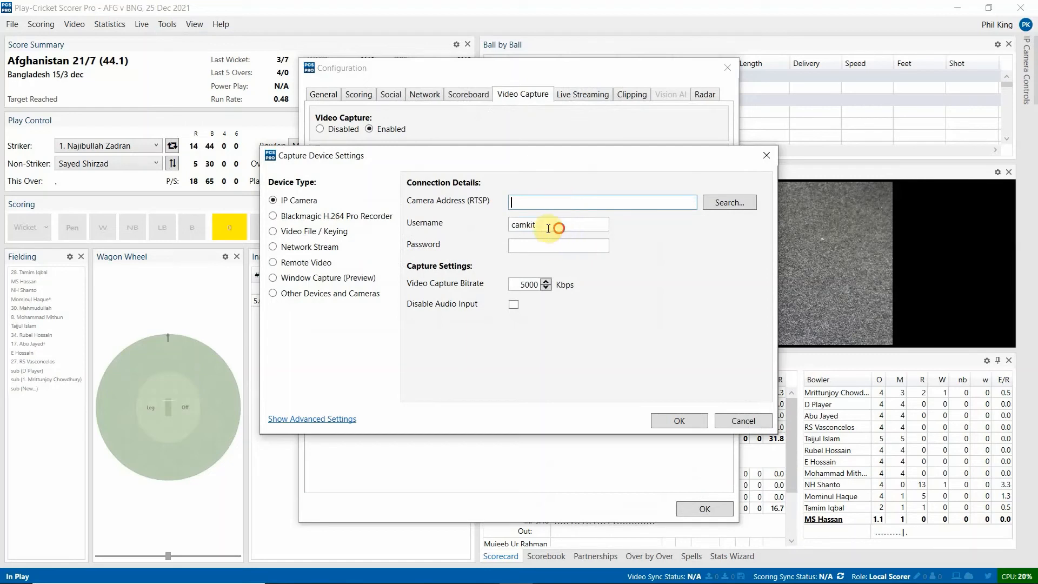
Step: Search the network, spot the HIKVISION camera at 10.1.1.30, and close without adding
click(728, 202)
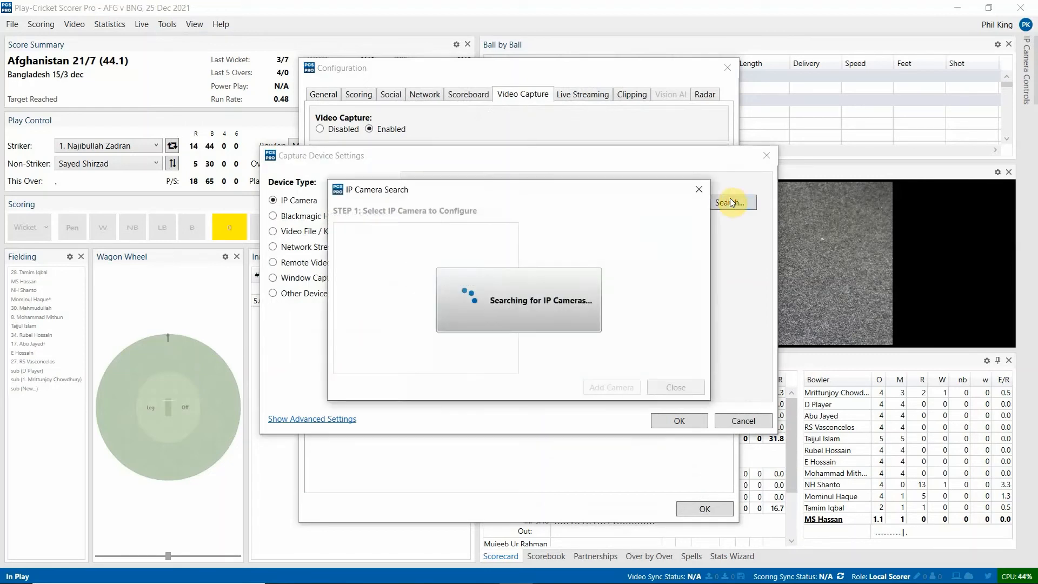
mouse_move(555, 149)
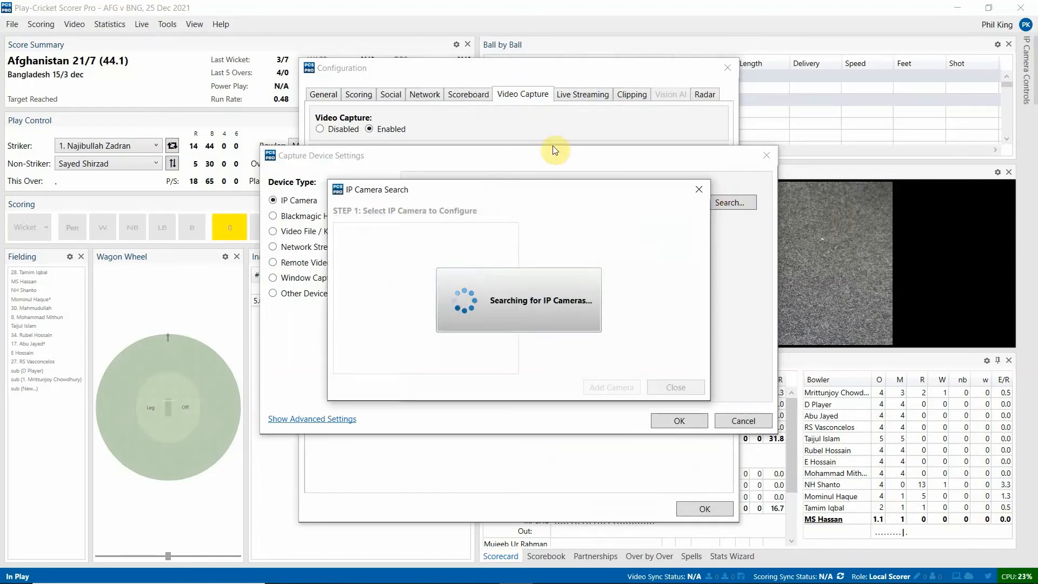
mouse_move(404, 229)
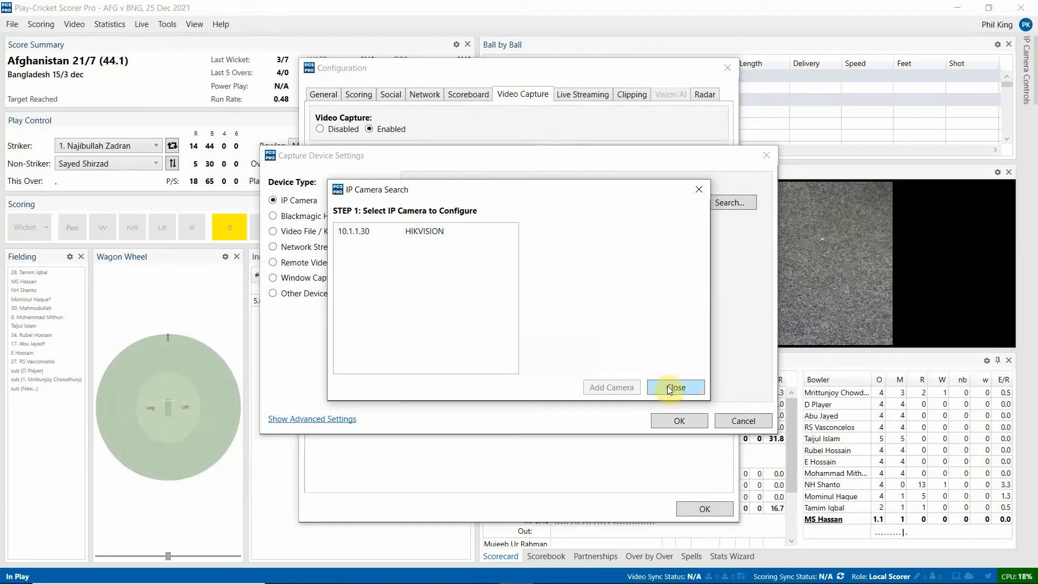
click(674, 387)
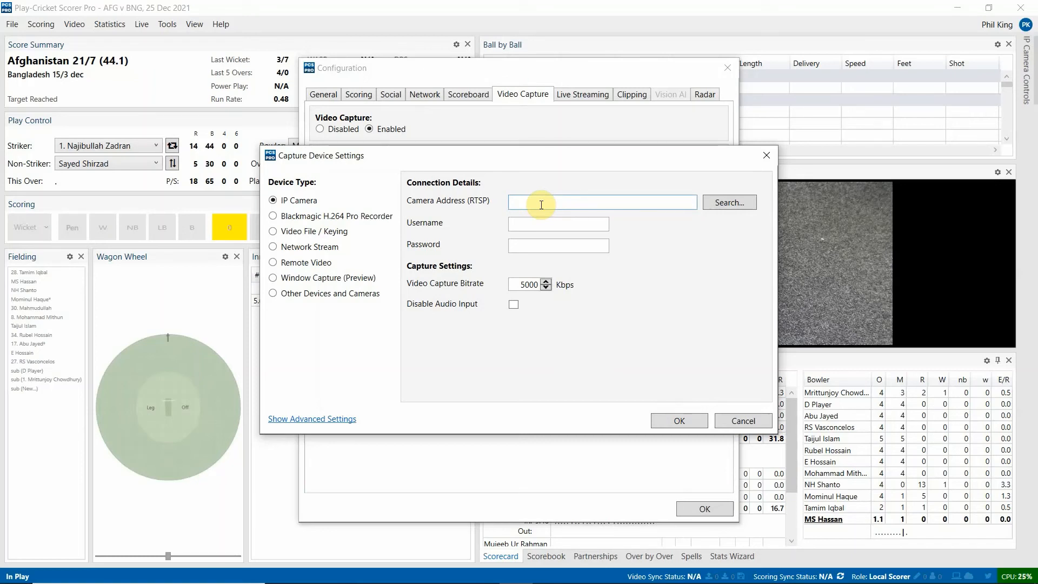
Step: Enter rtsp://10.1.1.30:554/Streaming/Channels/1 as the Camera Address
text(rtsp)
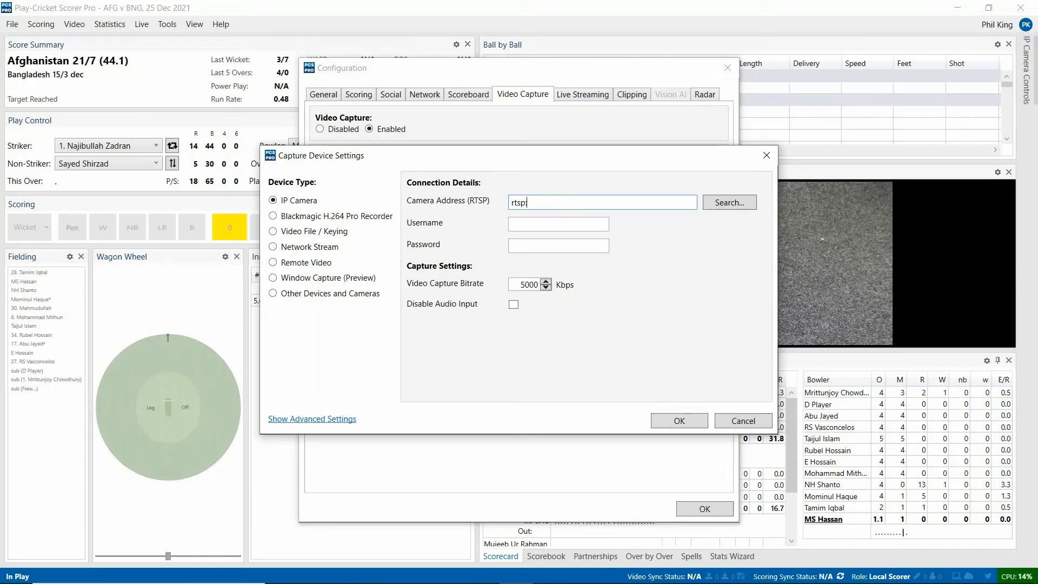
text(://)
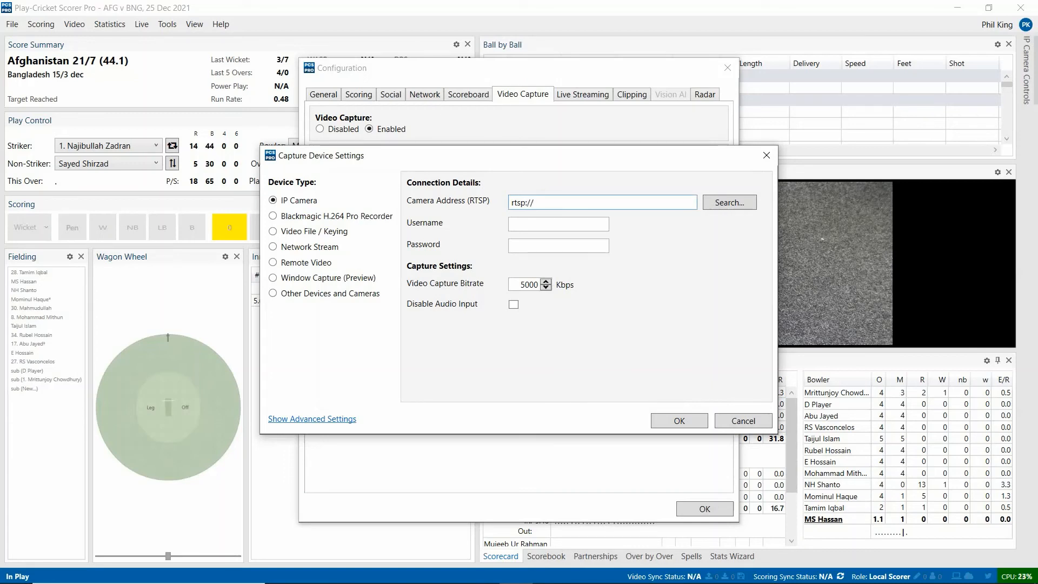
text(1)
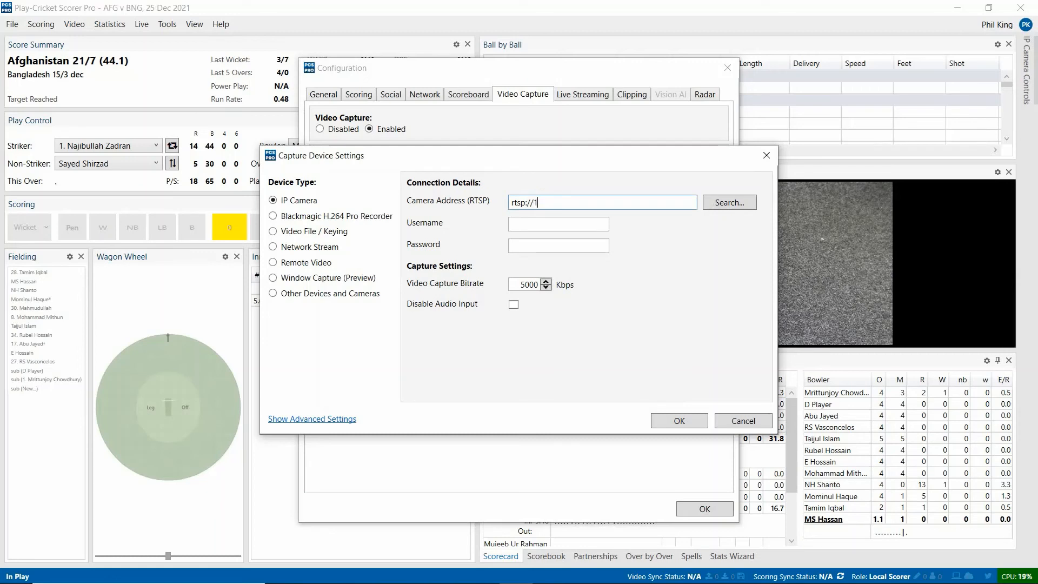
text(0.1.1.30)
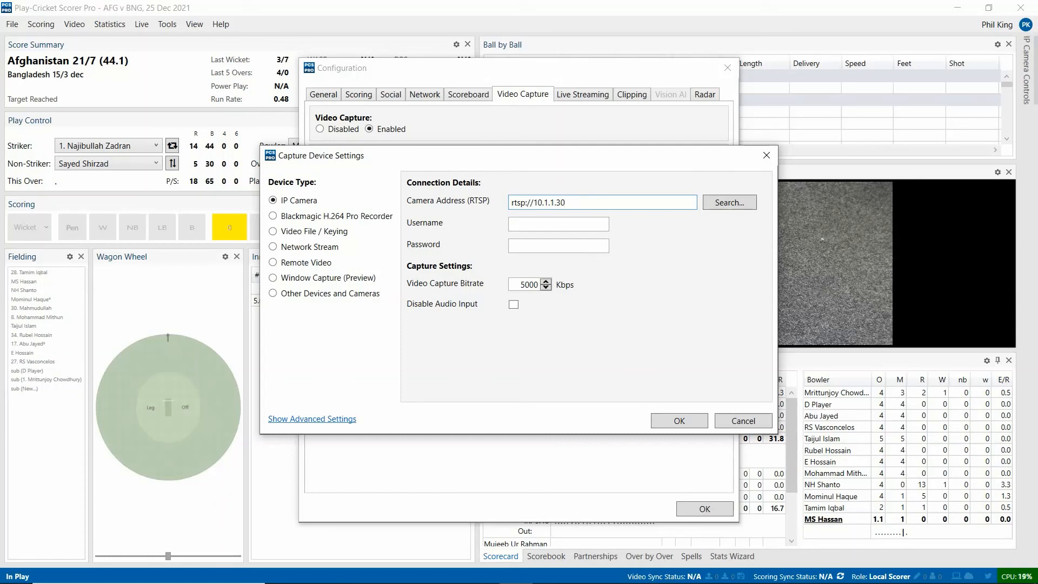
text(:55)
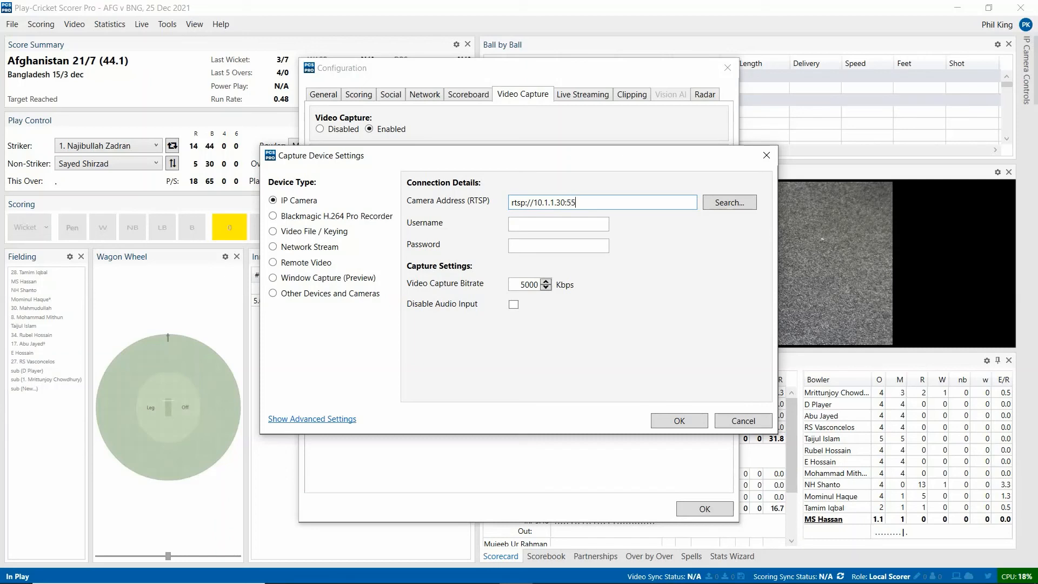
text(4/)
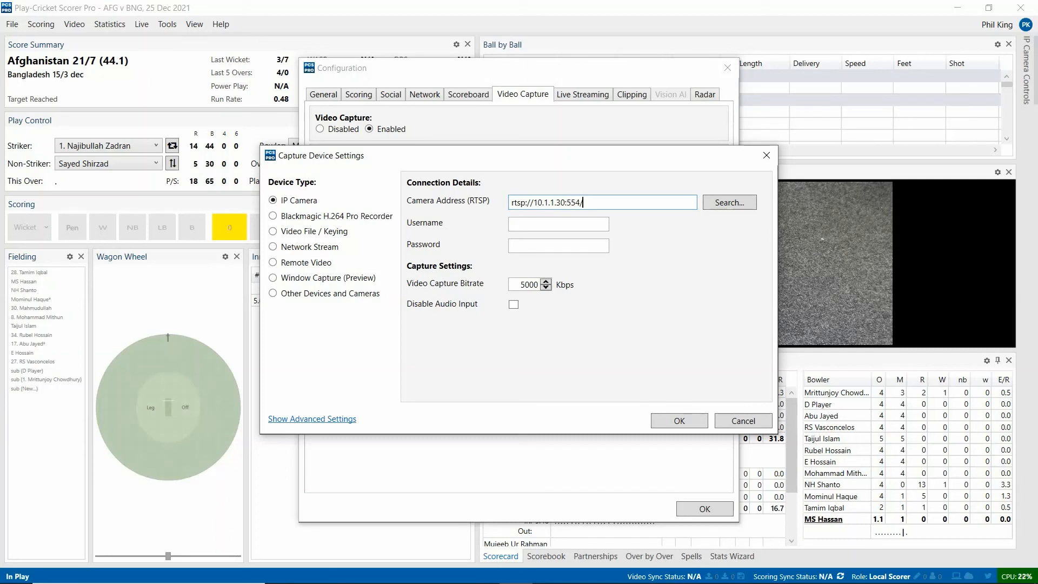
text(Str)
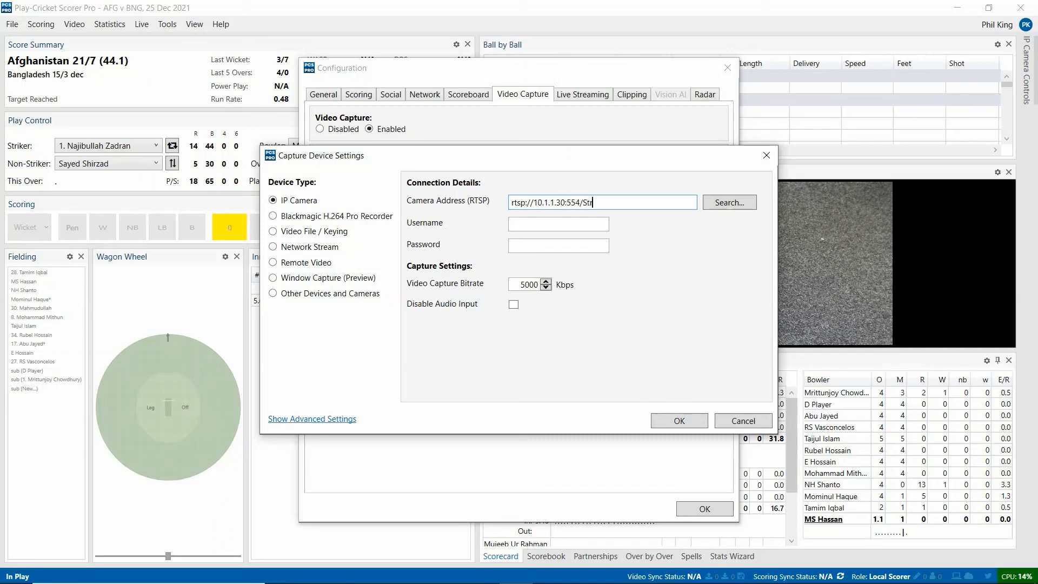
text(Streaming/)
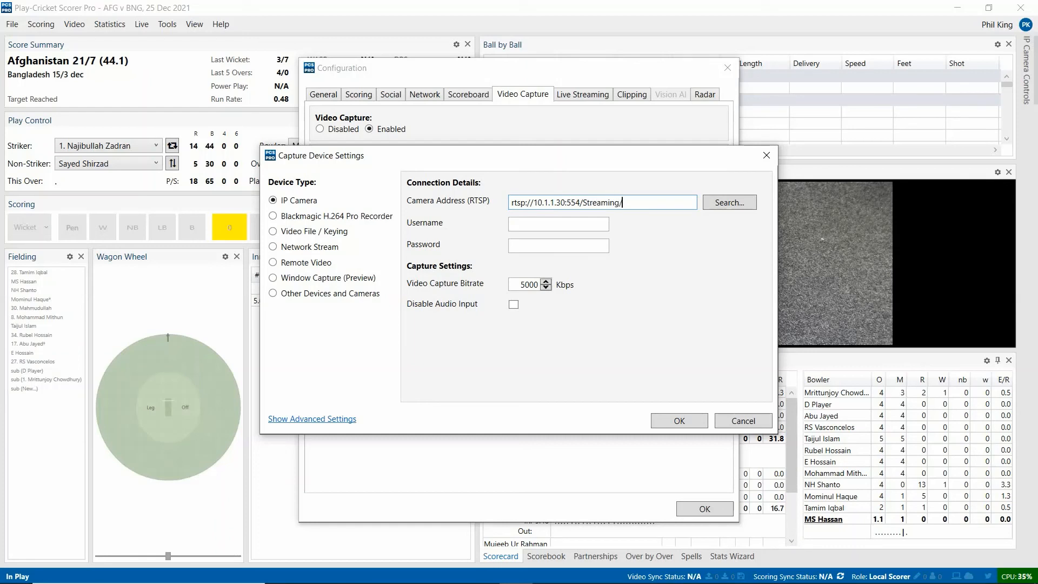
text(Channels/1)
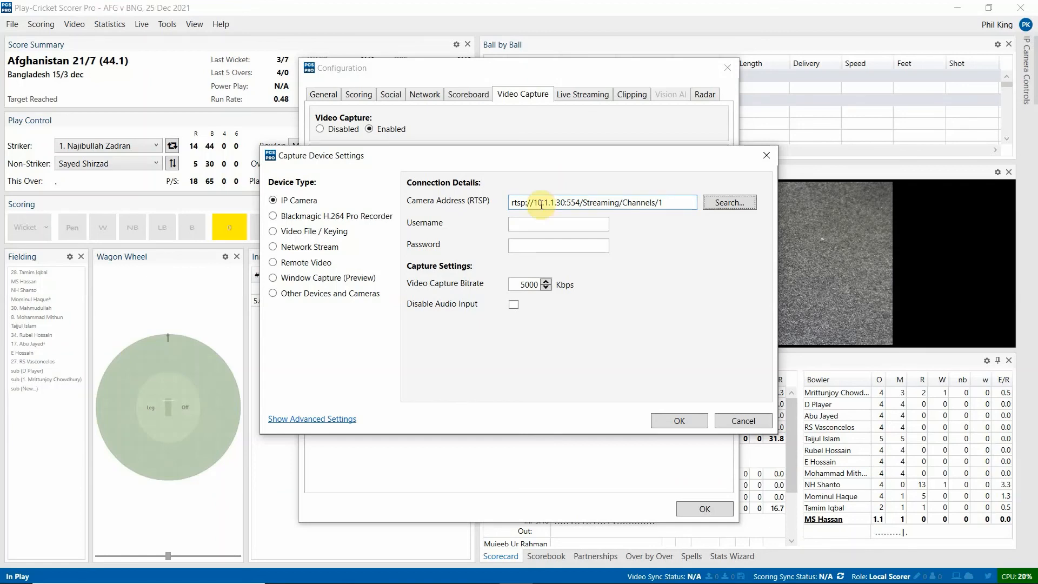
Step: Set the username to camkit and save the new IP camera
click(558, 224)
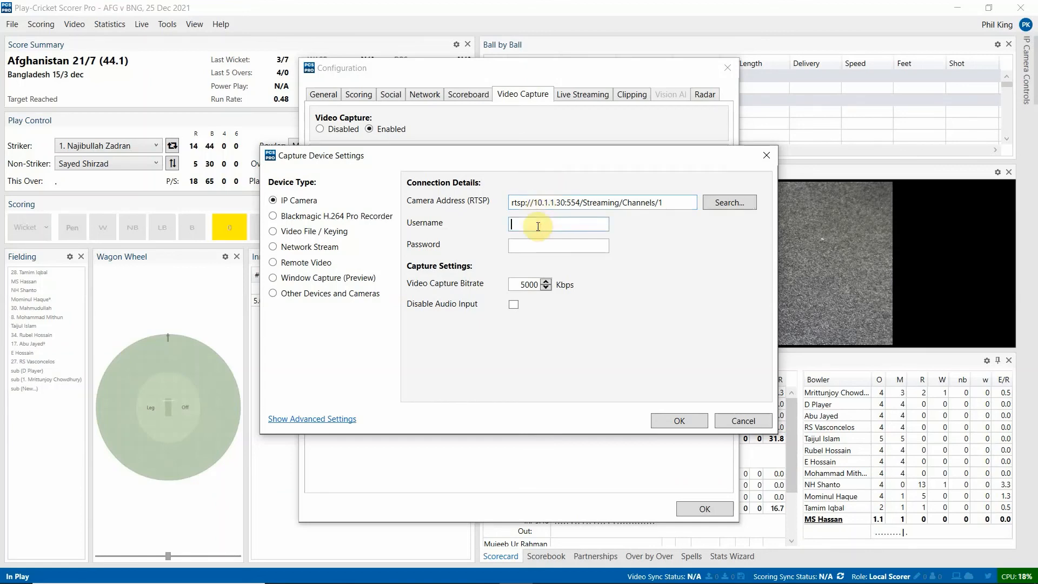
text(camkit)
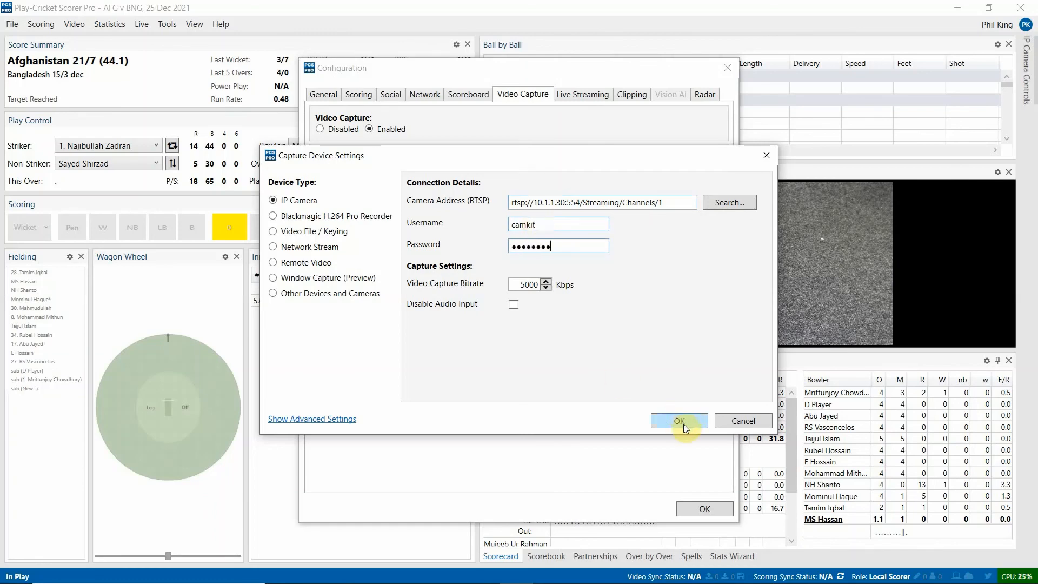
click(677, 421)
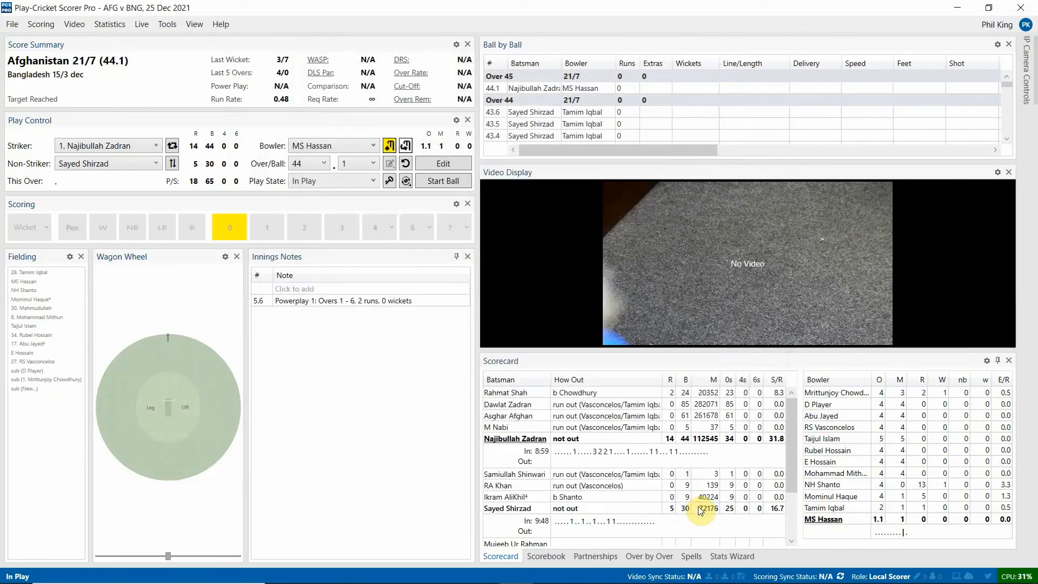